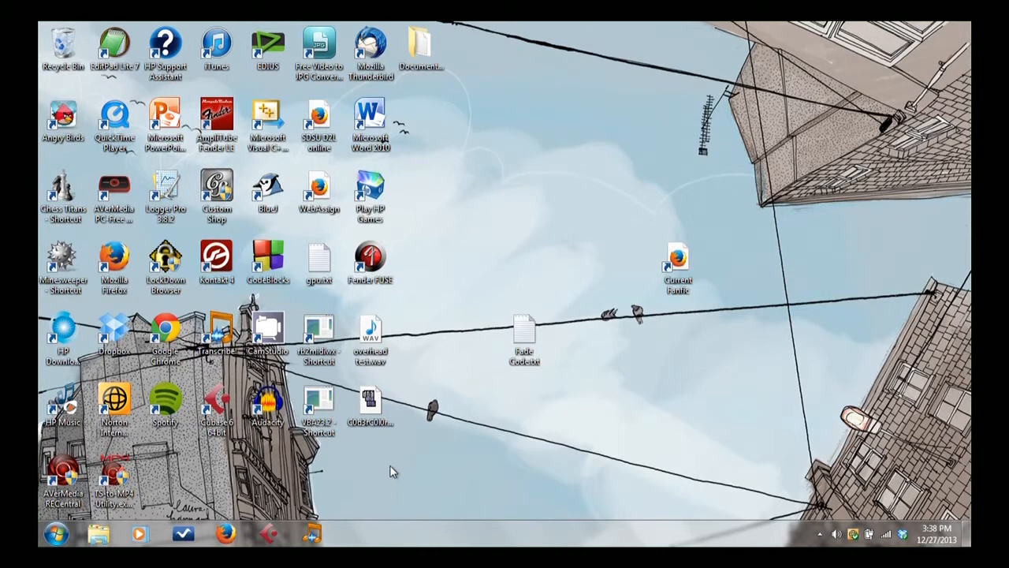
mouse_move(645, 208)
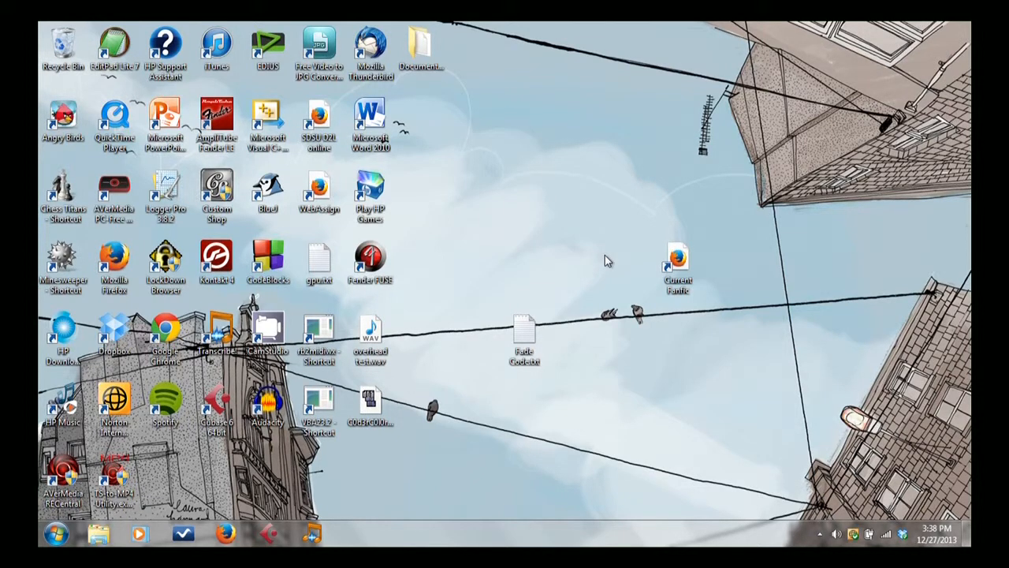
mouse_move(618, 163)
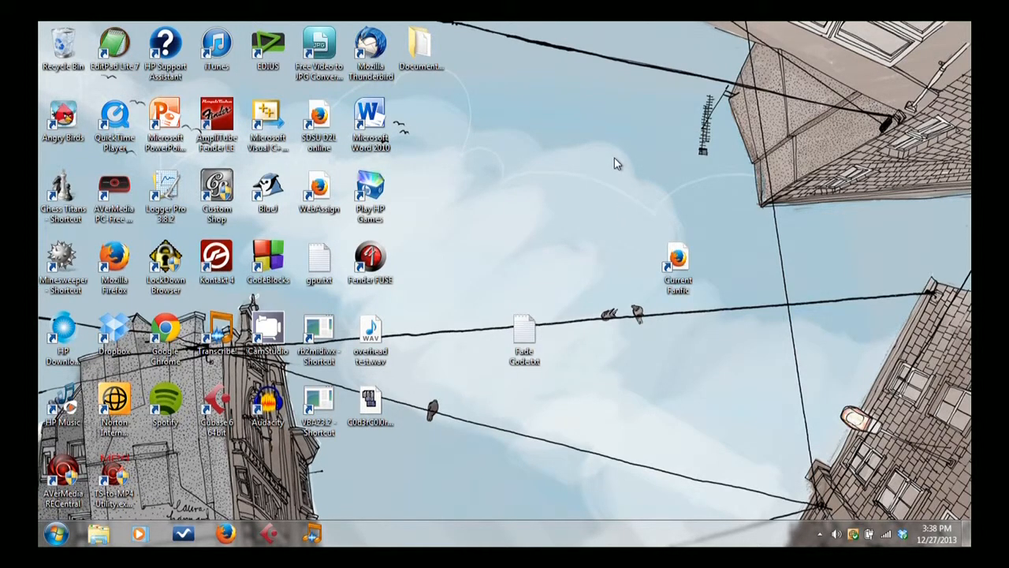
mouse_move(621, 171)
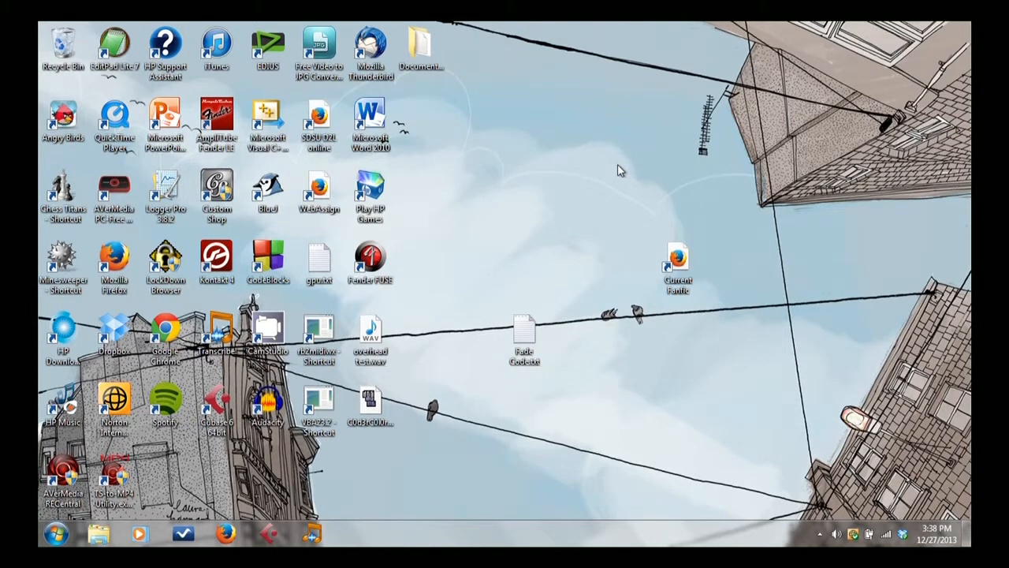
mouse_move(607, 162)
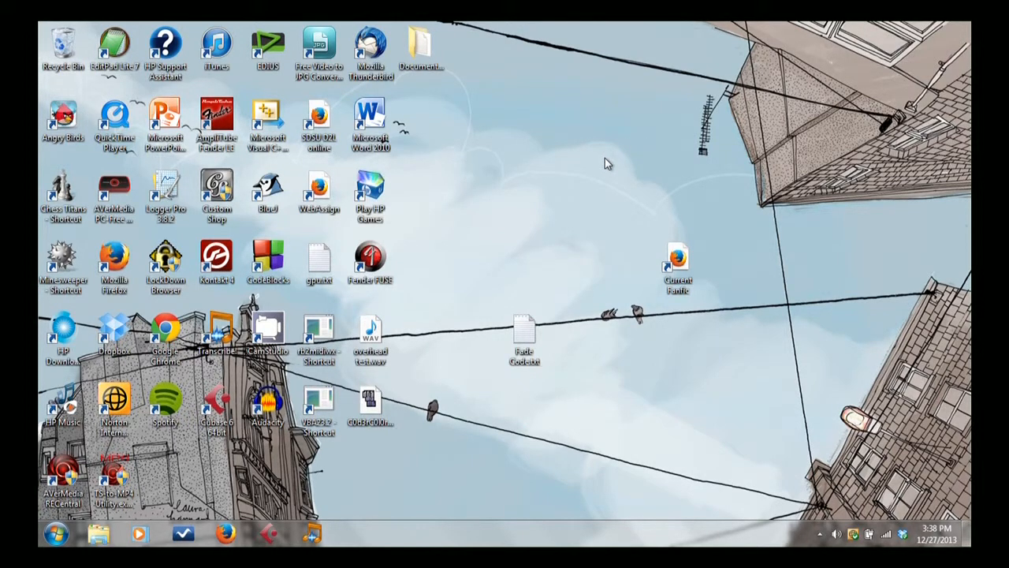
mouse_move(188, 443)
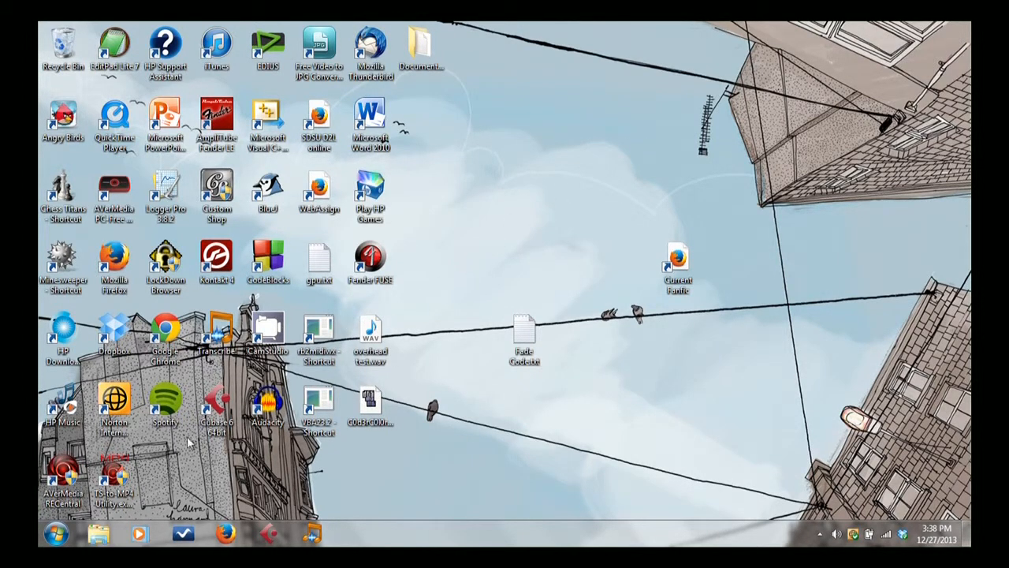
Browse to C:\devkitPro in a new Explorer window
click(98, 533)
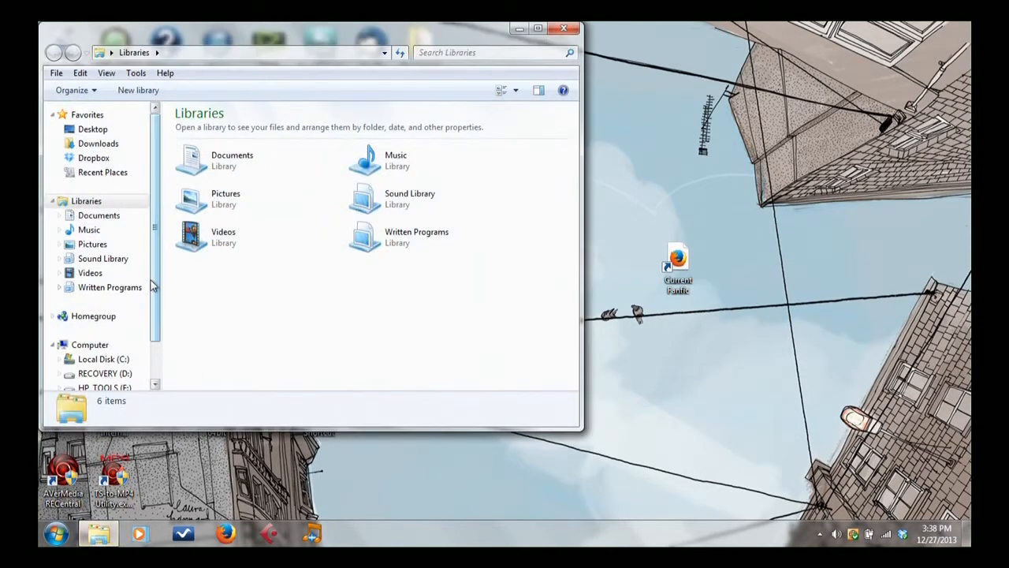
click(104, 360)
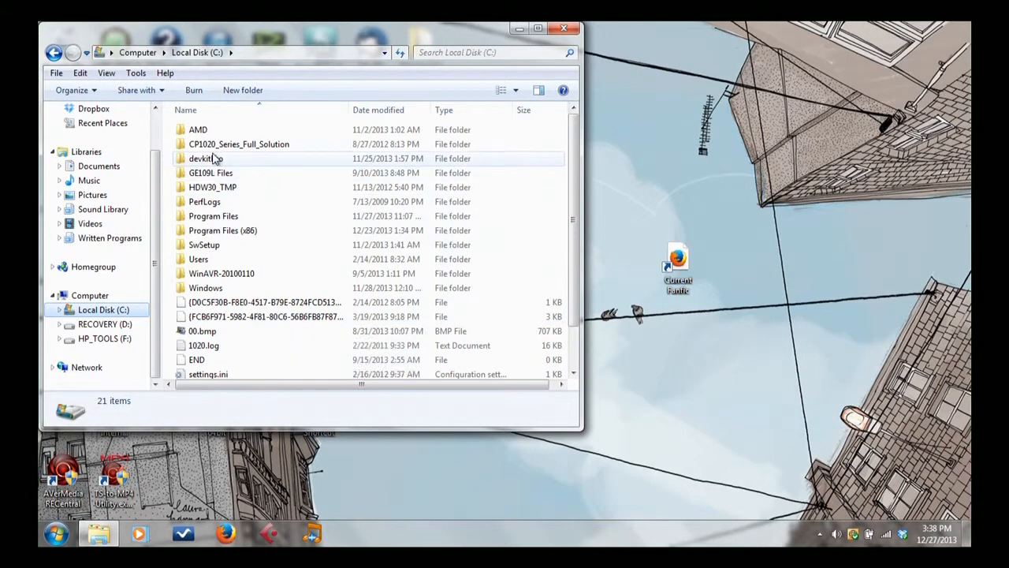
double_click(207, 158)
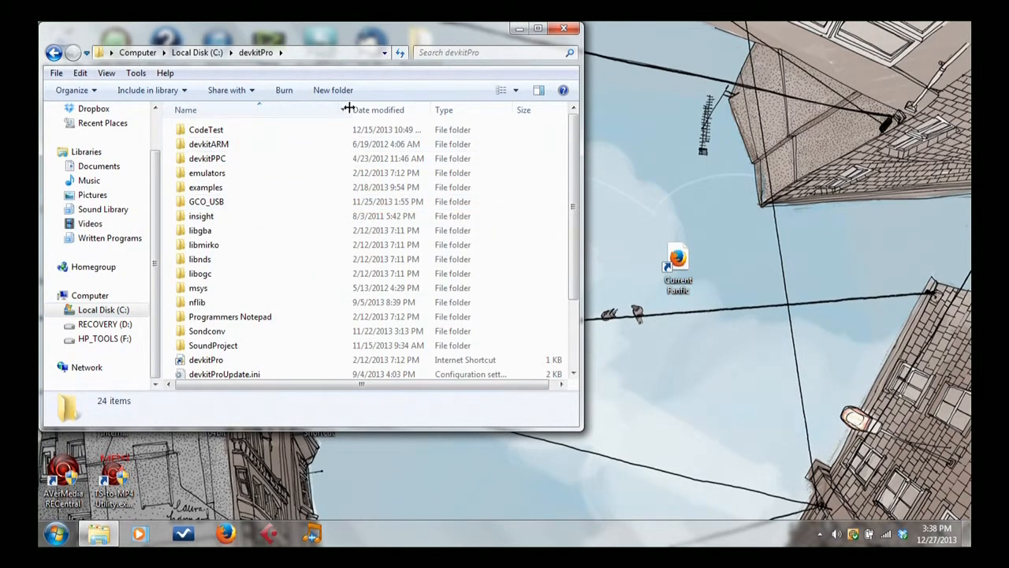
mouse_move(333, 89)
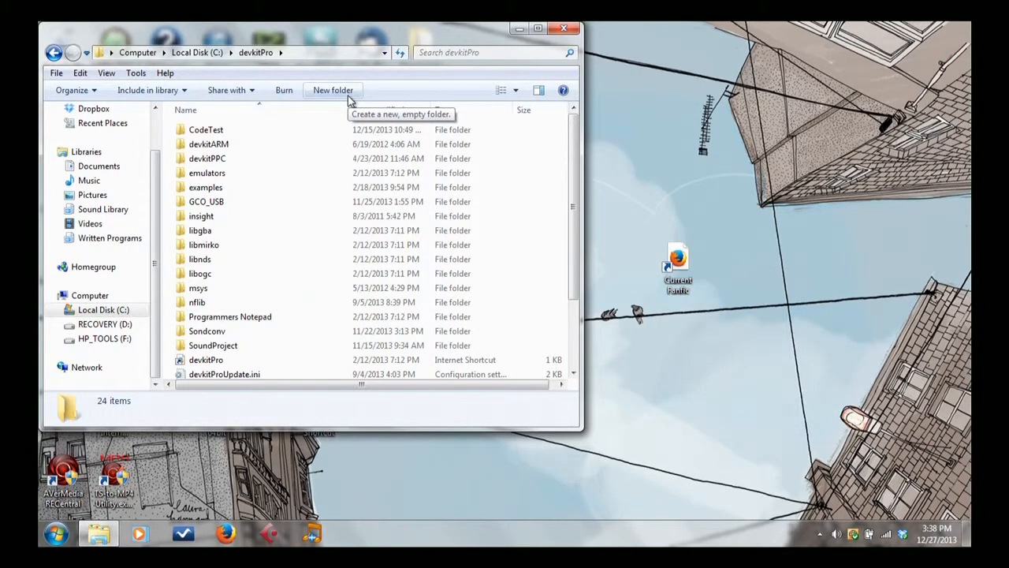
mouse_move(208, 172)
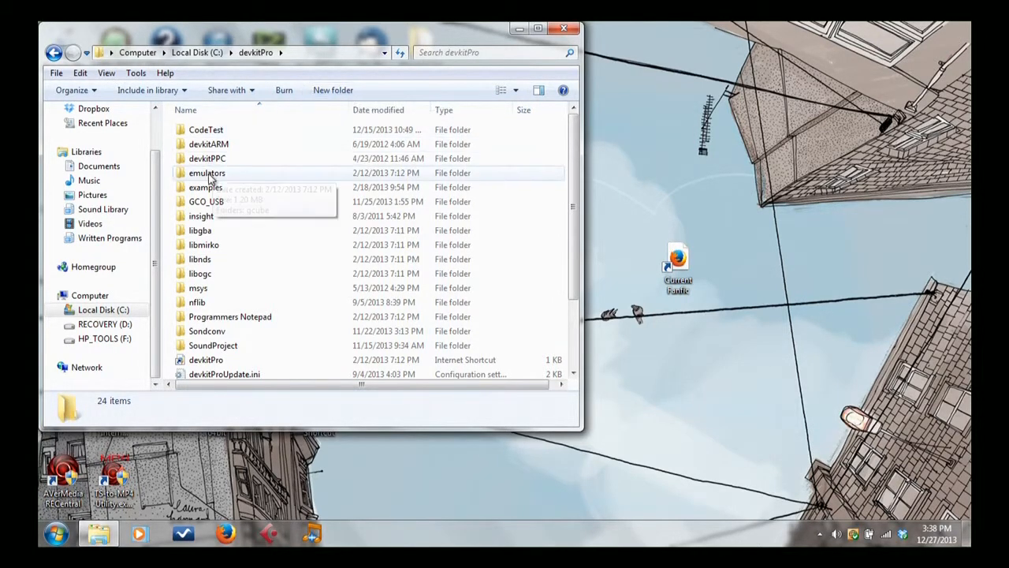
mouse_move(236, 177)
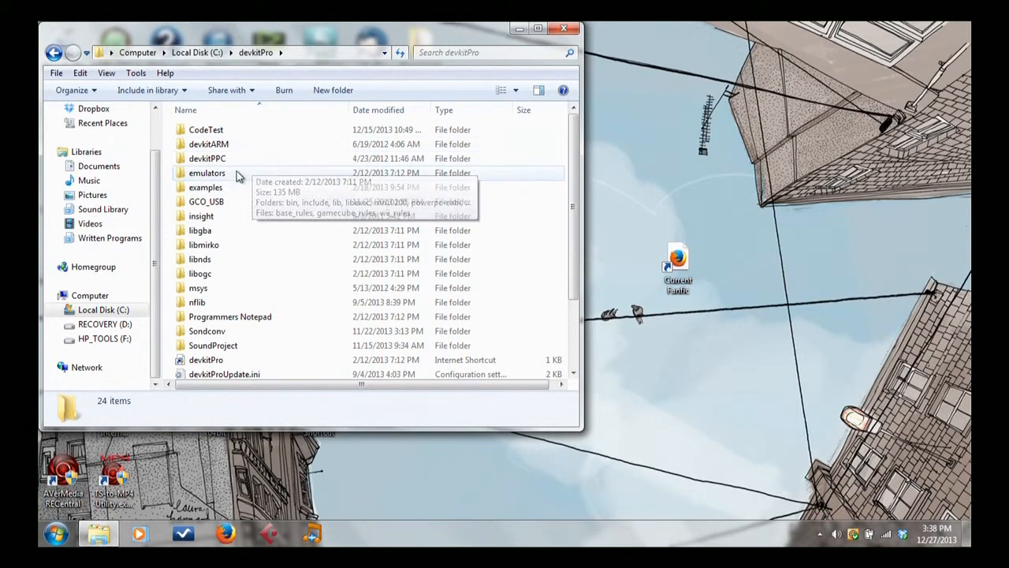
mouse_move(333, 90)
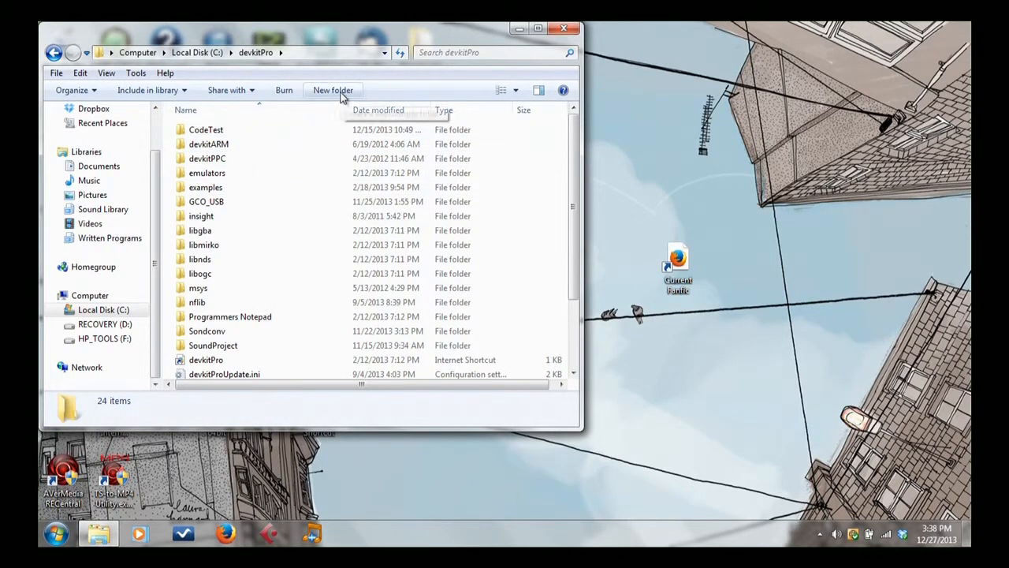
mouse_move(332, 90)
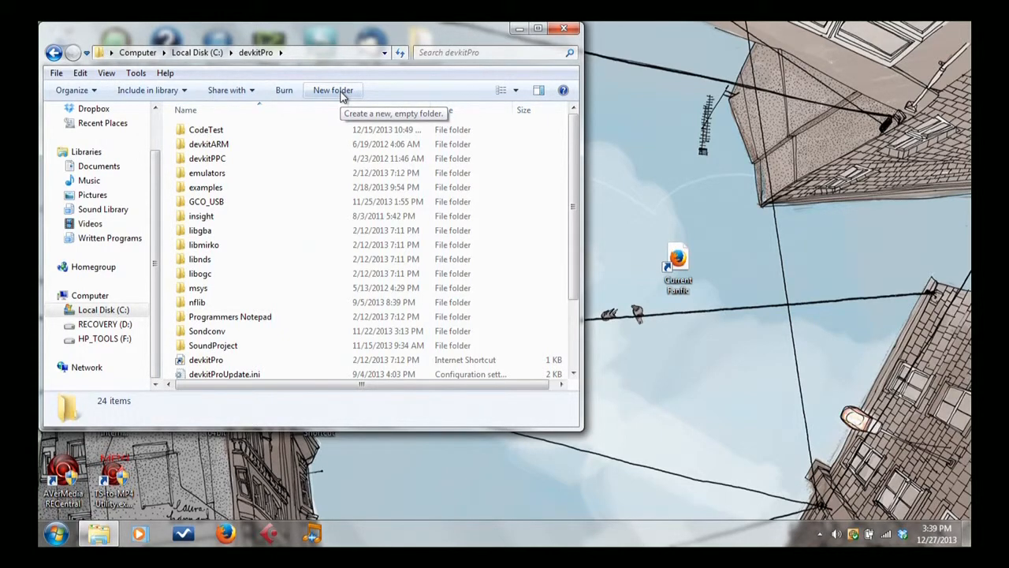
Create a new folder named blah inside devkitPro
click(333, 90)
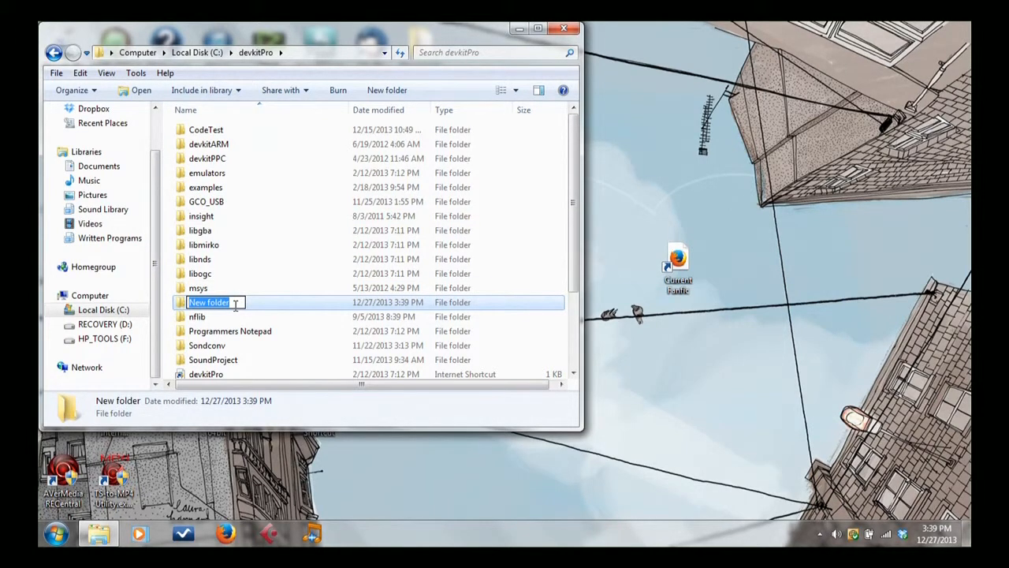
text(blah)
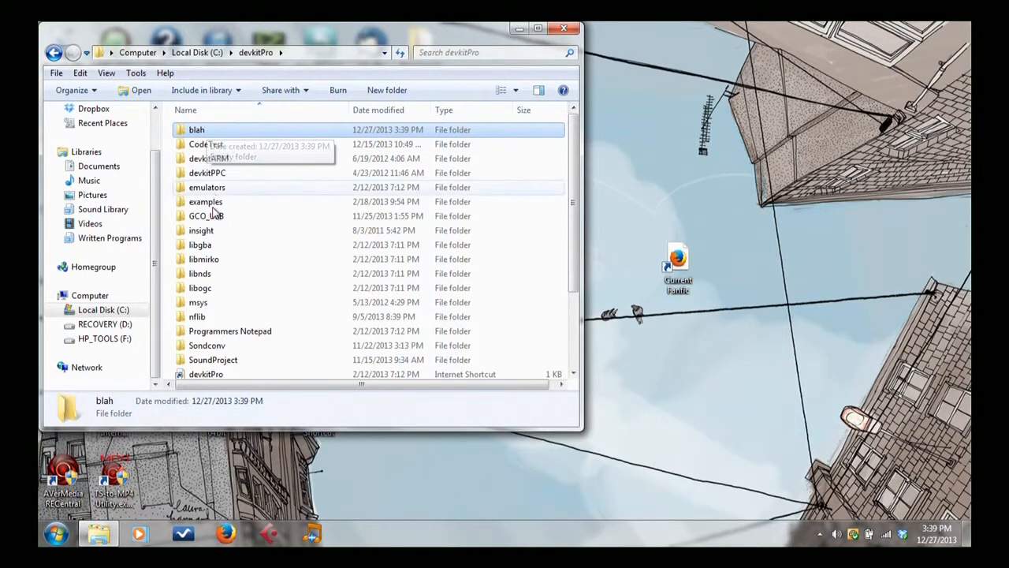
Browse into nflib and then its Ctemplate folder
click(197, 316)
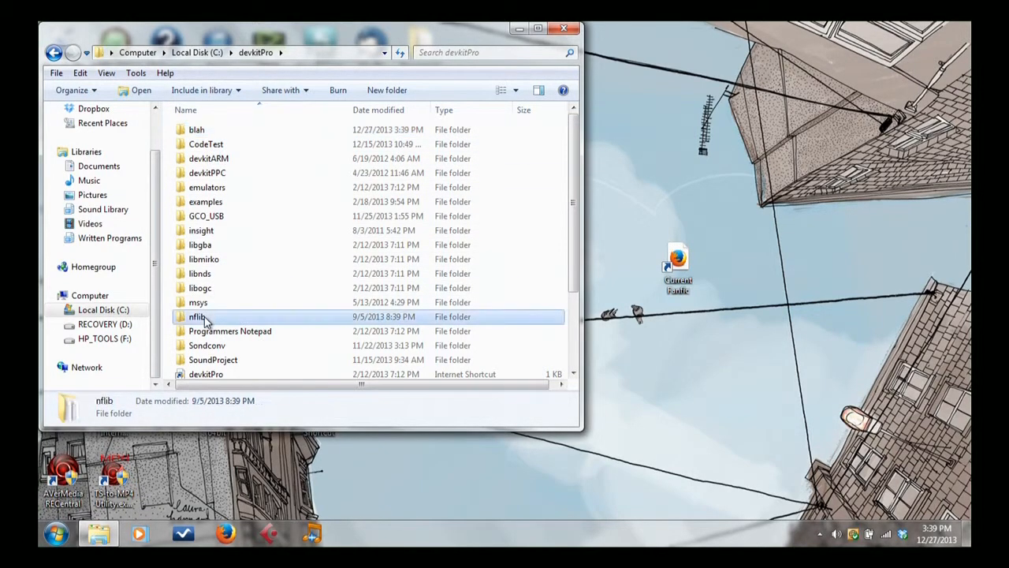
double_click(196, 316)
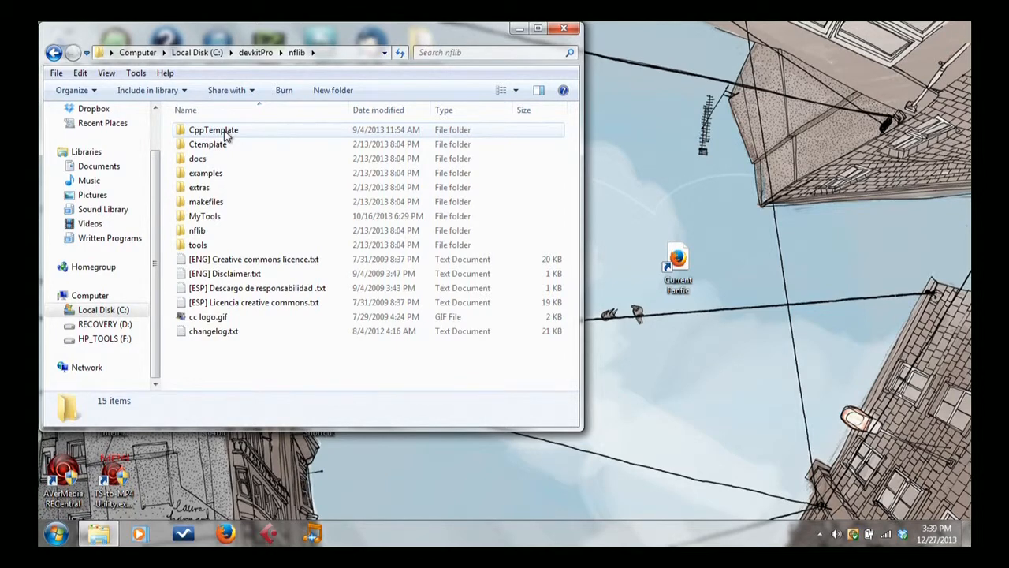
mouse_move(208, 143)
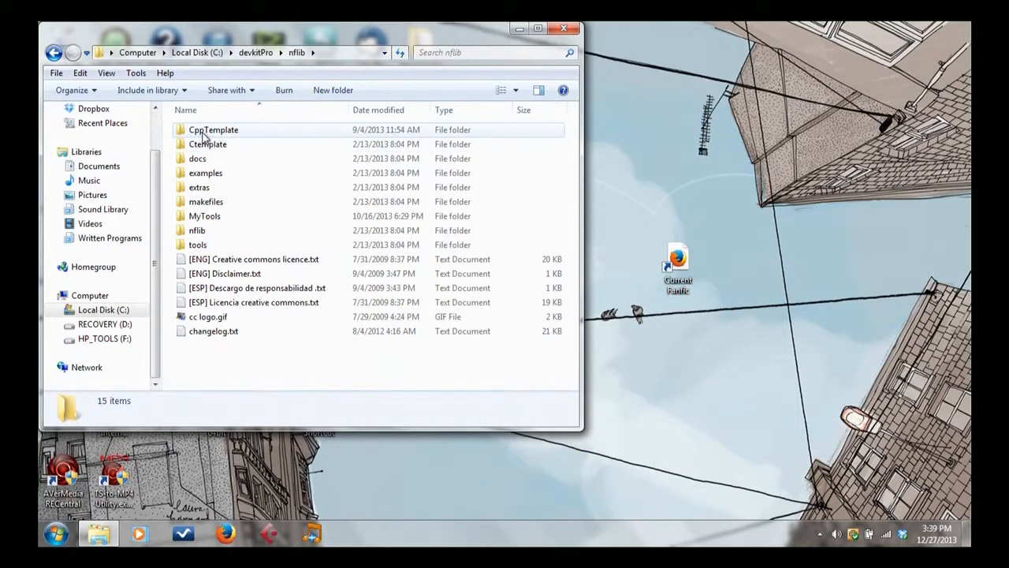
mouse_move(208, 144)
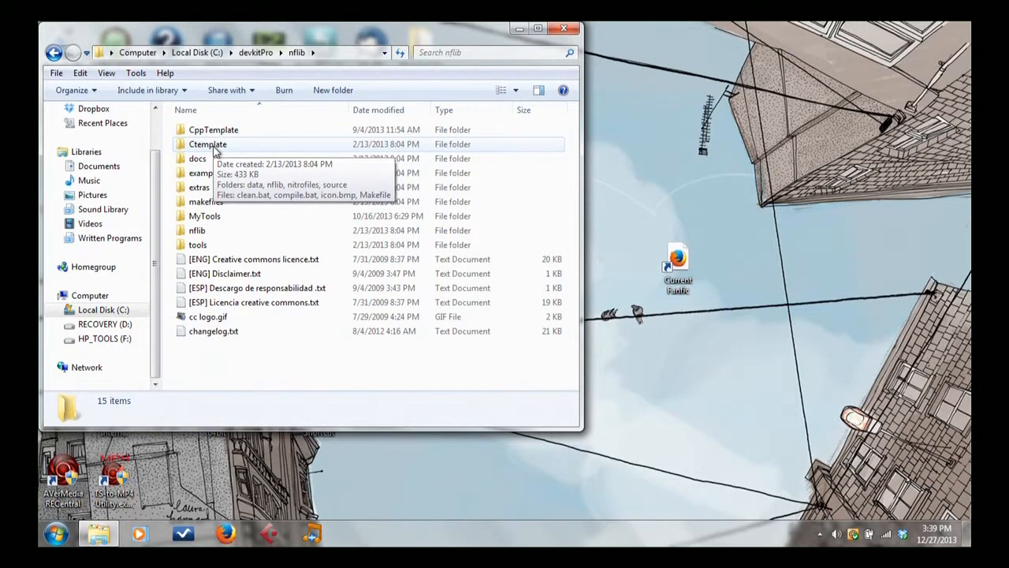
double_click(209, 143)
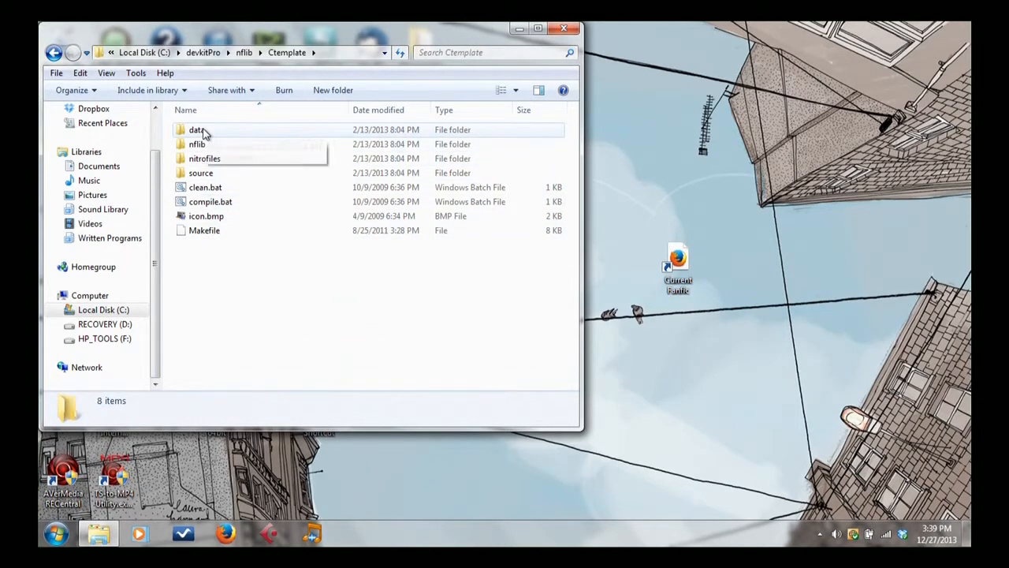
mouse_move(197, 129)
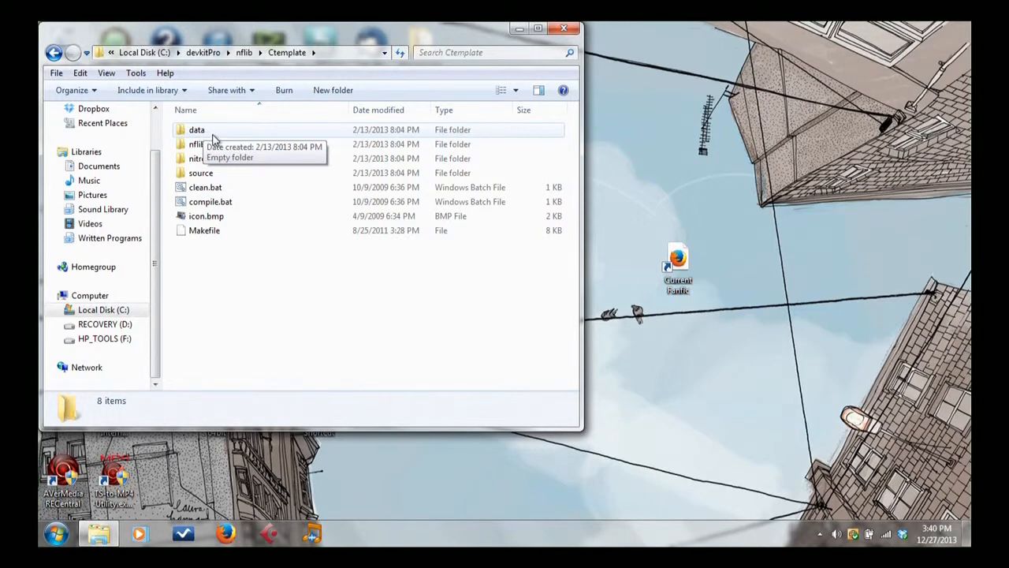
mouse_move(196, 144)
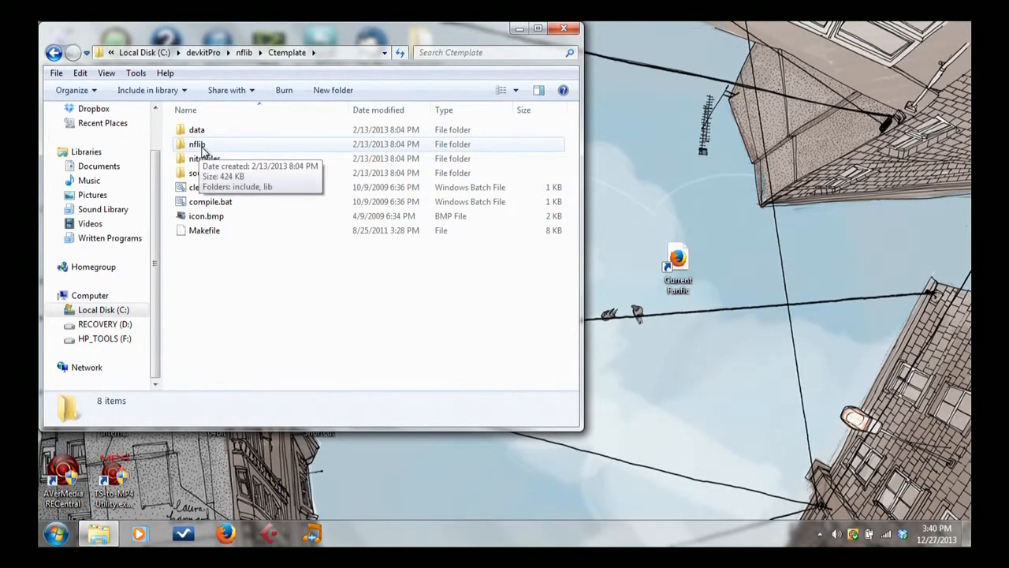
Browse into Ctemplate's nflib library and its include folder of nf_*.h headers
double_click(196, 144)
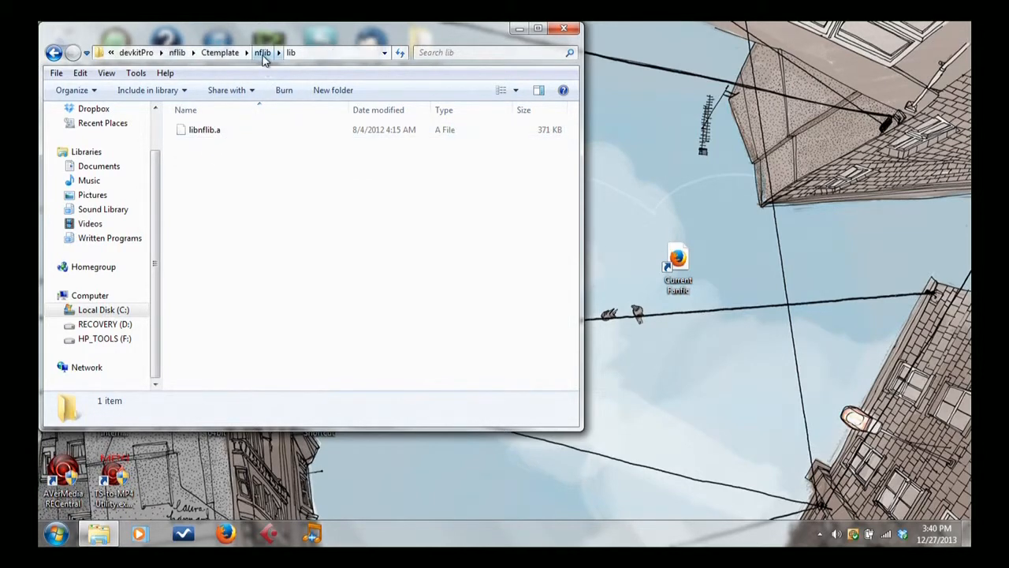
click(262, 52)
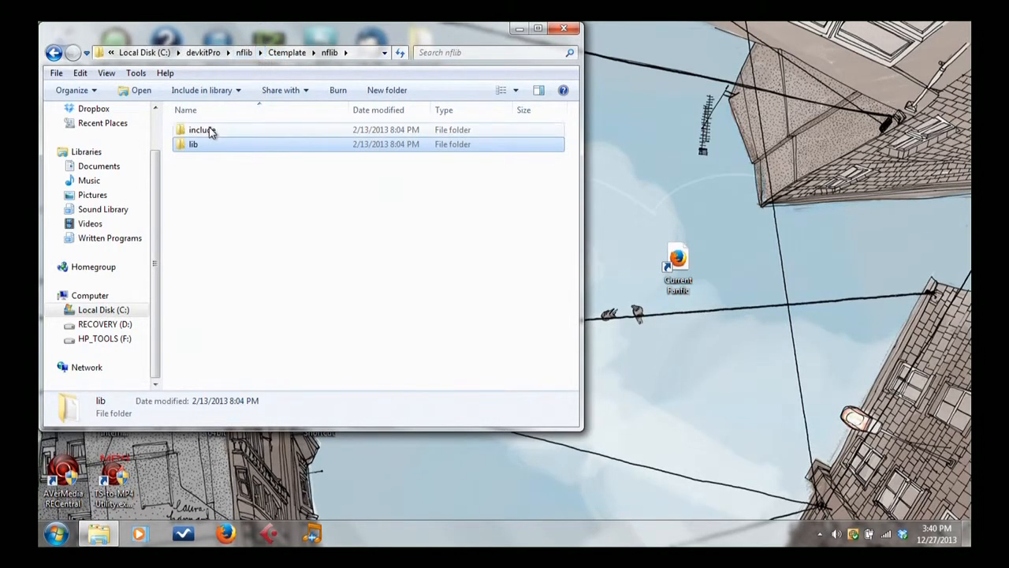
double_click(202, 130)
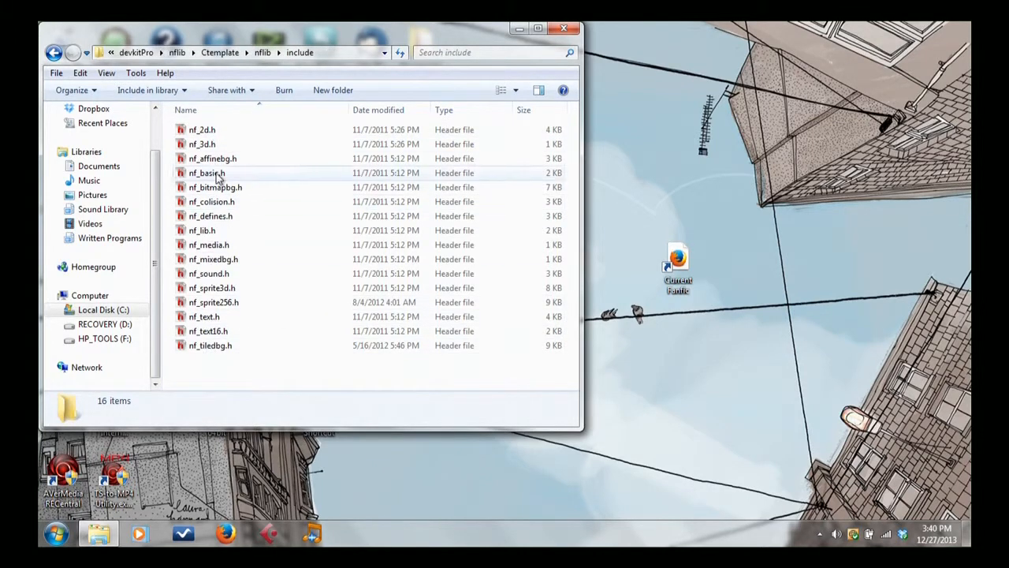
mouse_move(239, 347)
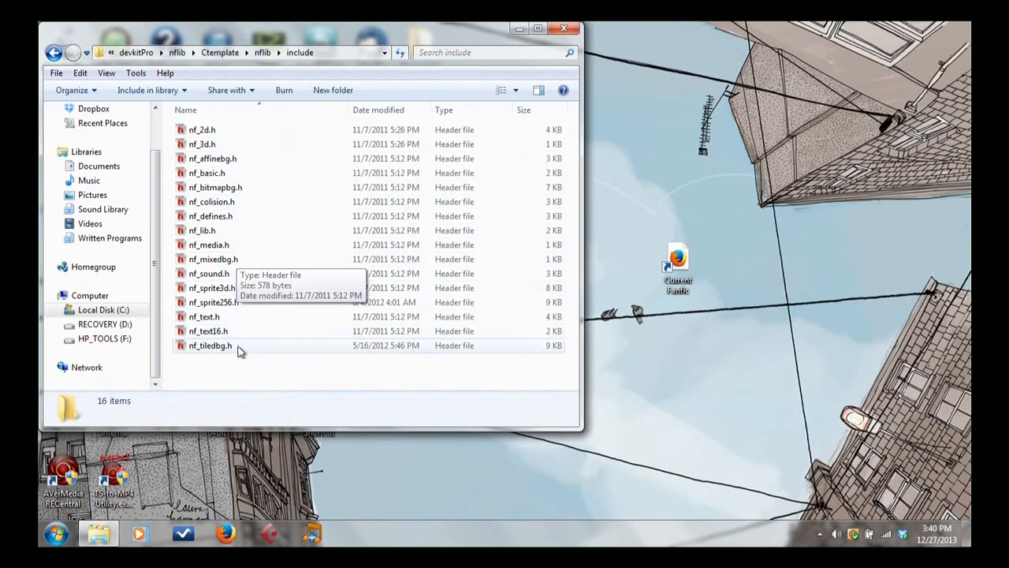
mouse_move(213, 216)
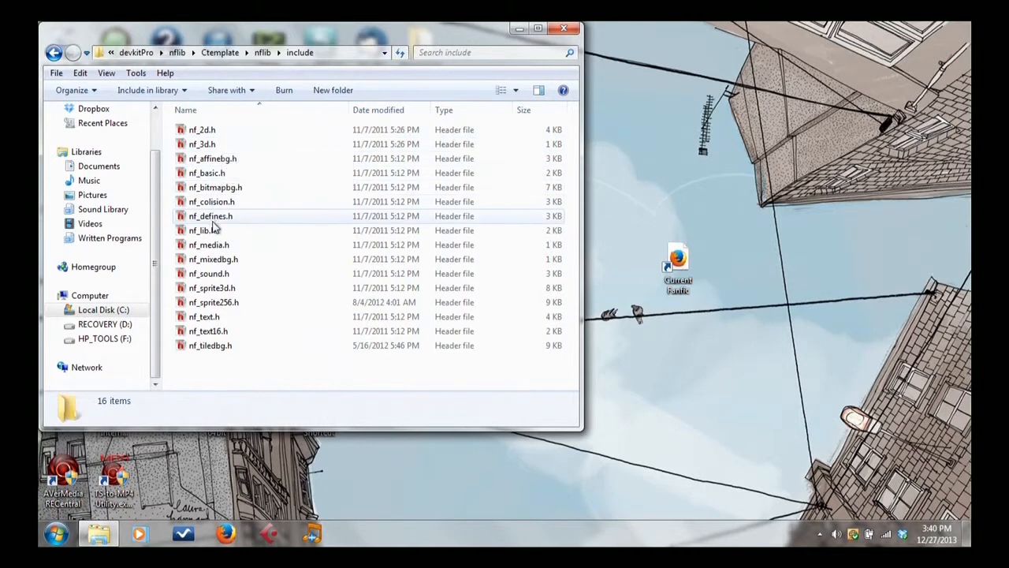
mouse_move(204, 230)
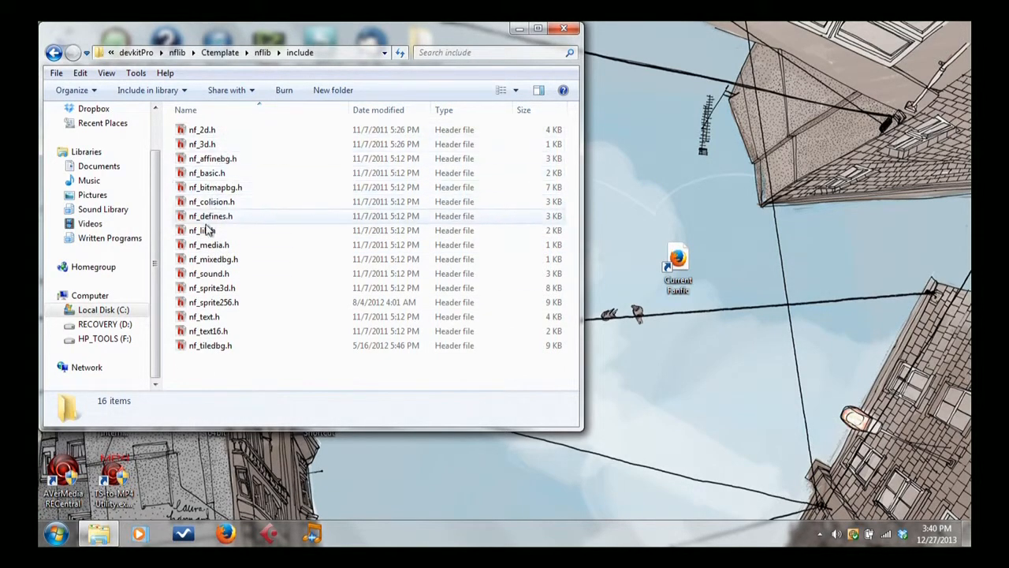
mouse_move(206, 230)
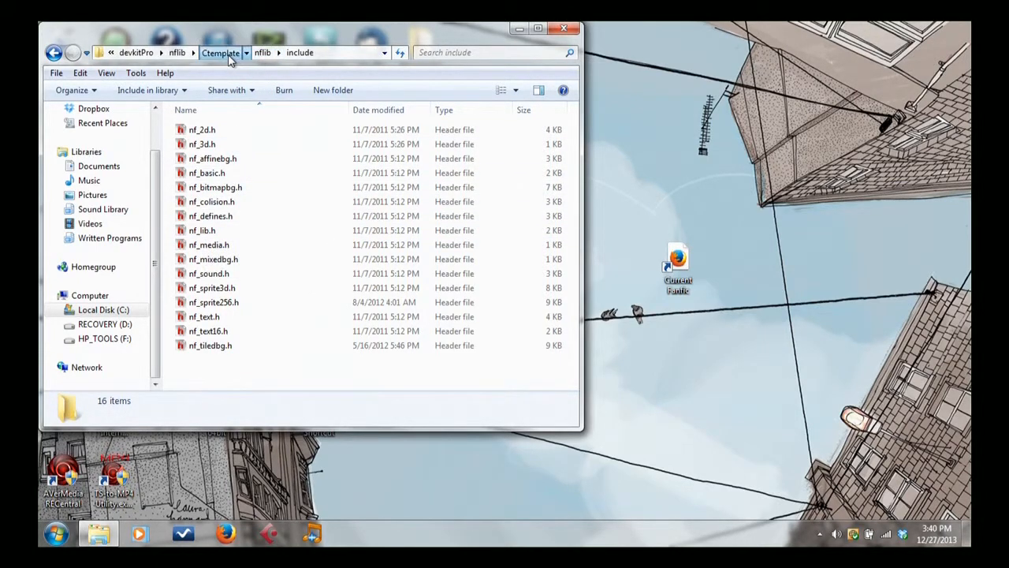
Check that the nitrofiles folder is empty and return to Ctemplate
click(221, 52)
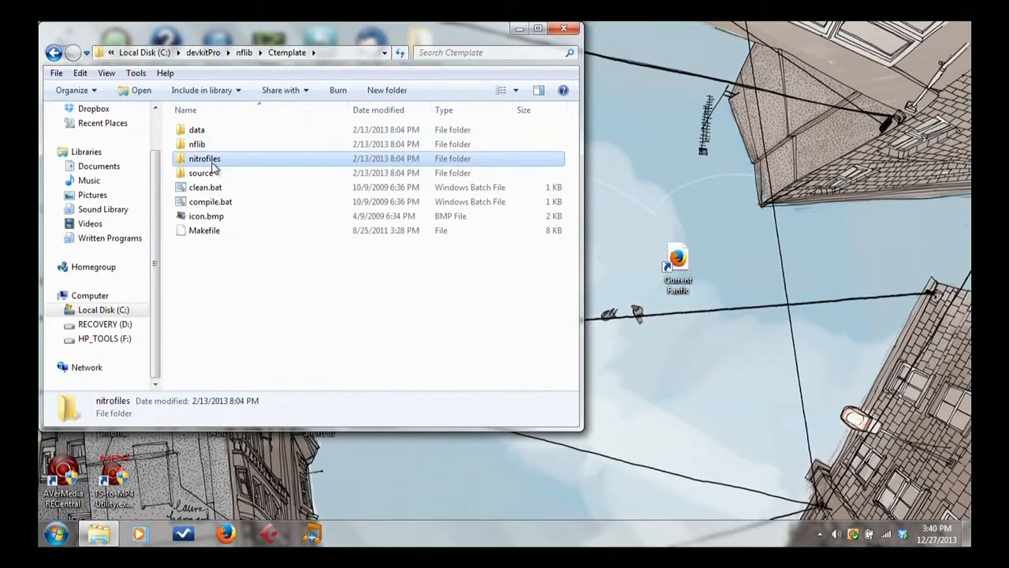
double_click(205, 158)
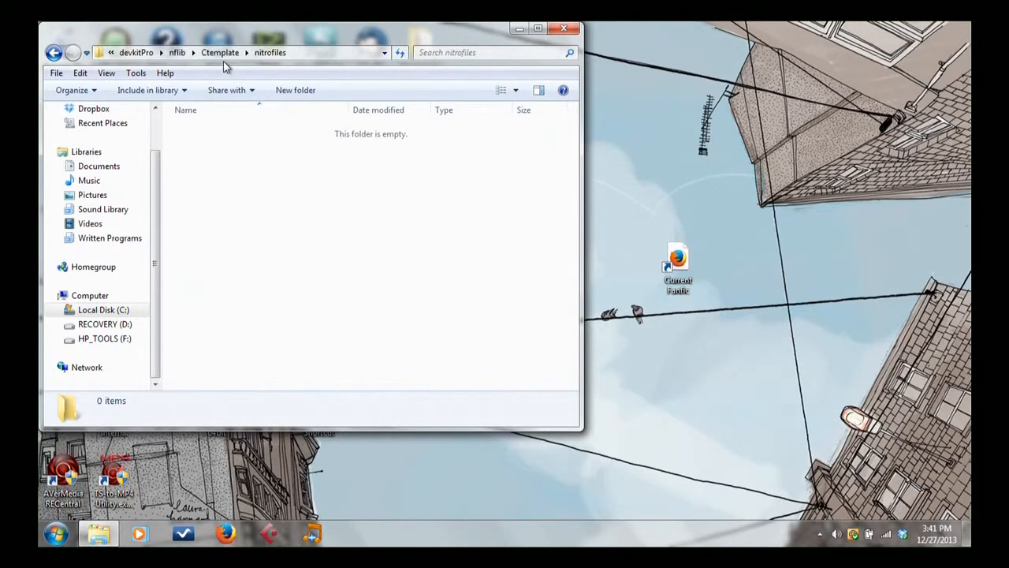
click(221, 52)
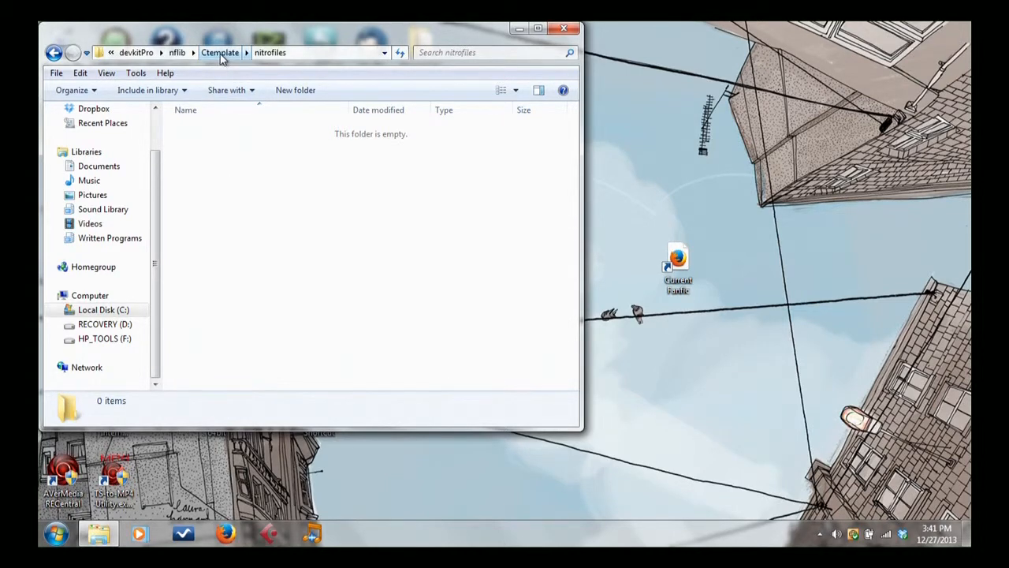
click(221, 53)
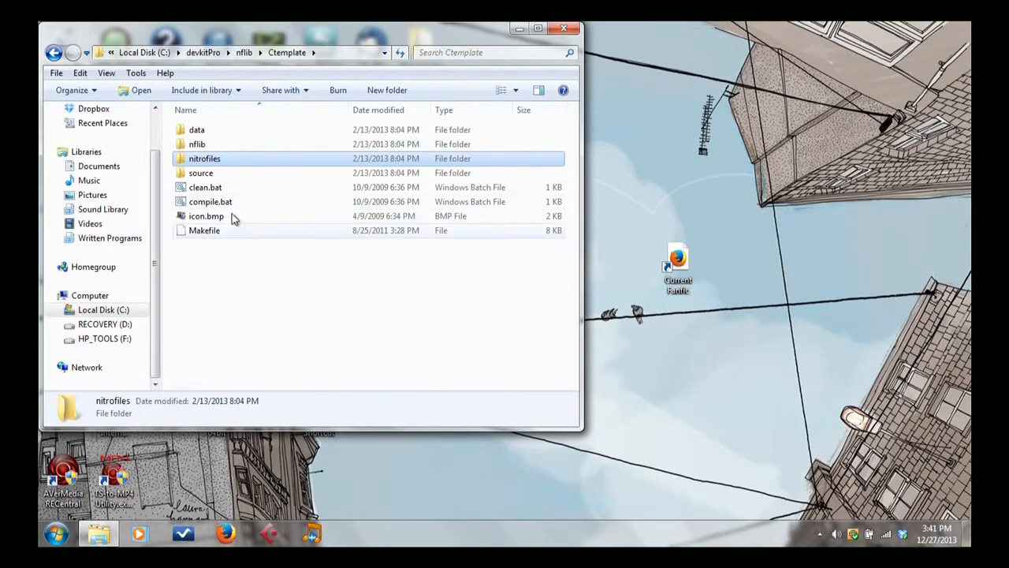
Create a test folder bg inside nitrofiles and delete it again
double_click(205, 157)
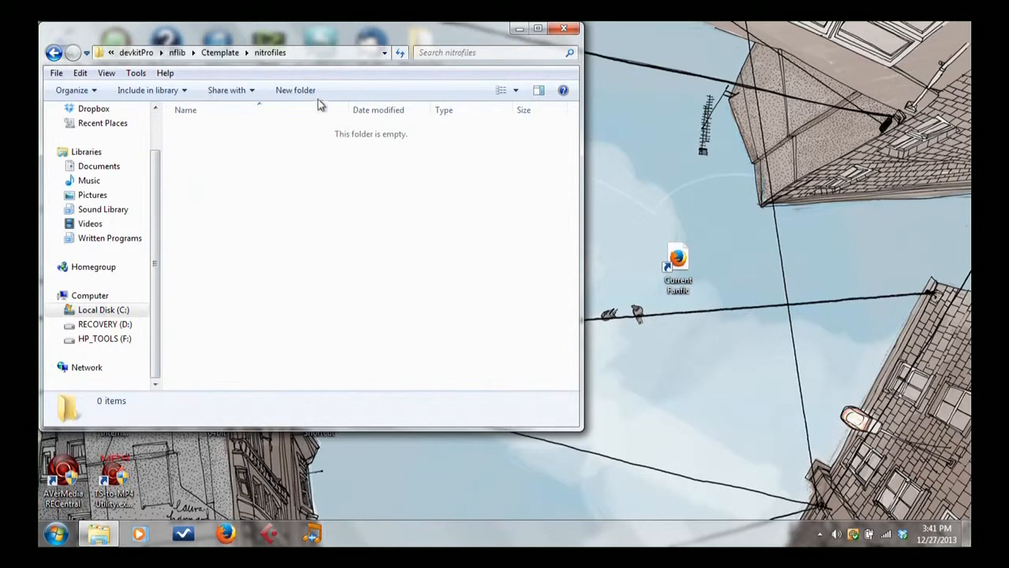
click(295, 90)
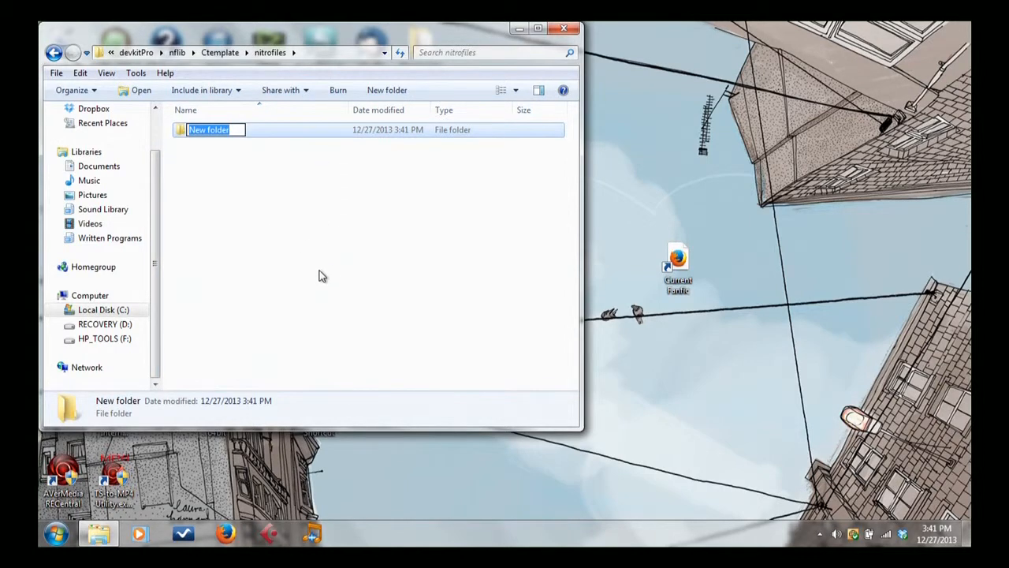
text(bg)
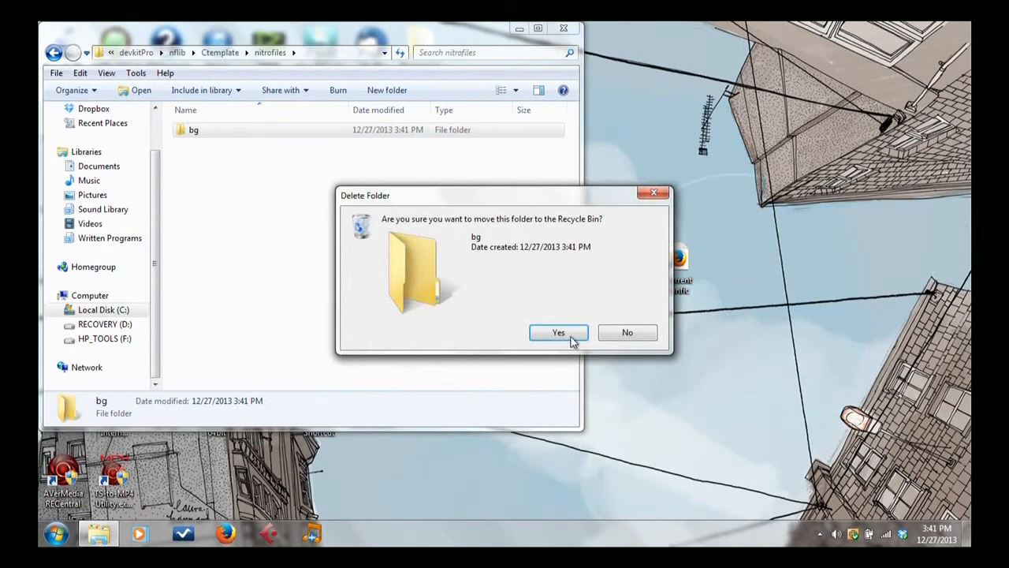
click(558, 331)
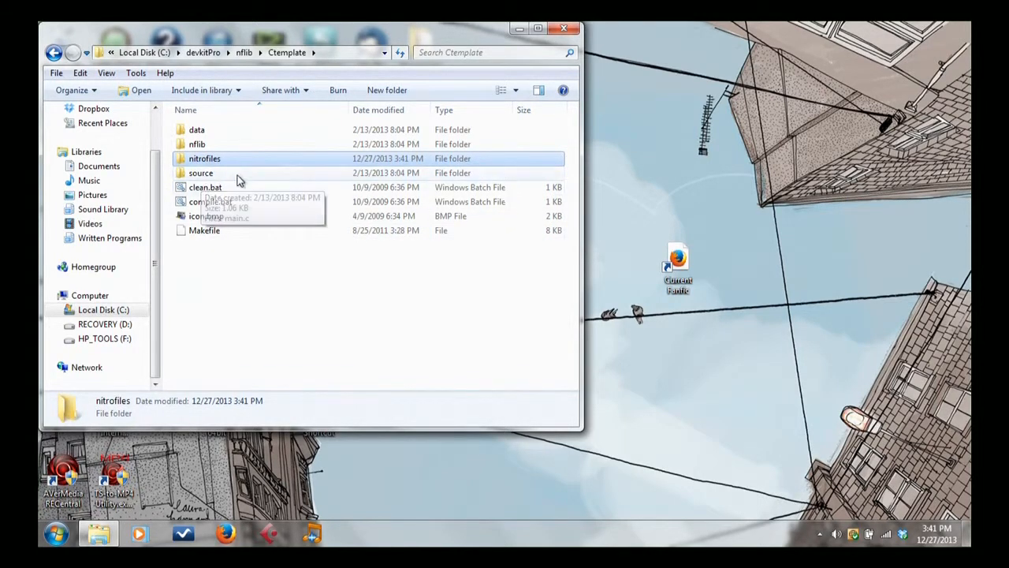
mouse_move(219, 179)
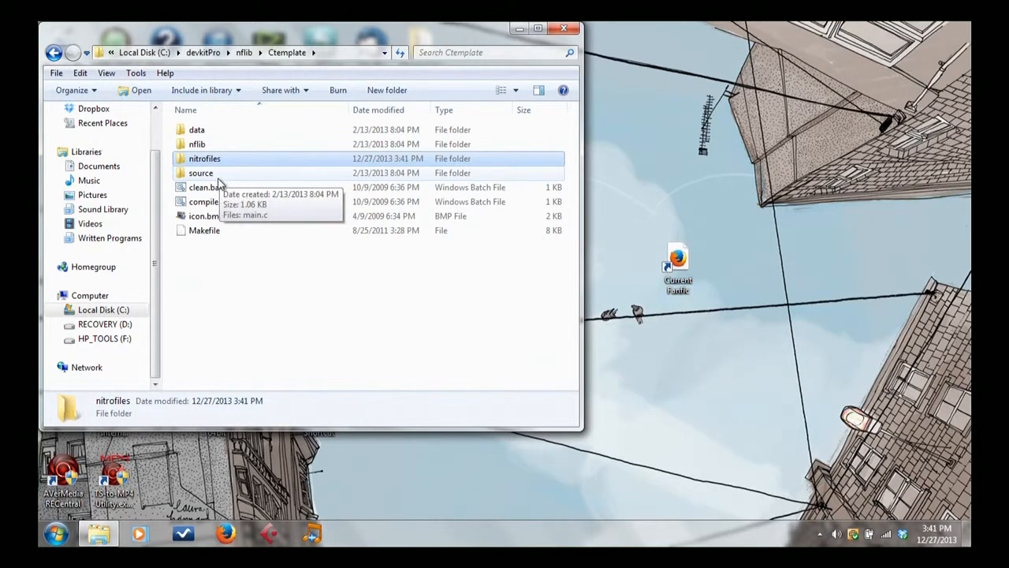
mouse_move(218, 189)
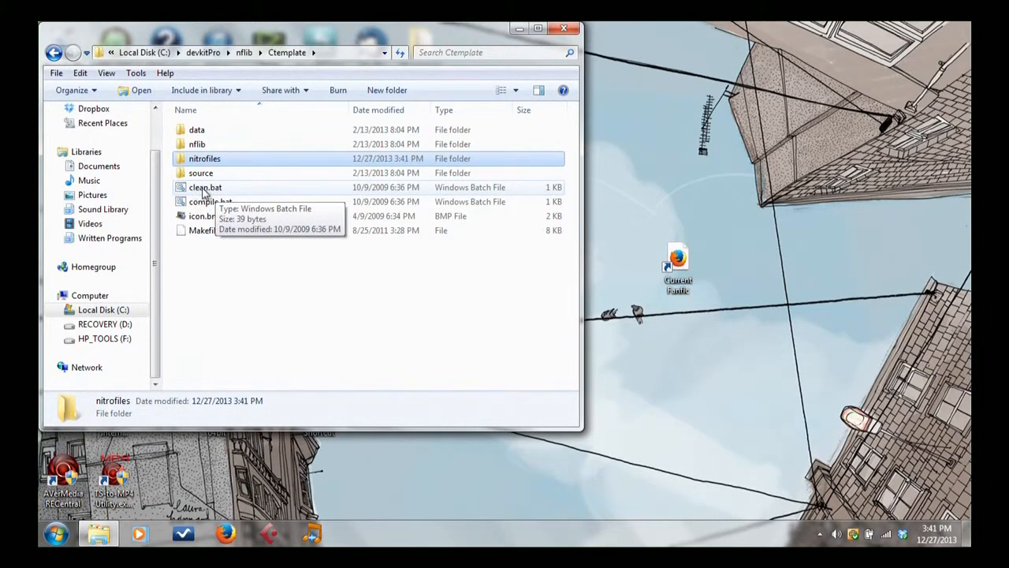
mouse_move(229, 208)
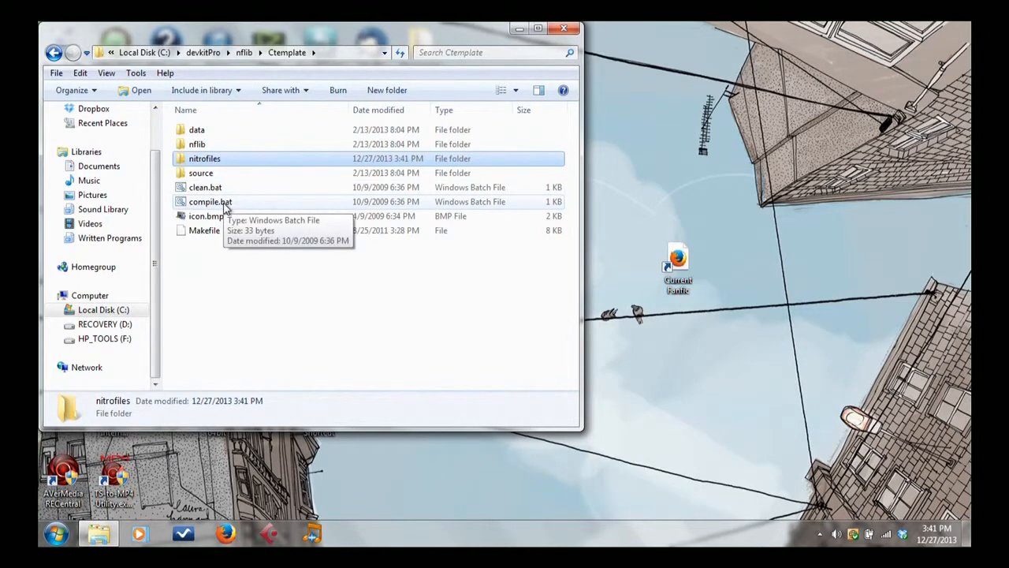
mouse_move(205, 186)
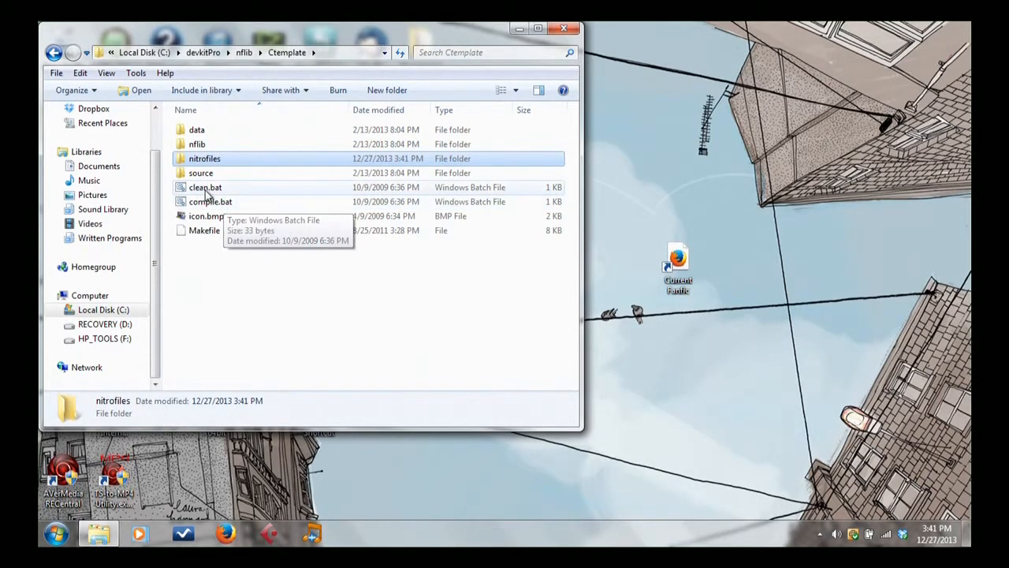
mouse_move(212, 202)
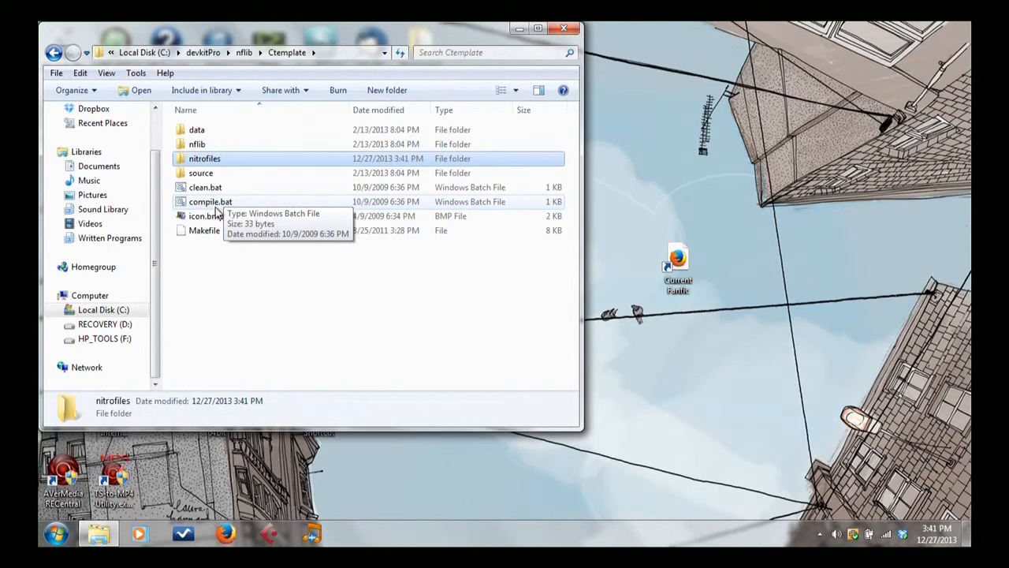
mouse_move(205, 216)
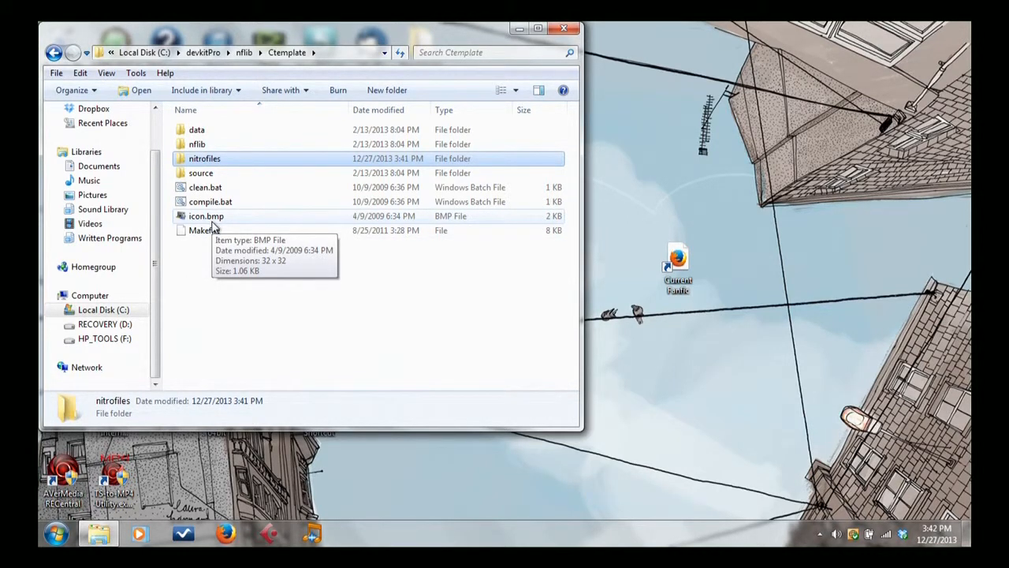
click(205, 214)
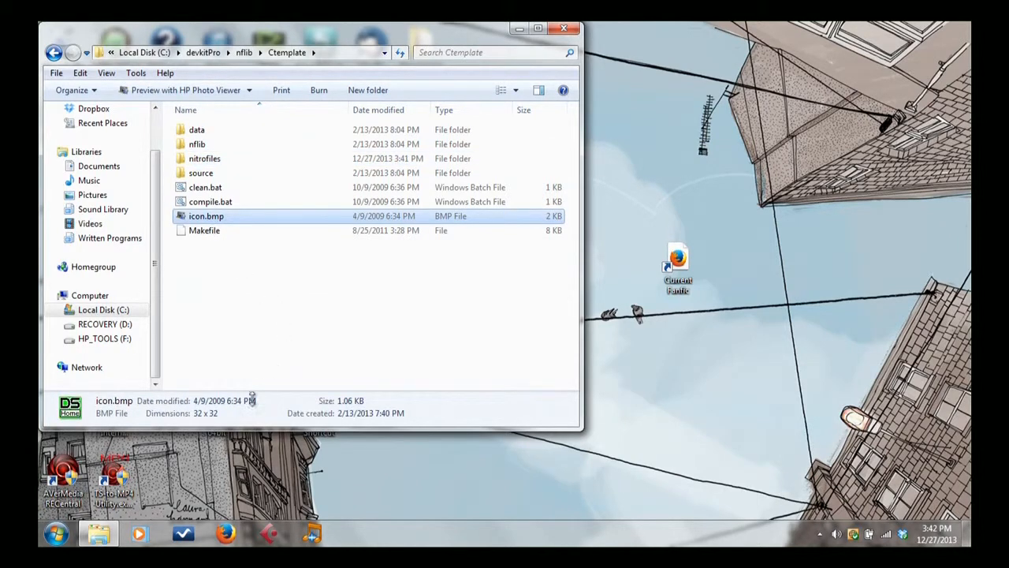
mouse_move(79, 423)
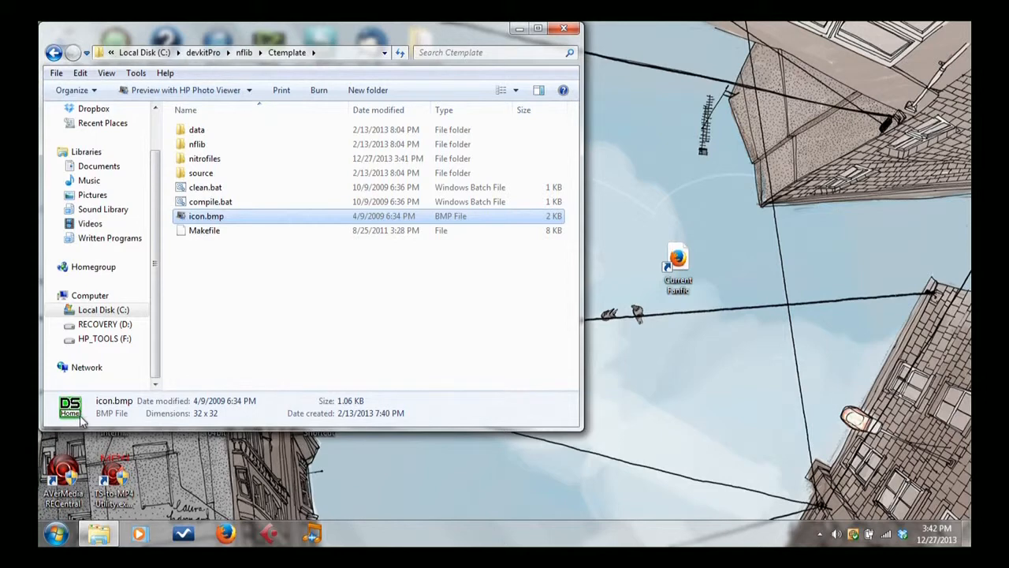
mouse_move(256, 324)
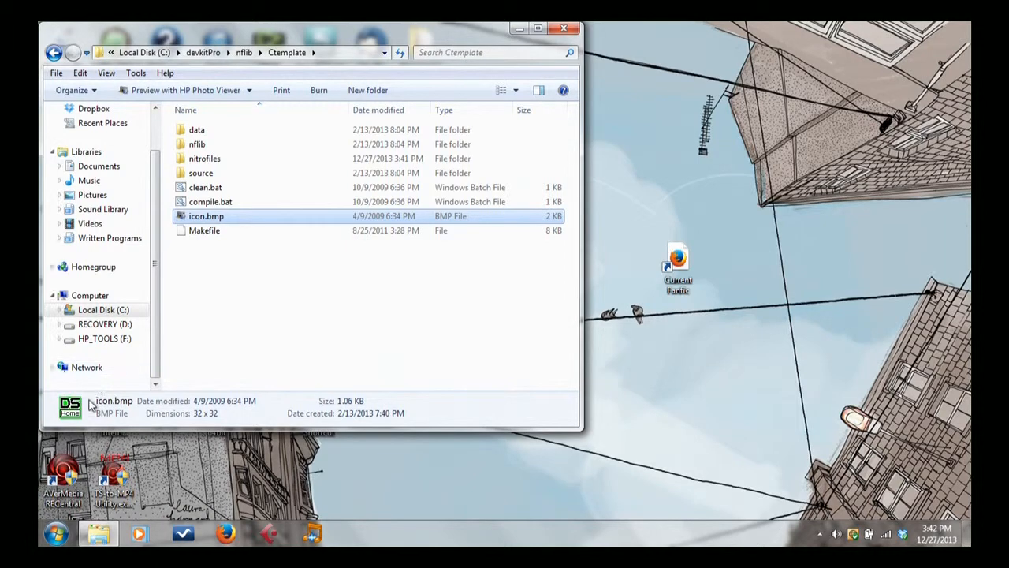
mouse_move(251, 309)
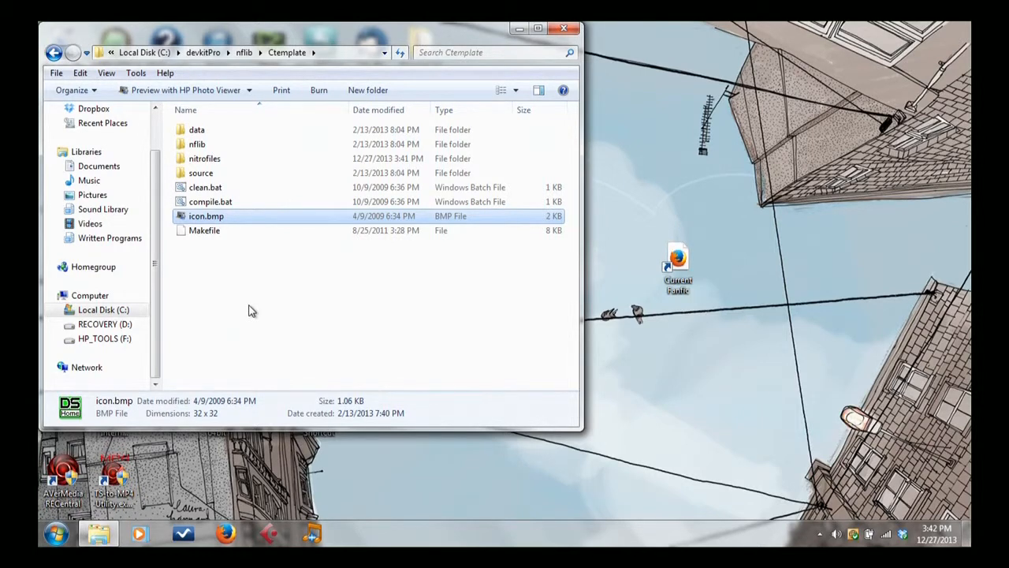
mouse_move(226, 291)
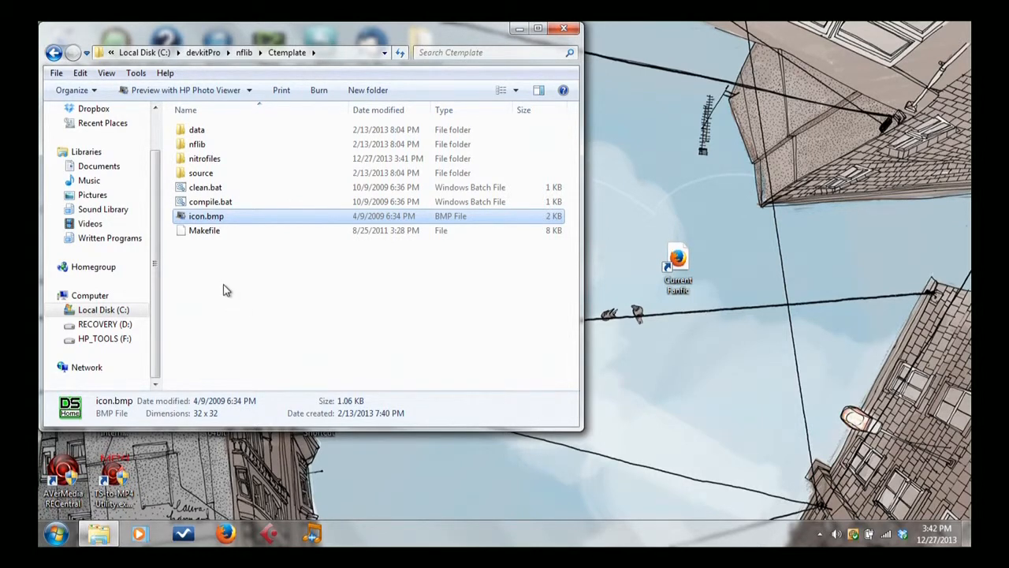
mouse_move(230, 272)
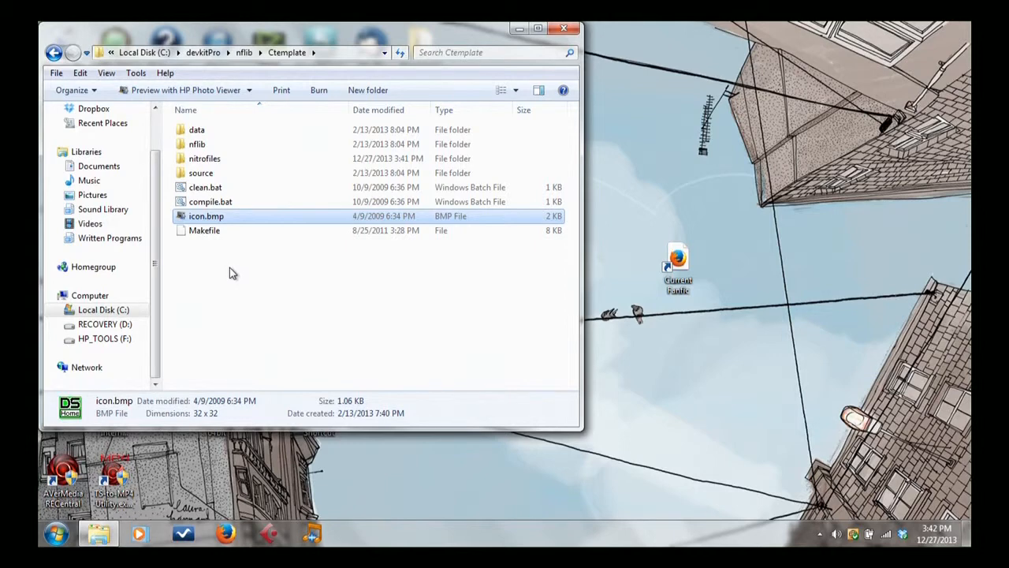
View the Makefile's details, then browse into source and open main.c
click(205, 230)
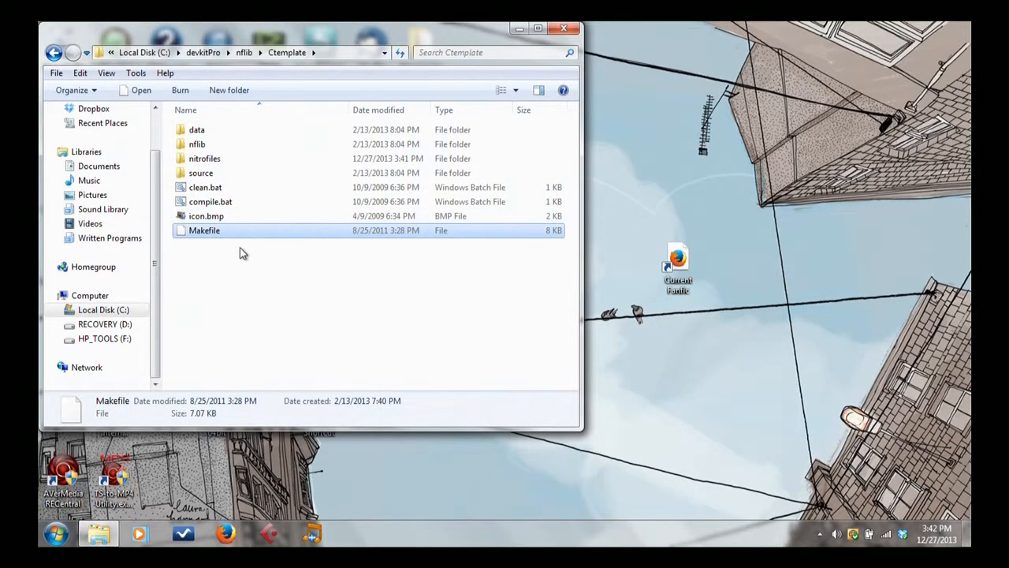
mouse_move(350, 271)
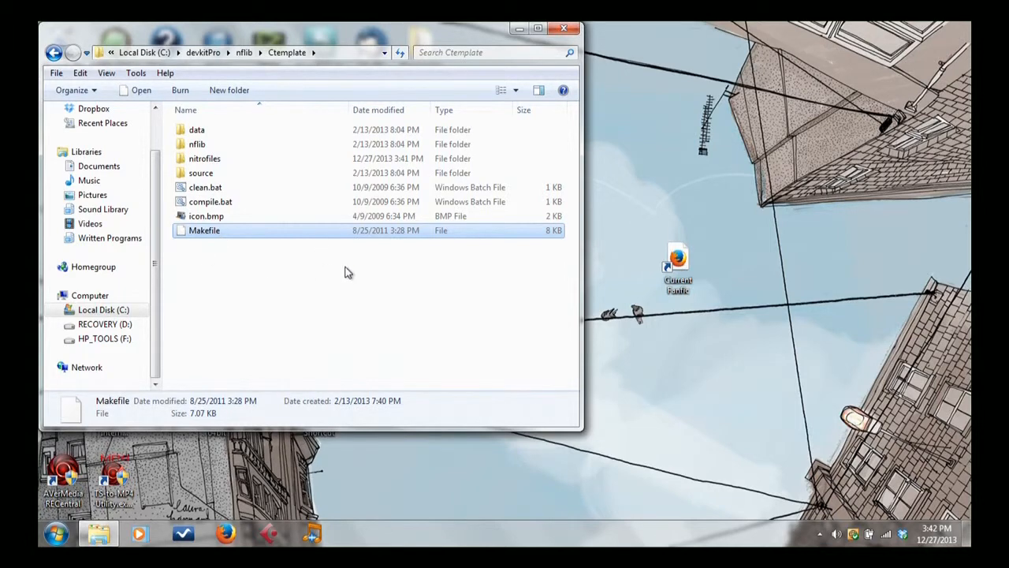
mouse_move(331, 268)
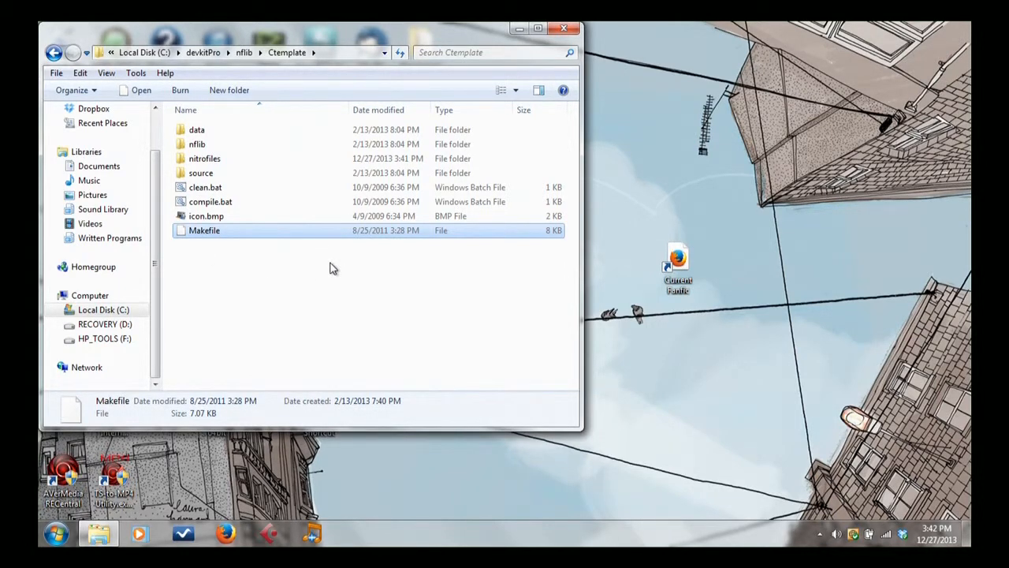
mouse_move(322, 255)
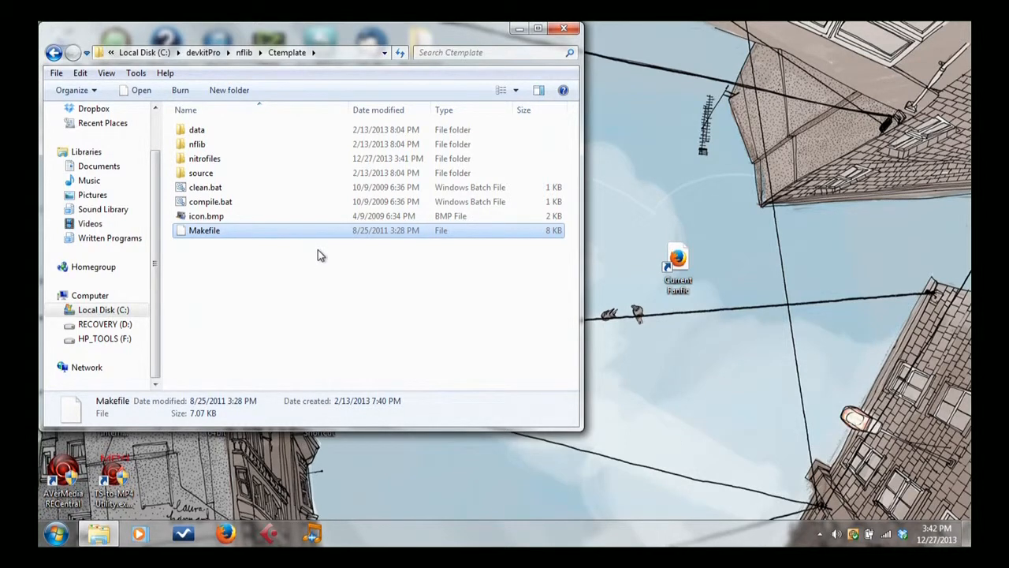
mouse_move(220, 256)
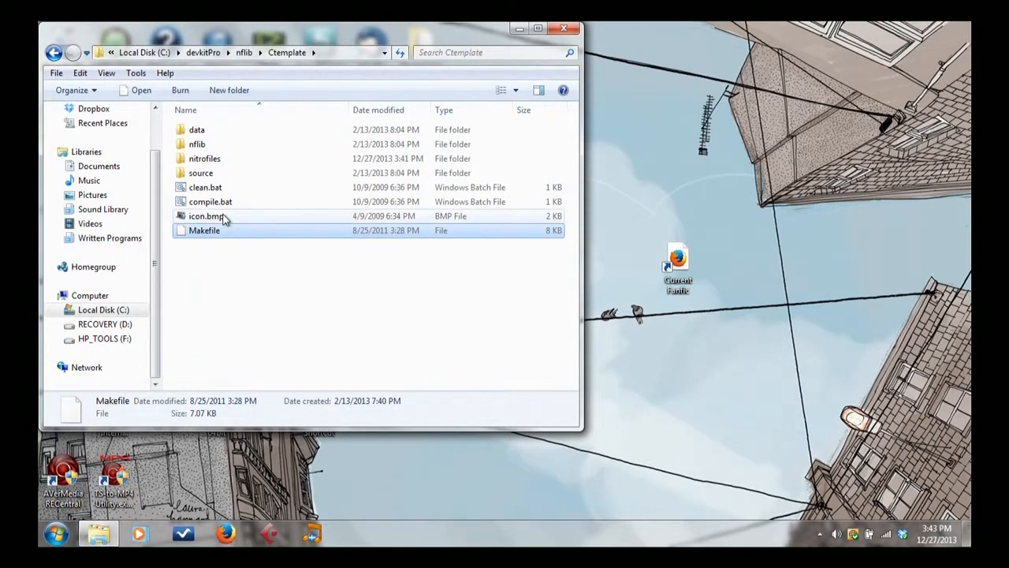
mouse_move(206, 216)
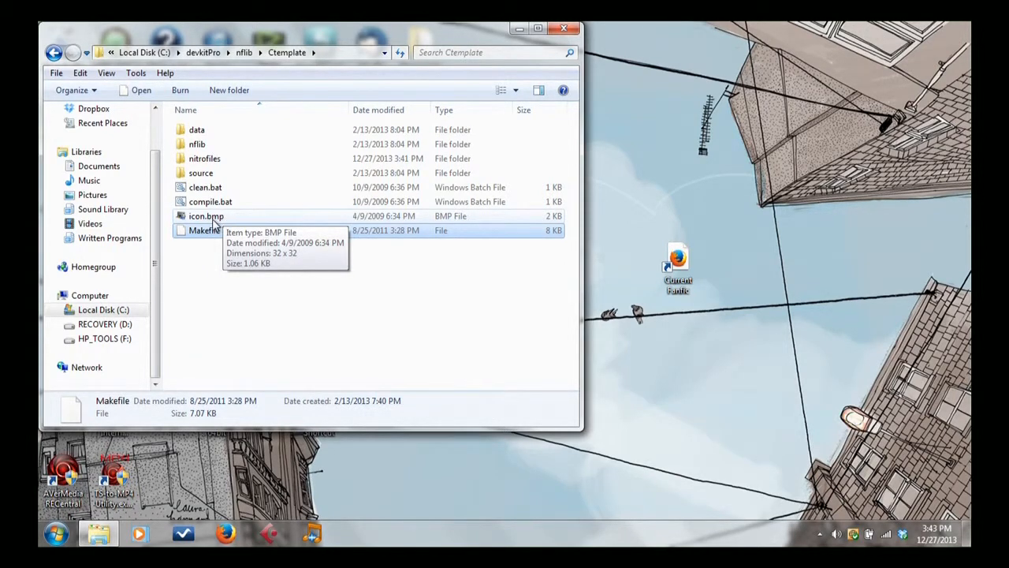
mouse_move(227, 251)
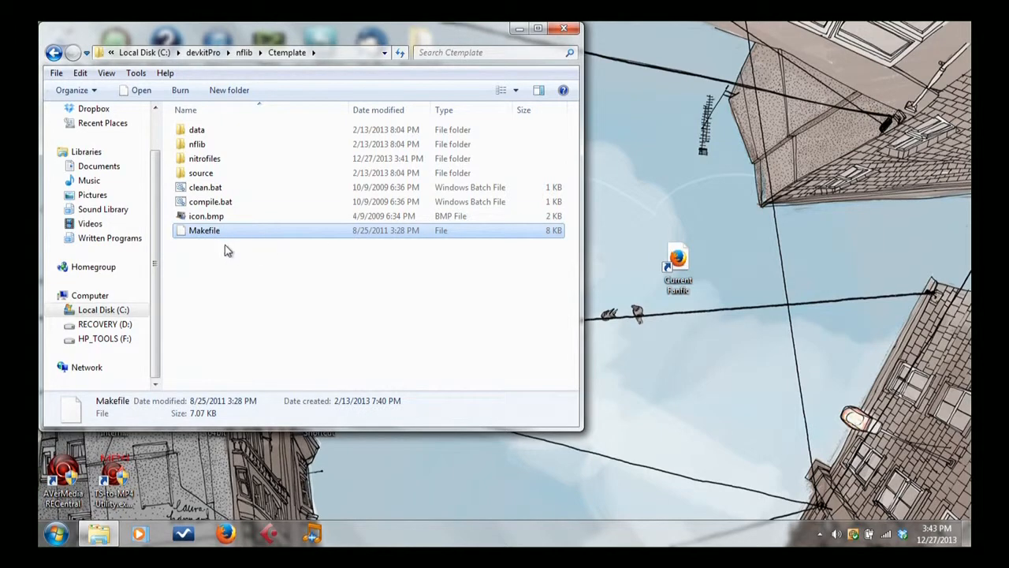
mouse_move(258, 271)
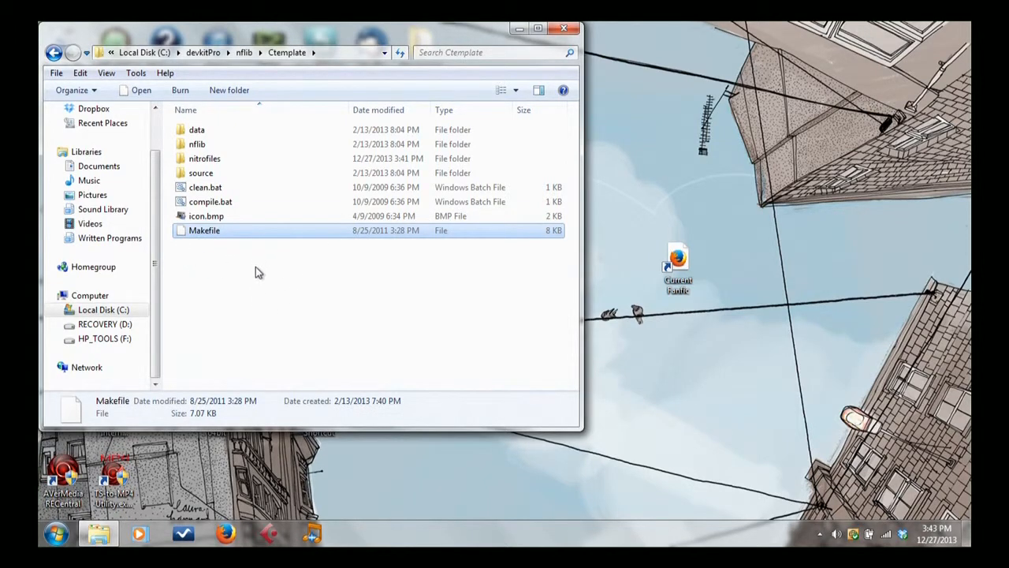
mouse_move(224, 242)
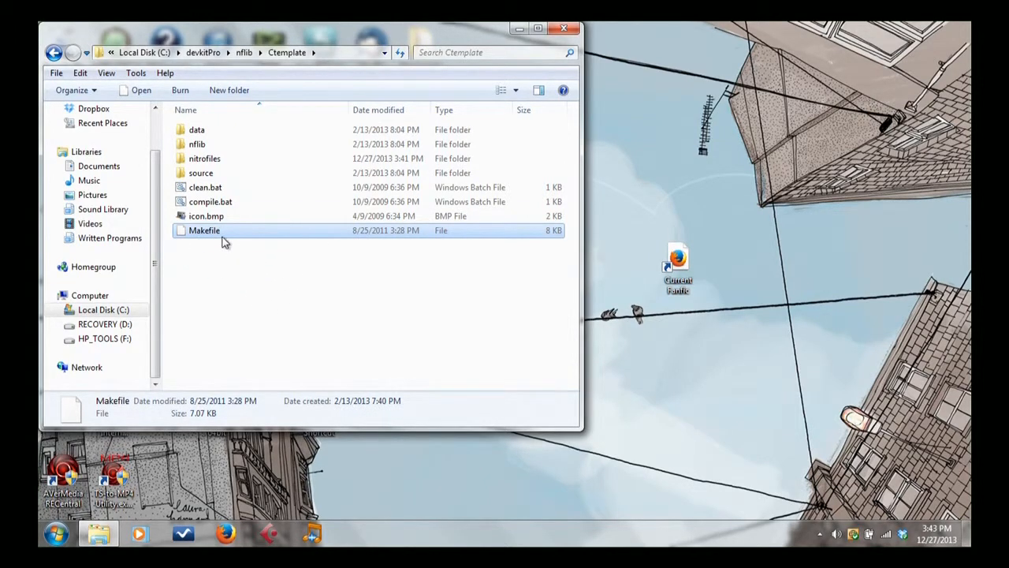
mouse_move(208, 230)
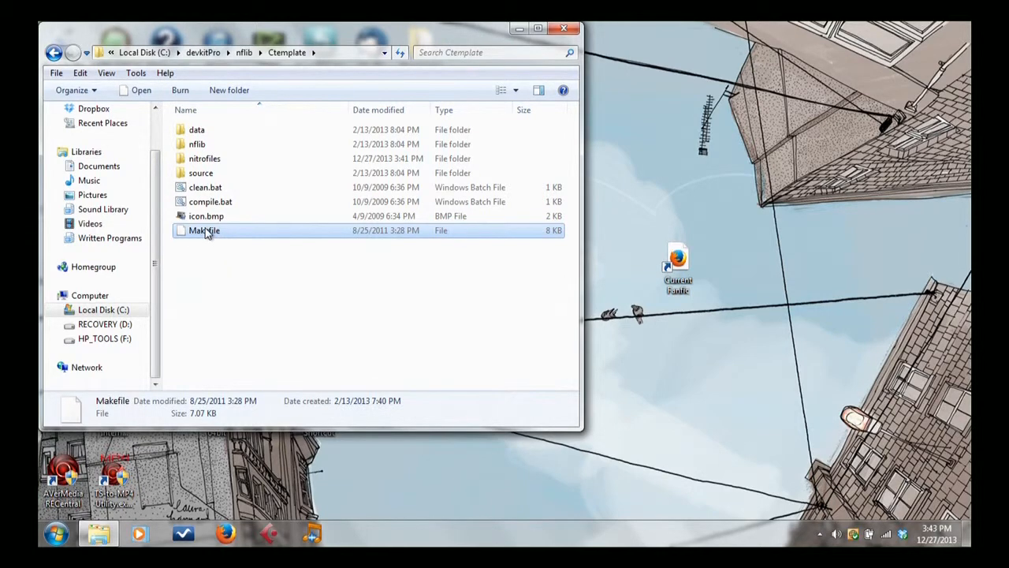
mouse_move(227, 287)
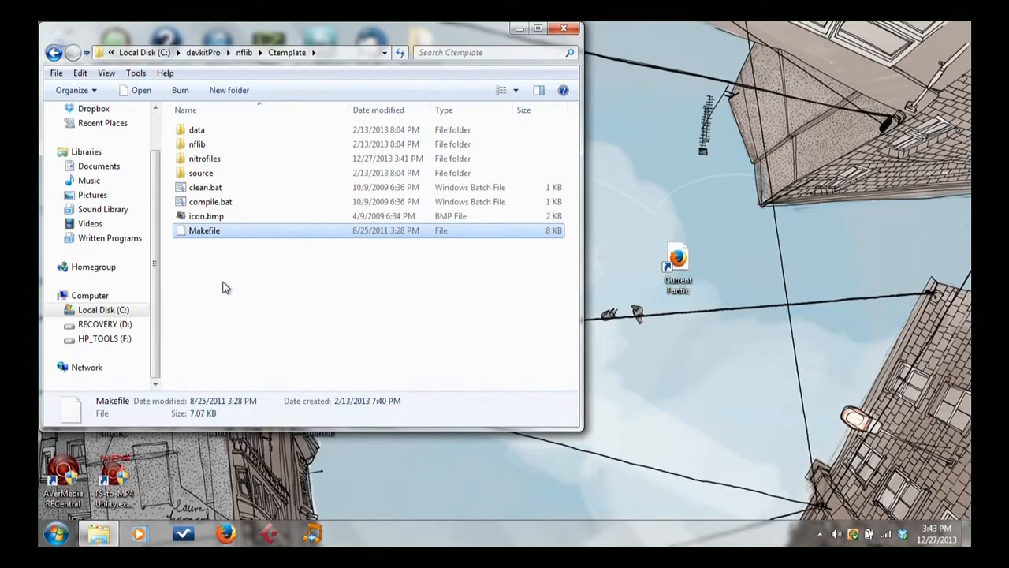
double_click(202, 172)
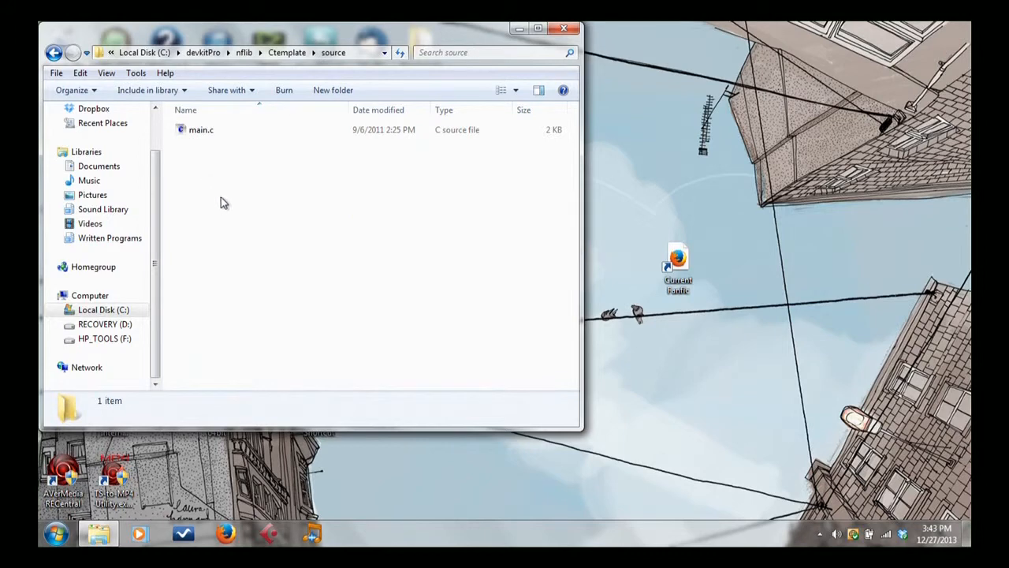
click(201, 130)
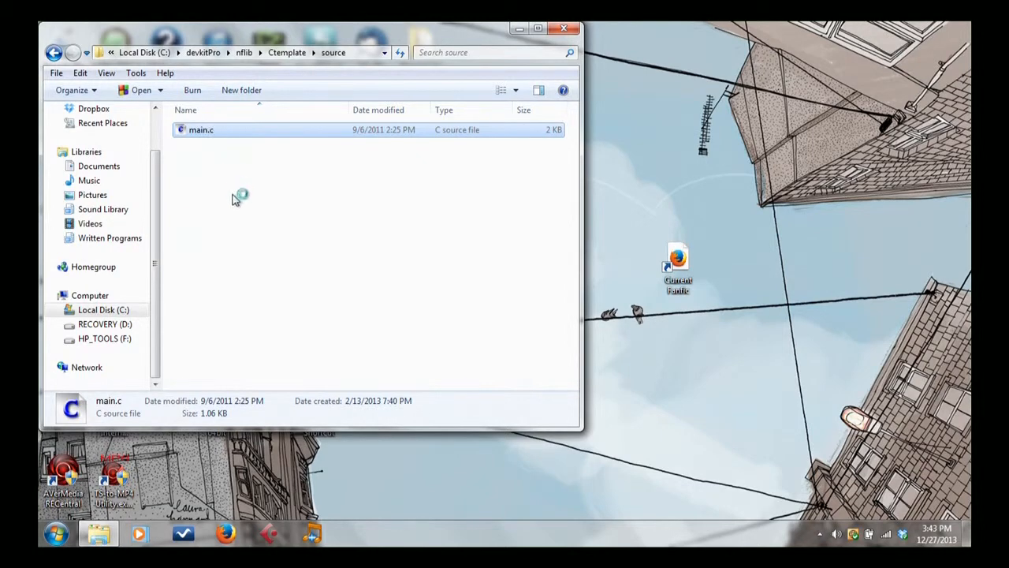
mouse_move(262, 246)
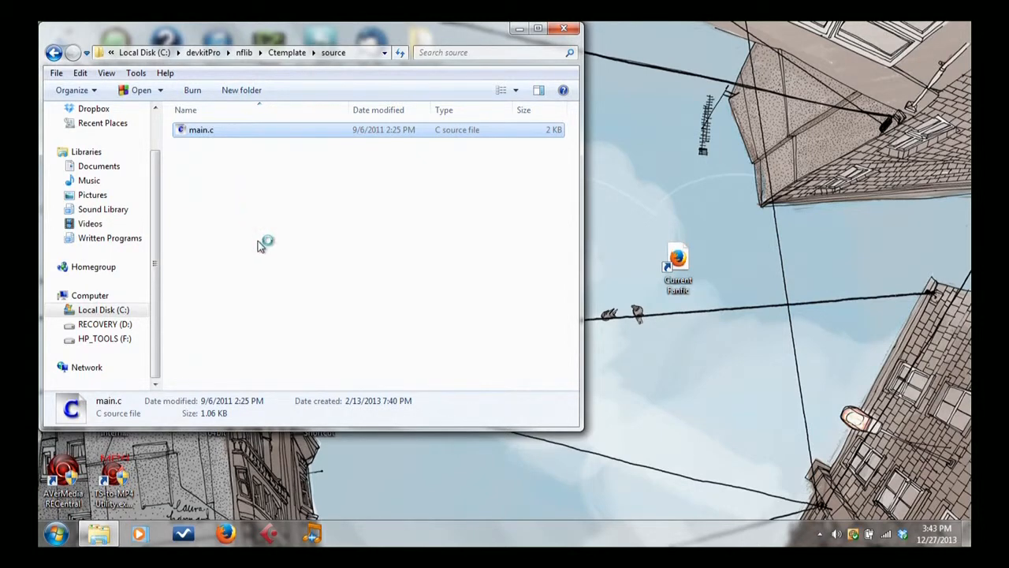
mouse_move(274, 258)
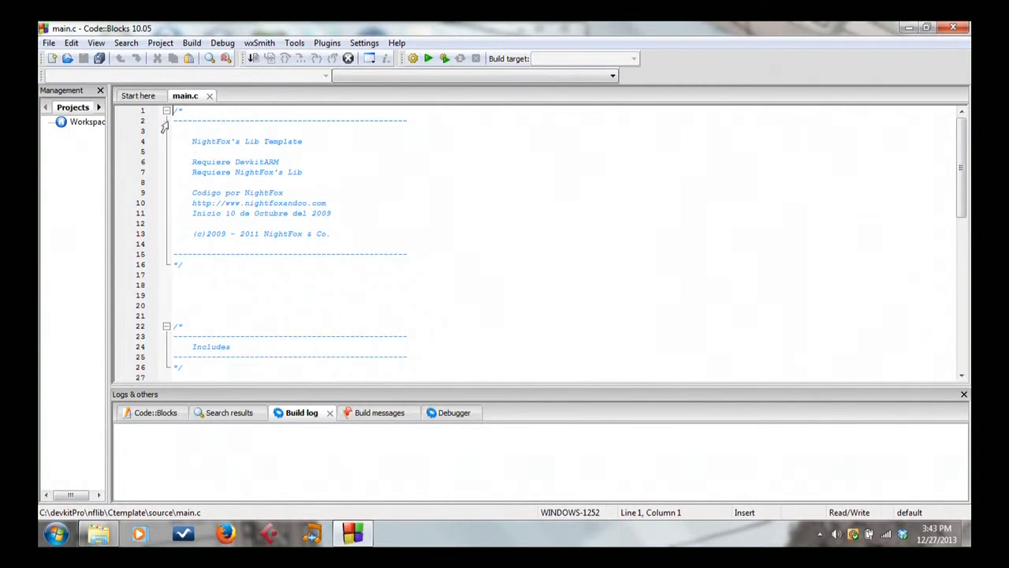
mouse_move(366, 303)
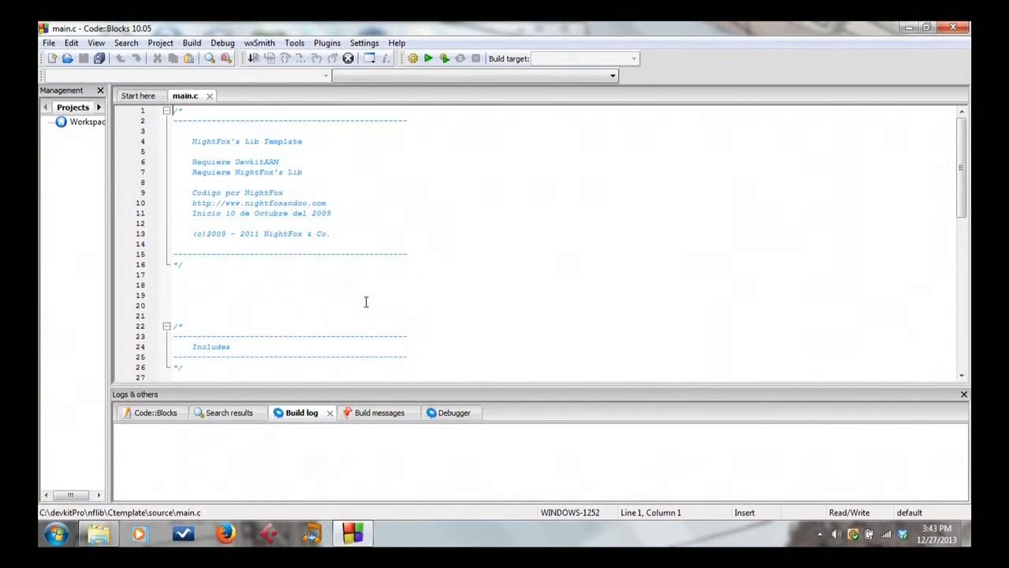
mouse_move(401, 268)
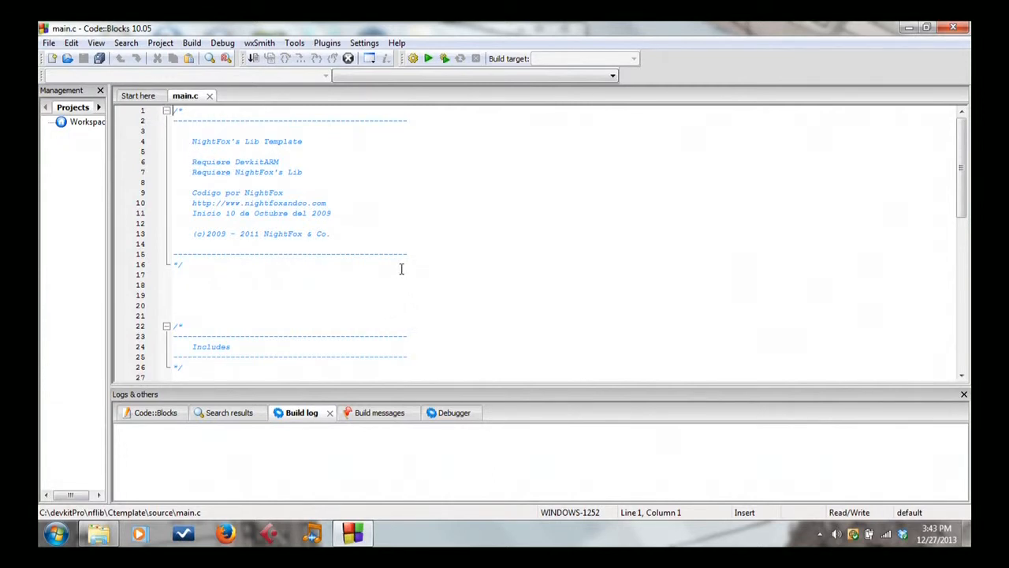
scroll(down, 3)
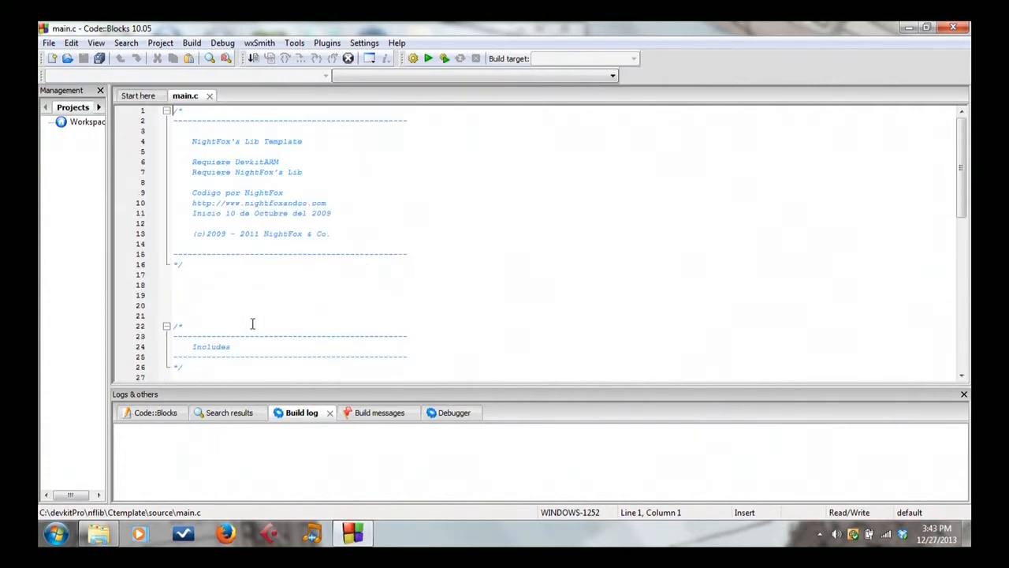
scroll(down, 3)
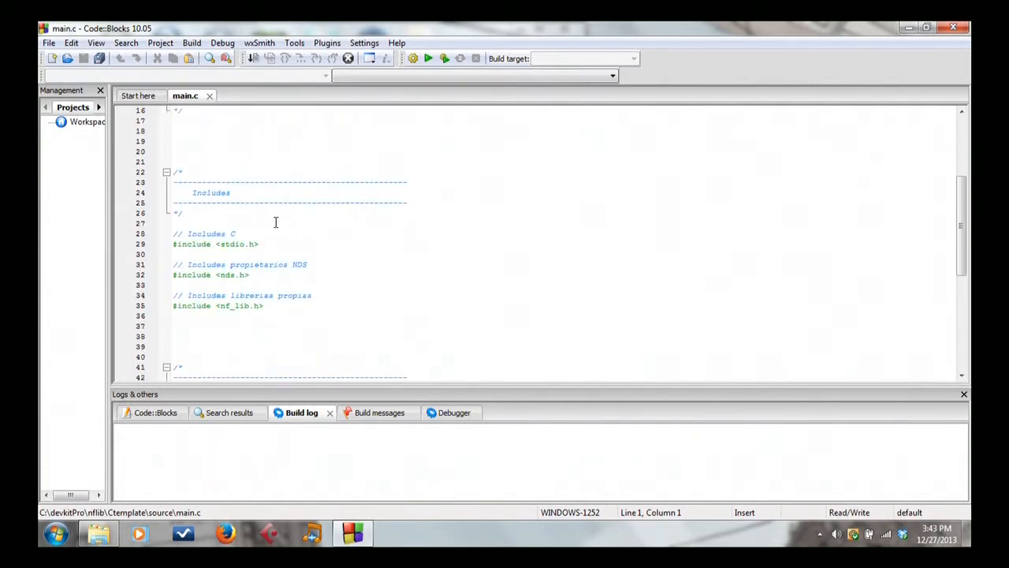
scroll(down, 3)
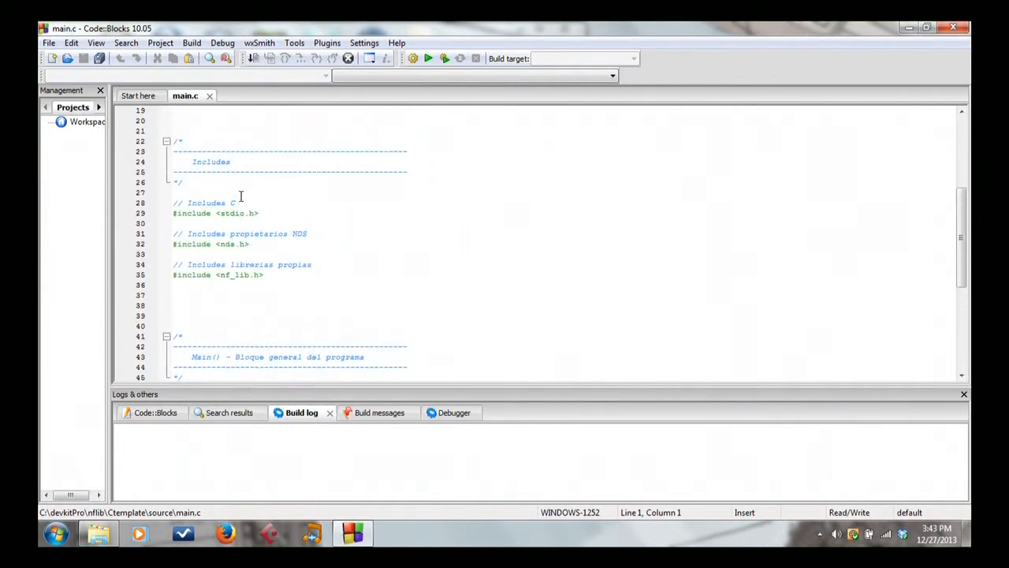
scroll(down, 3)
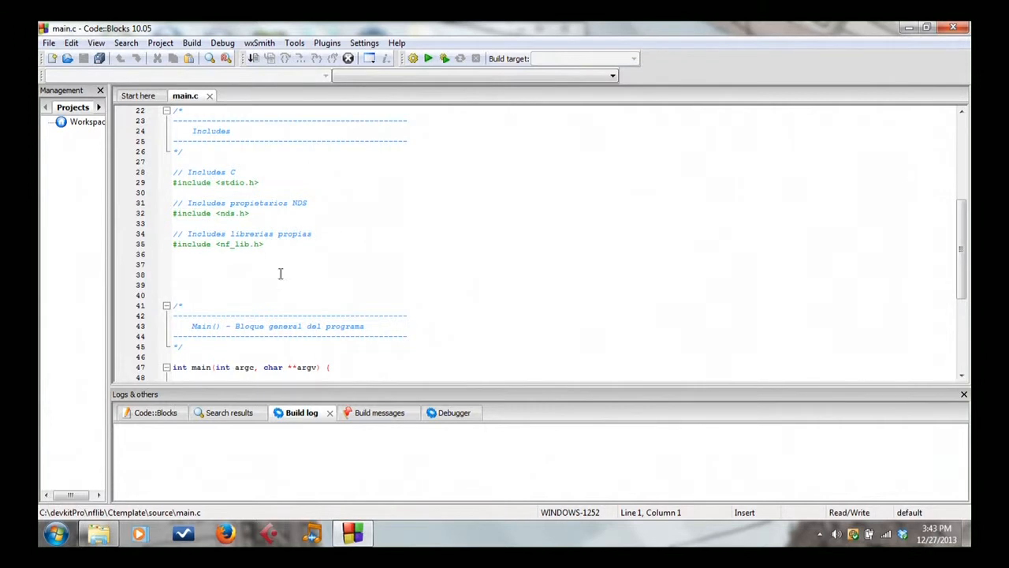
mouse_move(303, 271)
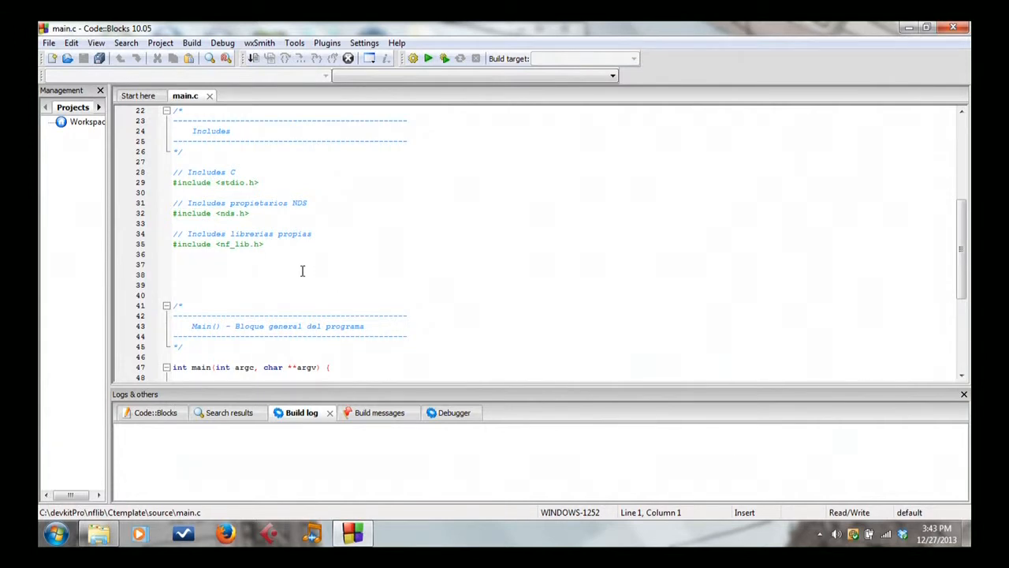
scroll(down, 3)
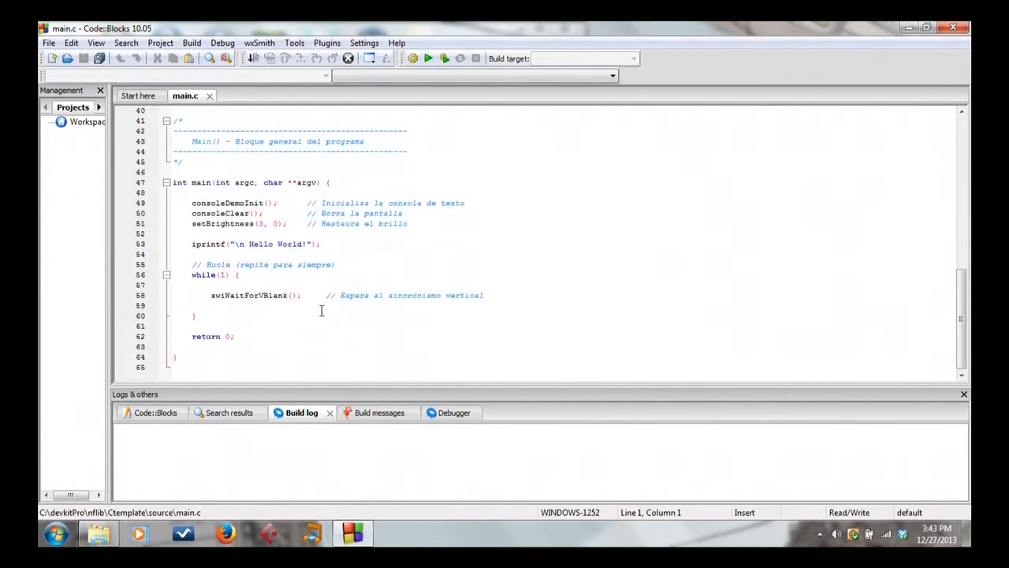
mouse_move(316, 295)
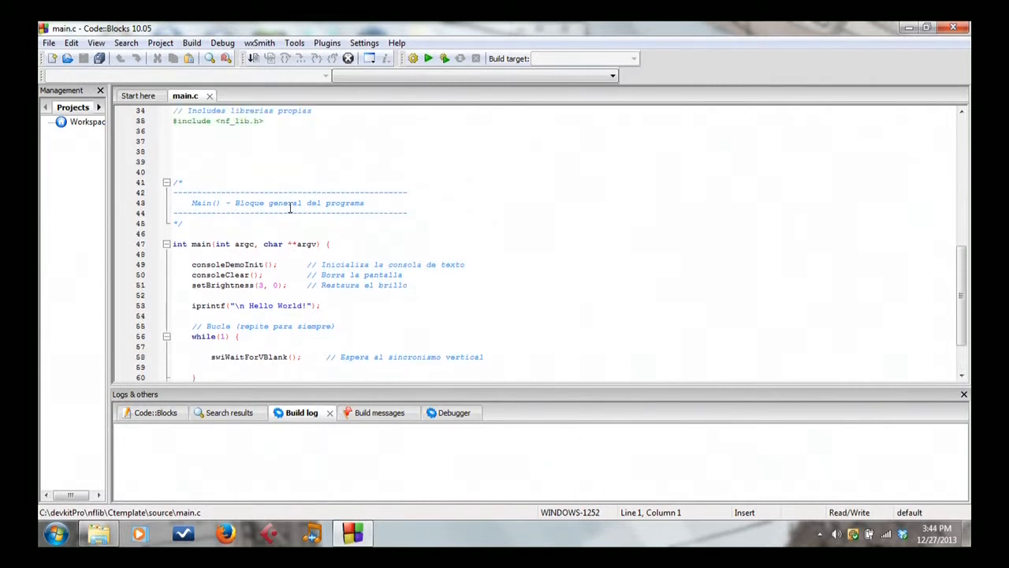
scroll(down, 3)
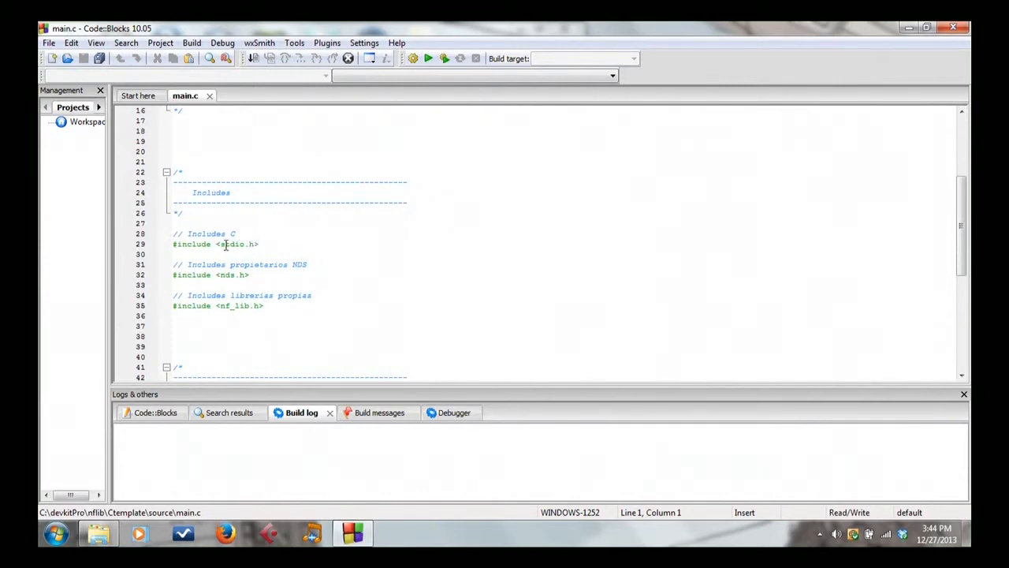
mouse_move(314, 235)
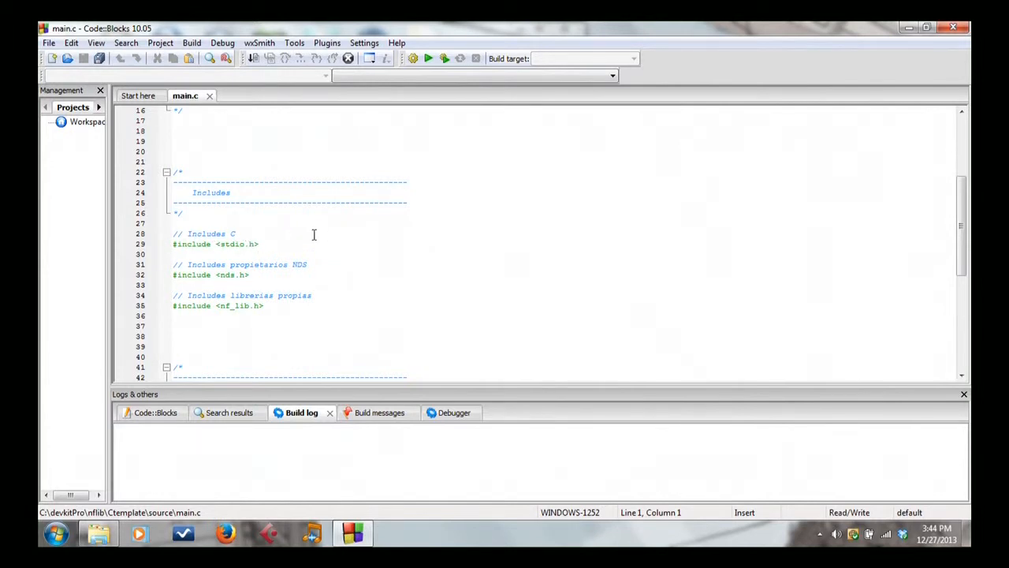
mouse_move(233, 275)
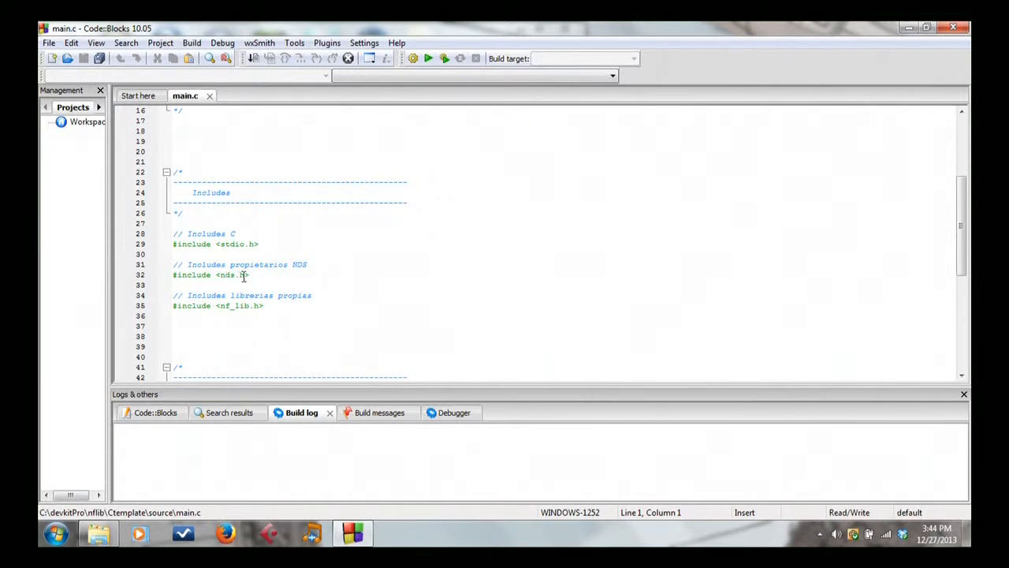
mouse_move(229, 281)
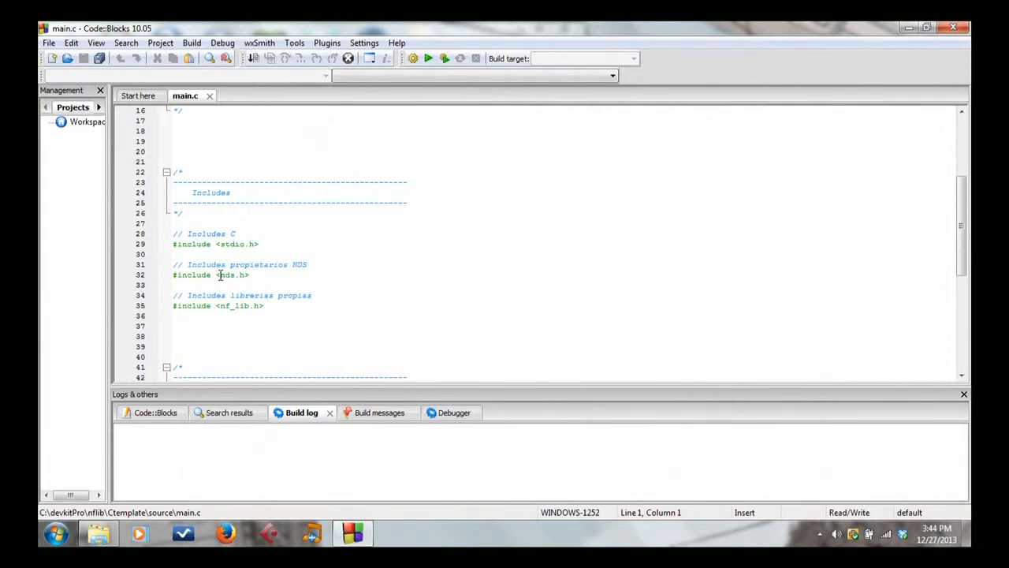
scroll(down, 3)
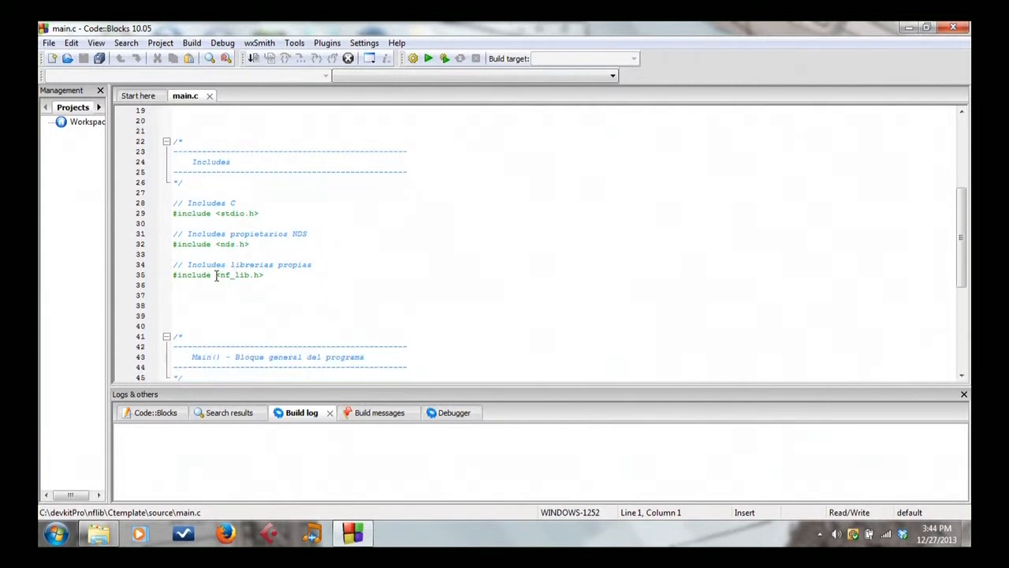
scroll(down, 3)
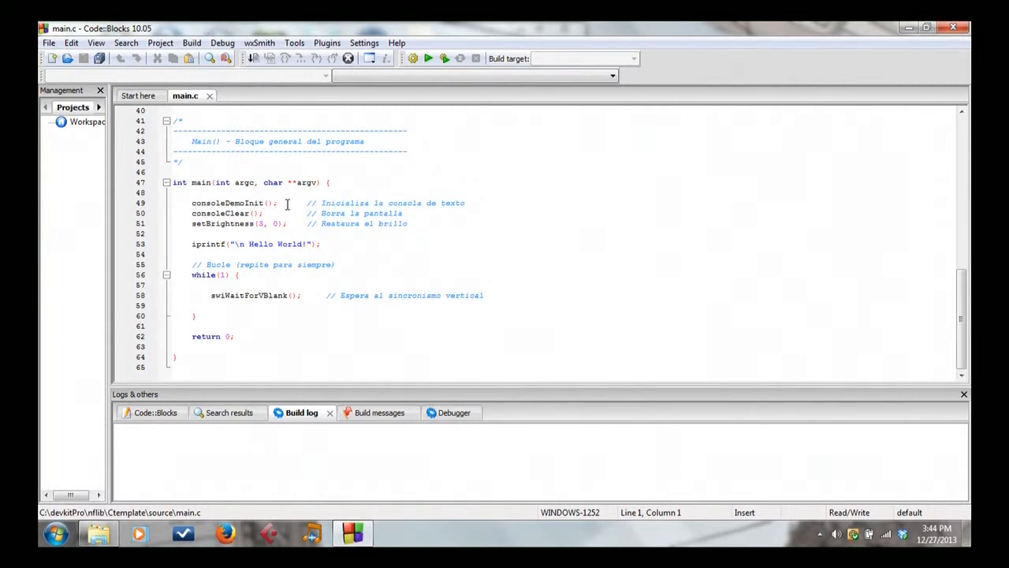
mouse_move(245, 205)
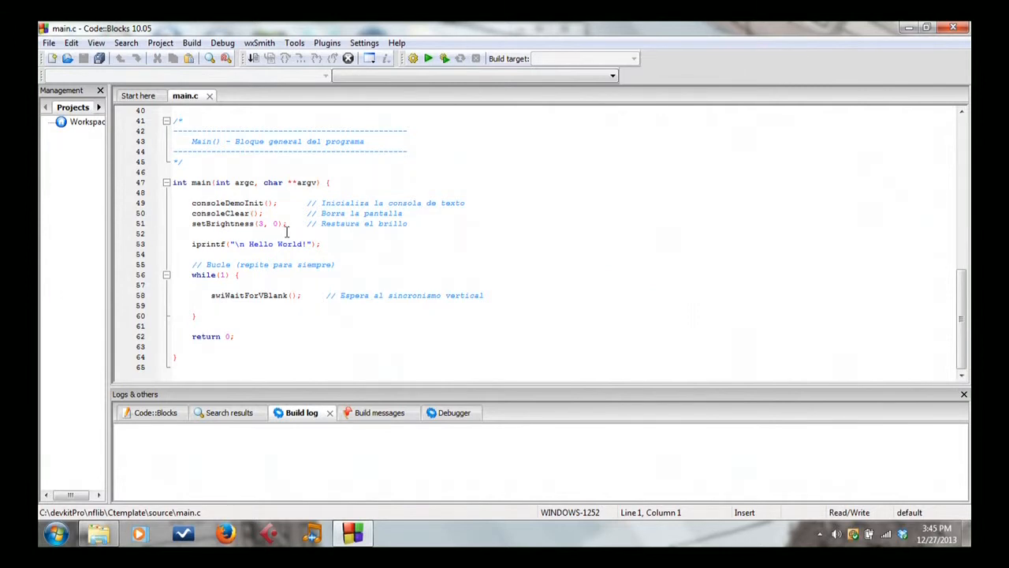
mouse_move(198, 214)
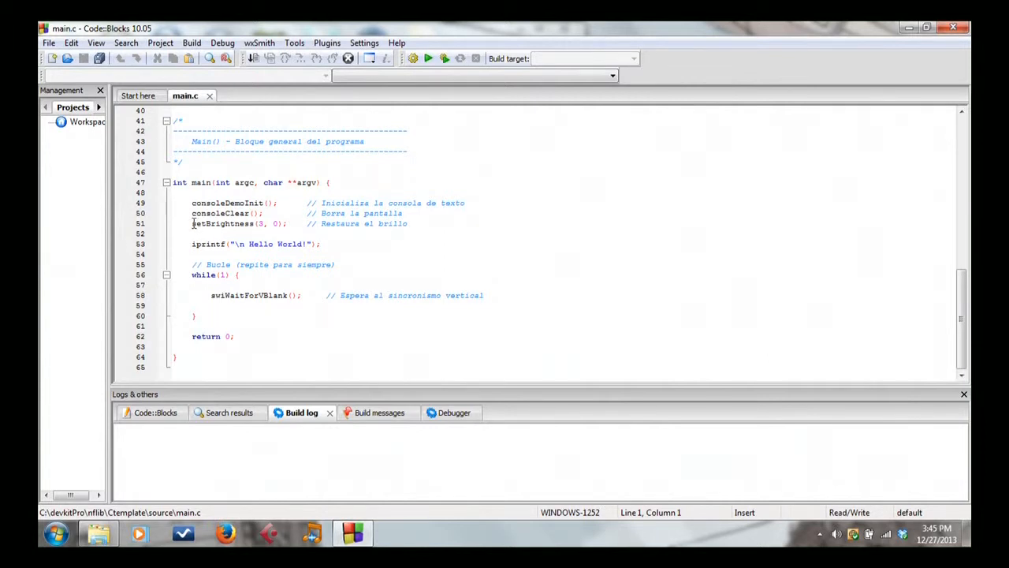
mouse_move(280, 224)
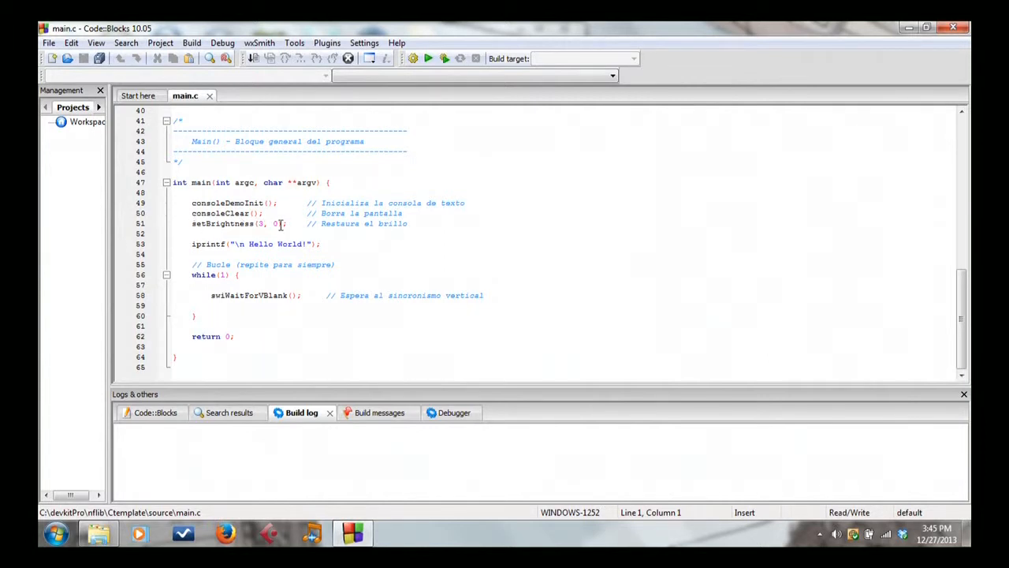
mouse_move(294, 224)
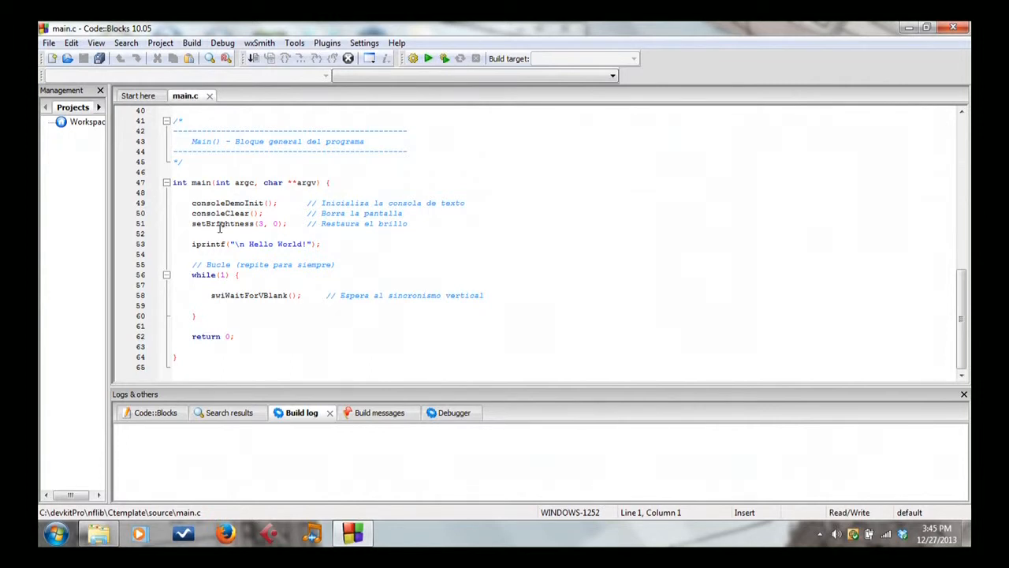
mouse_move(296, 224)
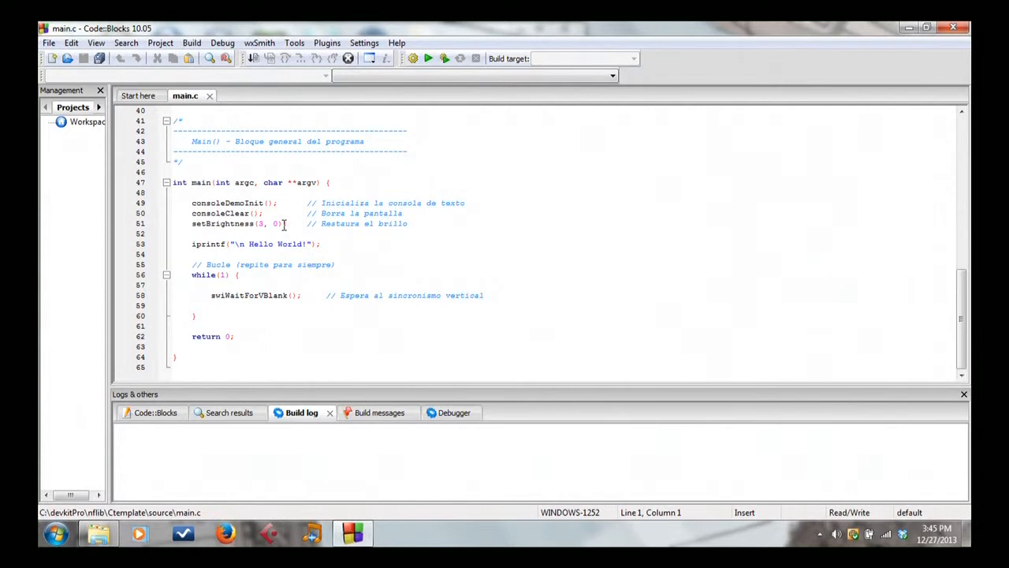
mouse_move(256, 227)
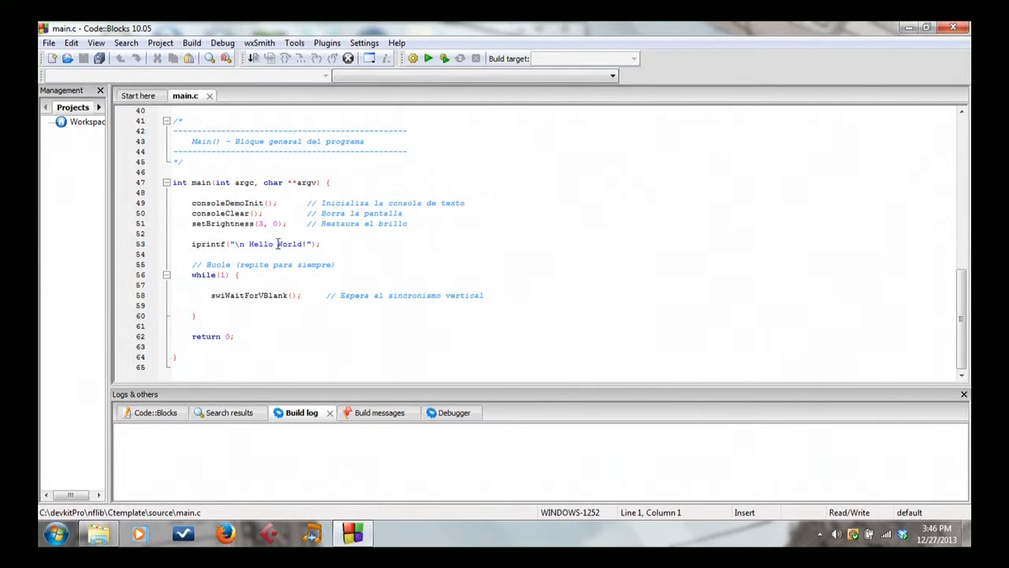
mouse_move(255, 246)
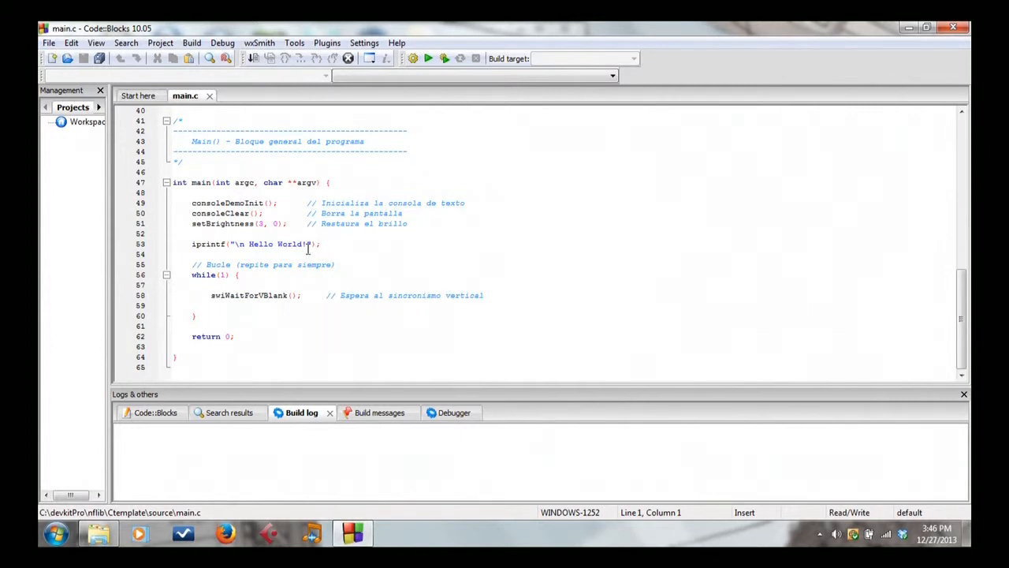
mouse_move(366, 251)
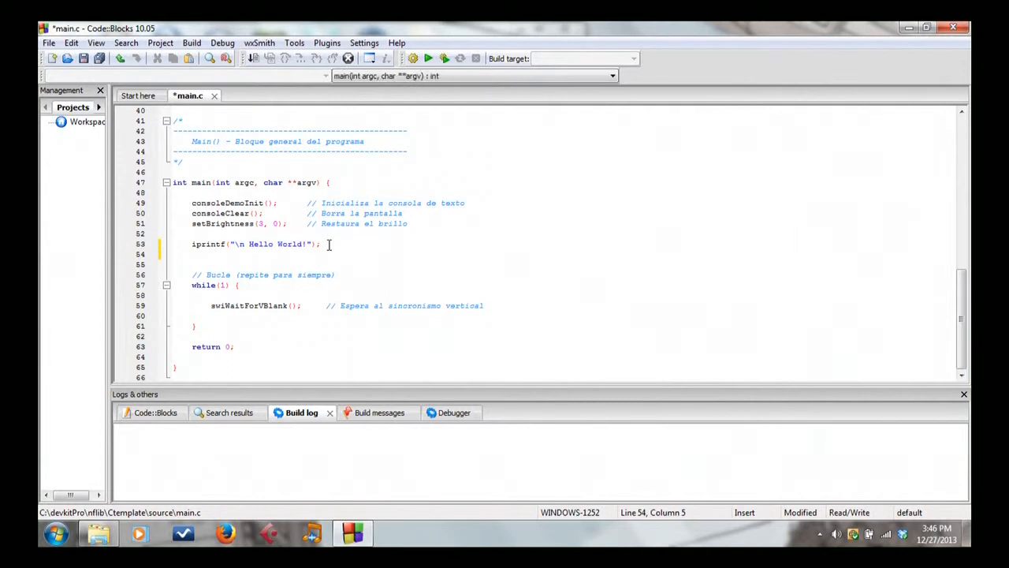
text(u8 a)
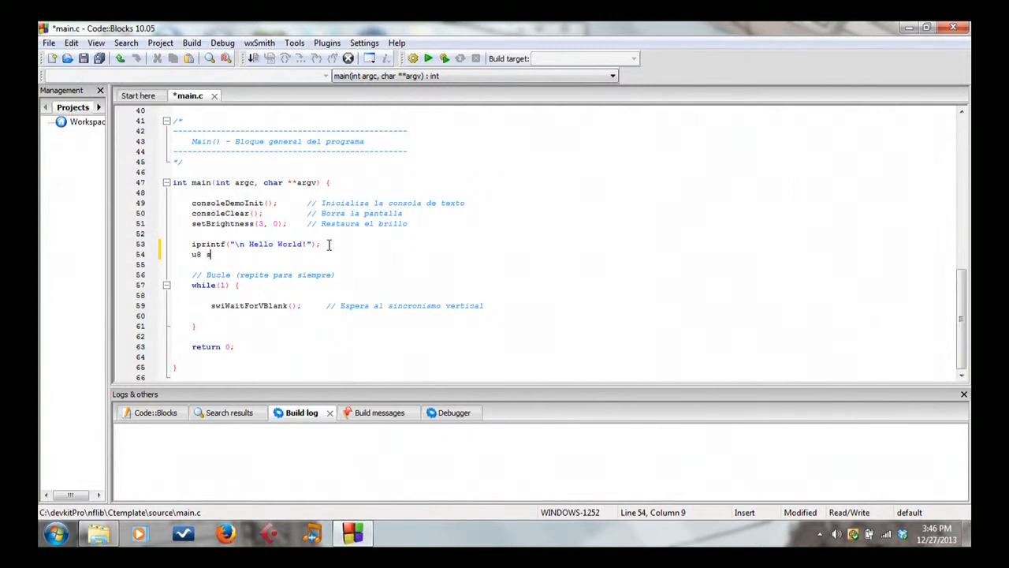
text(tuff)
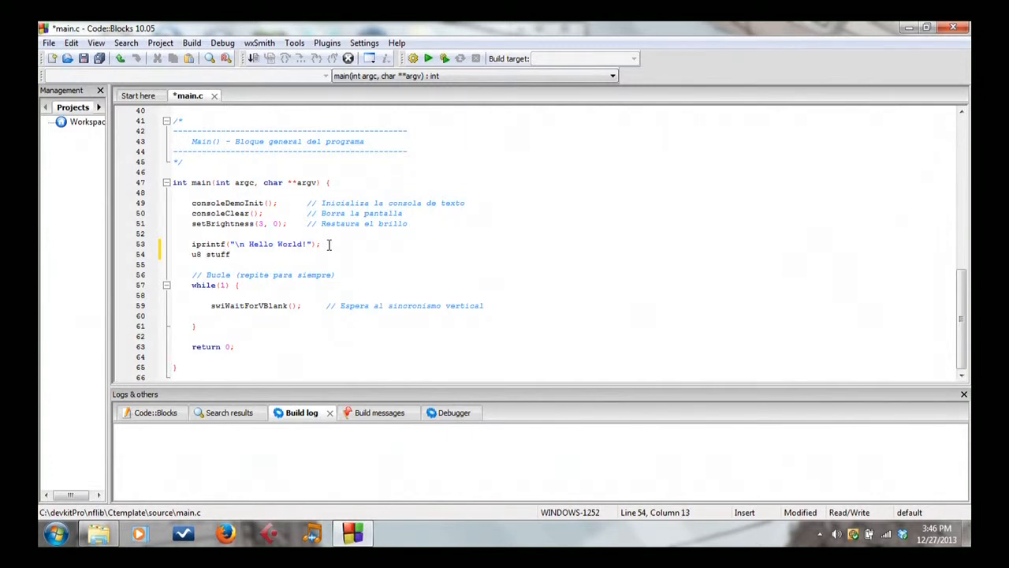
text(=)
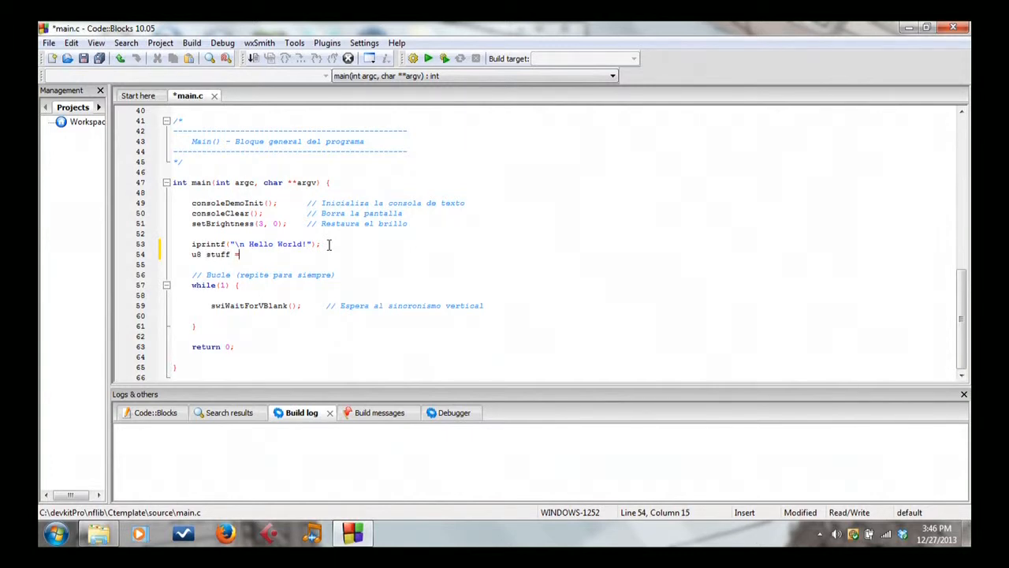
text(255;)
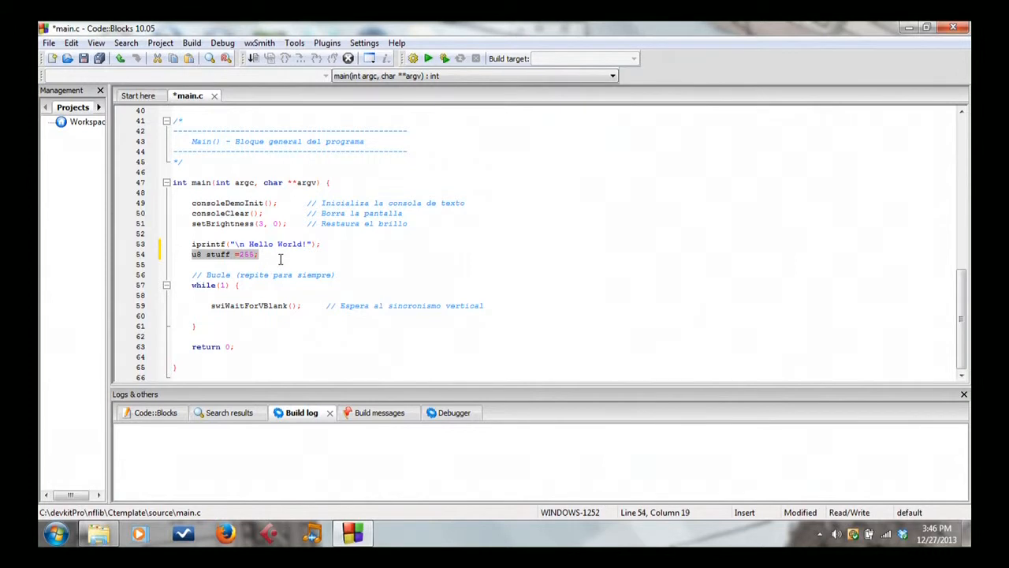
key(Delete)
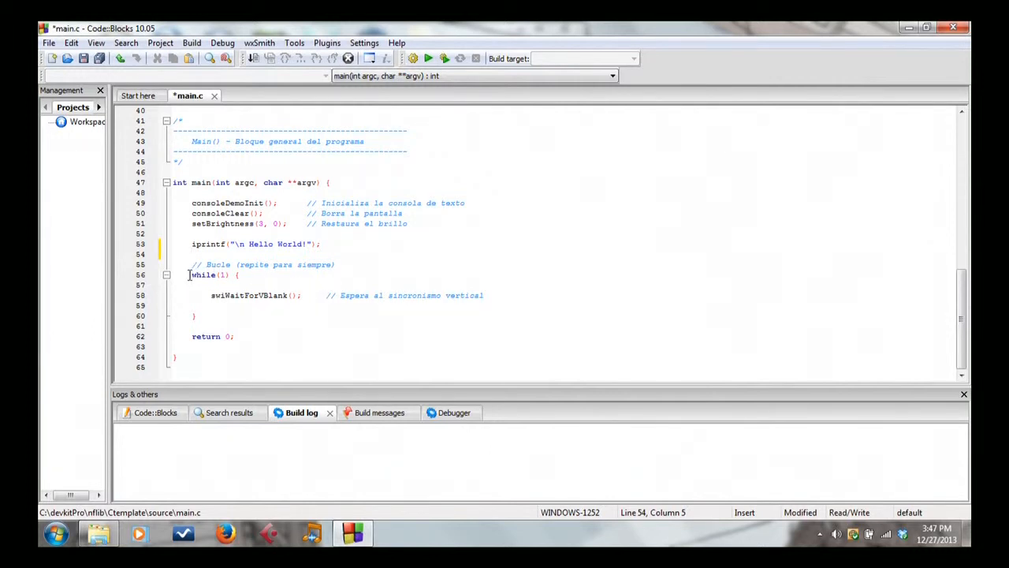
mouse_move(338, 227)
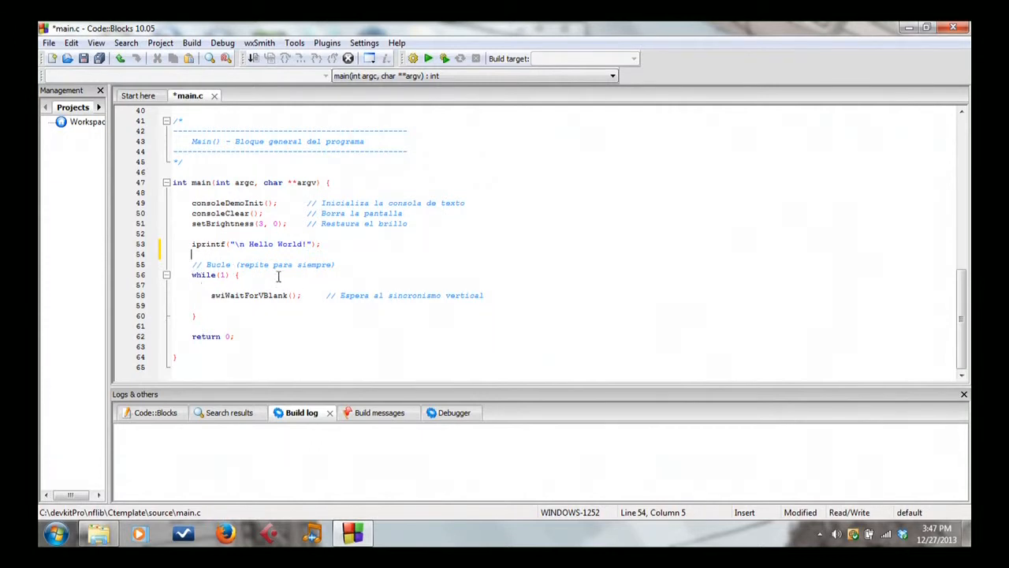
mouse_move(426, 286)
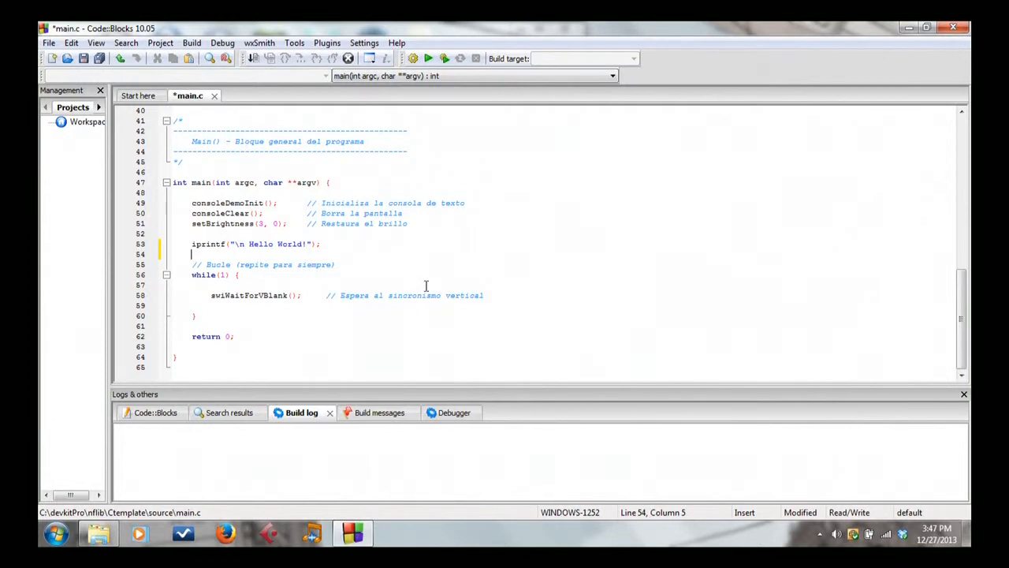
mouse_move(321, 280)
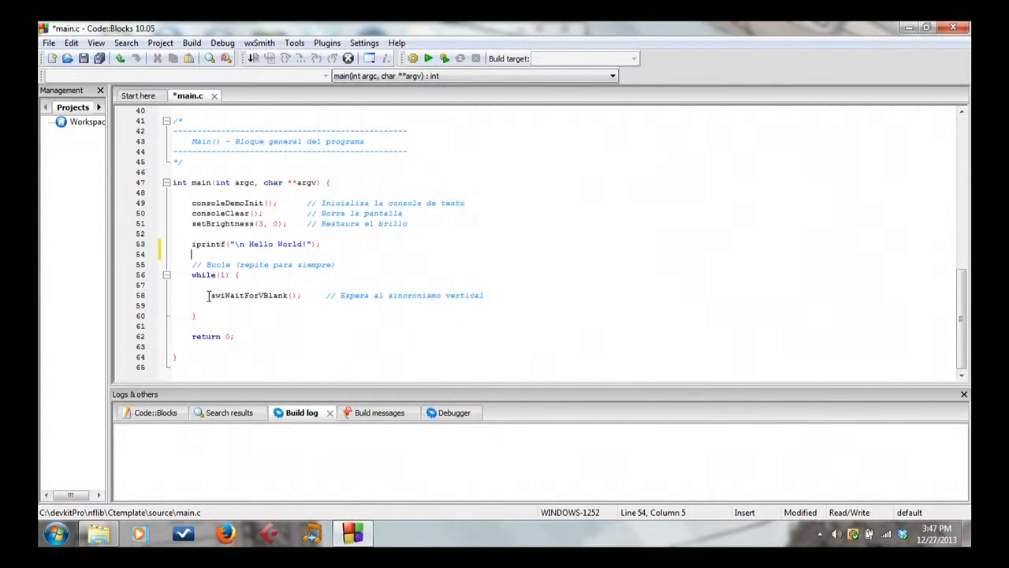
mouse_move(218, 295)
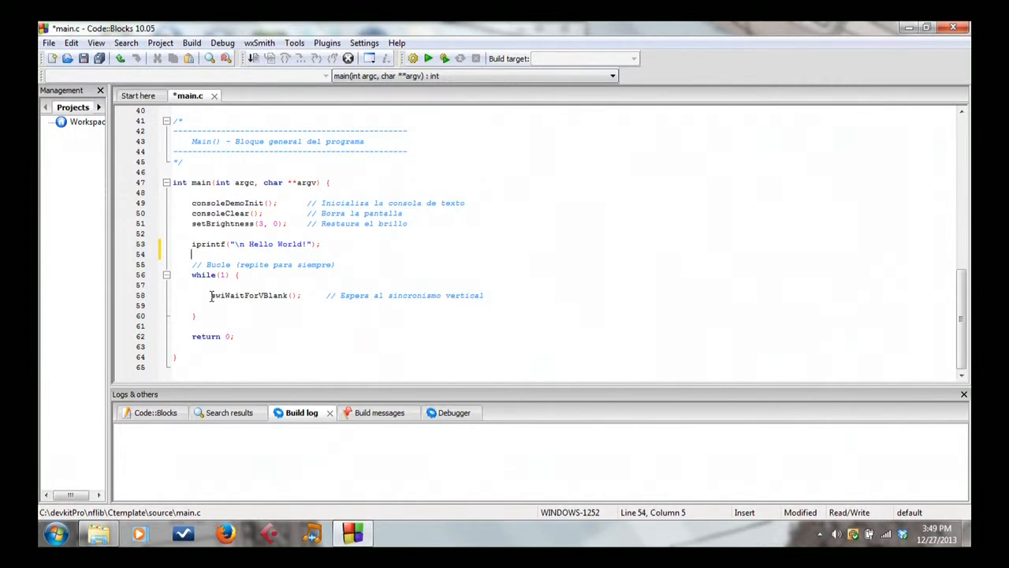
mouse_move(255, 287)
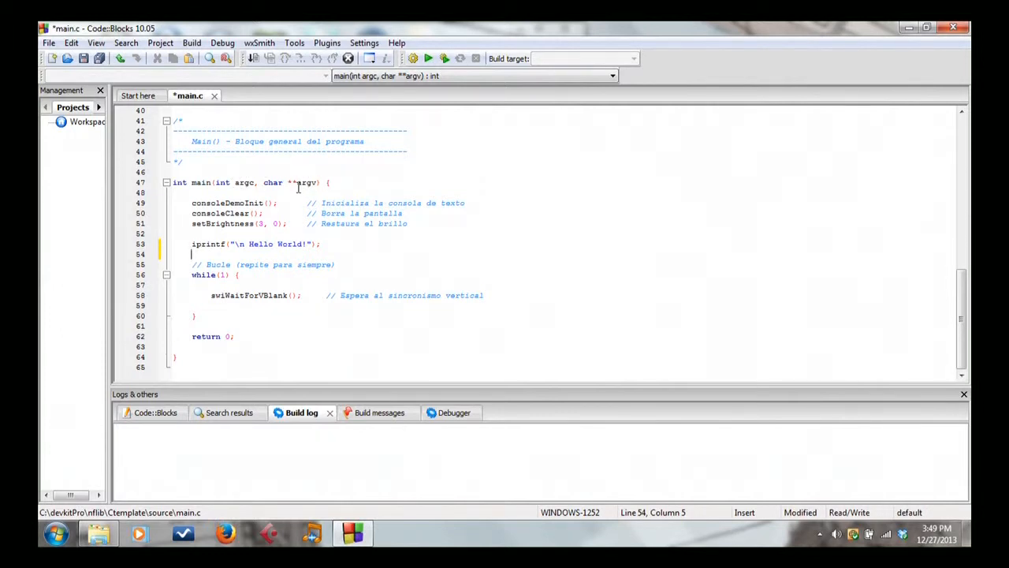
mouse_move(303, 183)
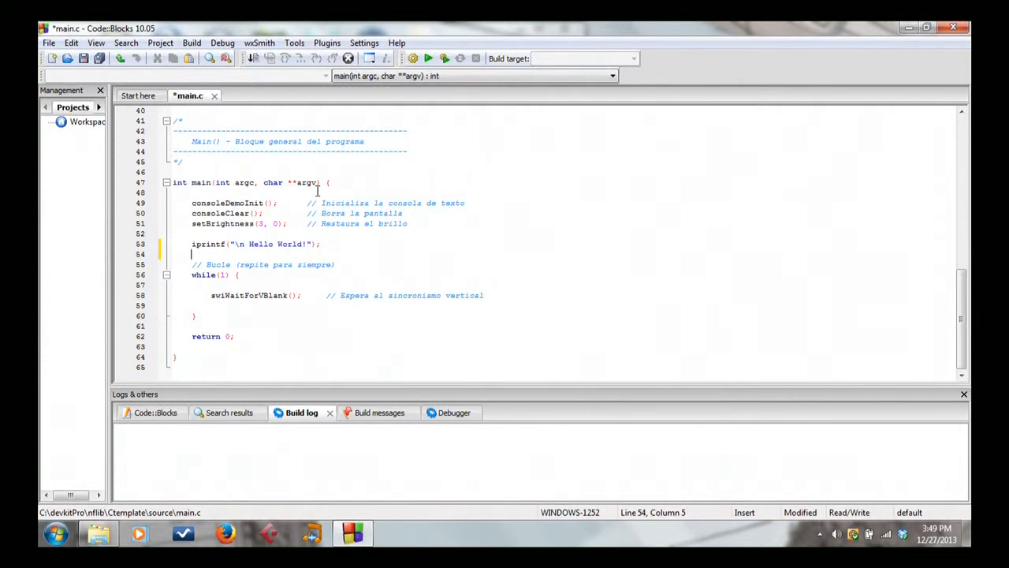
mouse_move(240, 174)
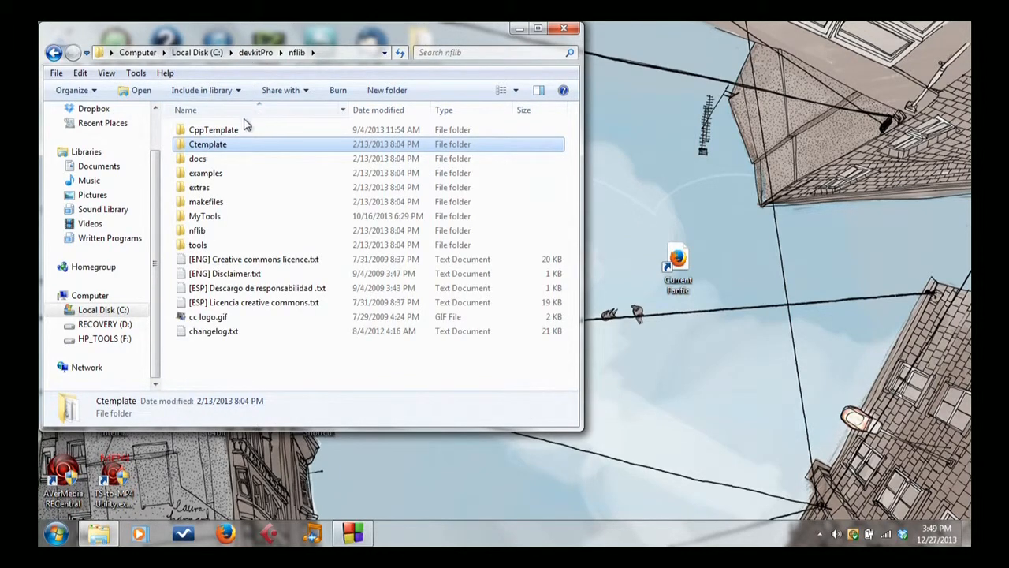
Browse into CppTemplate\source and open main.cpp in the editor
double_click(213, 129)
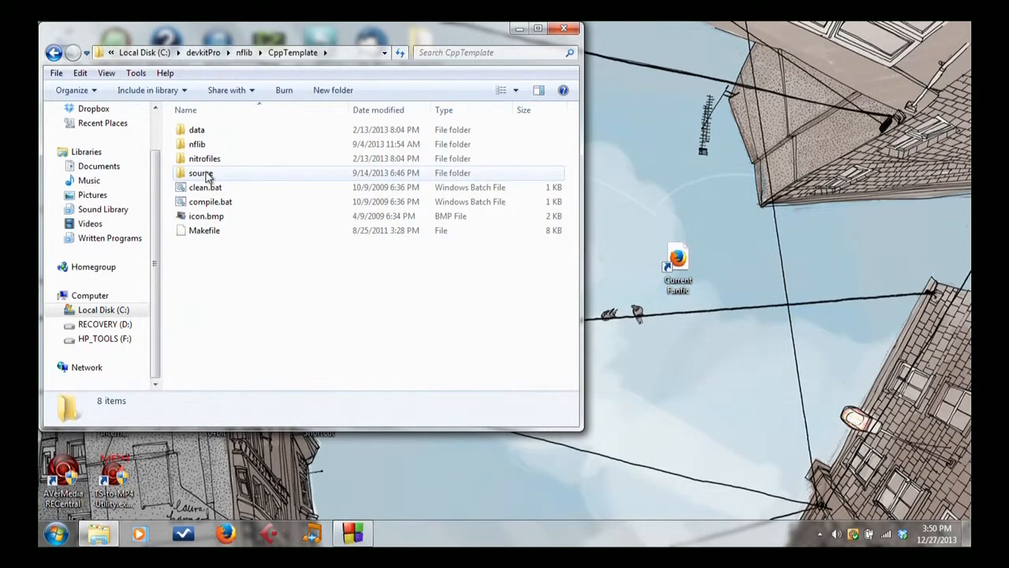
double_click(201, 172)
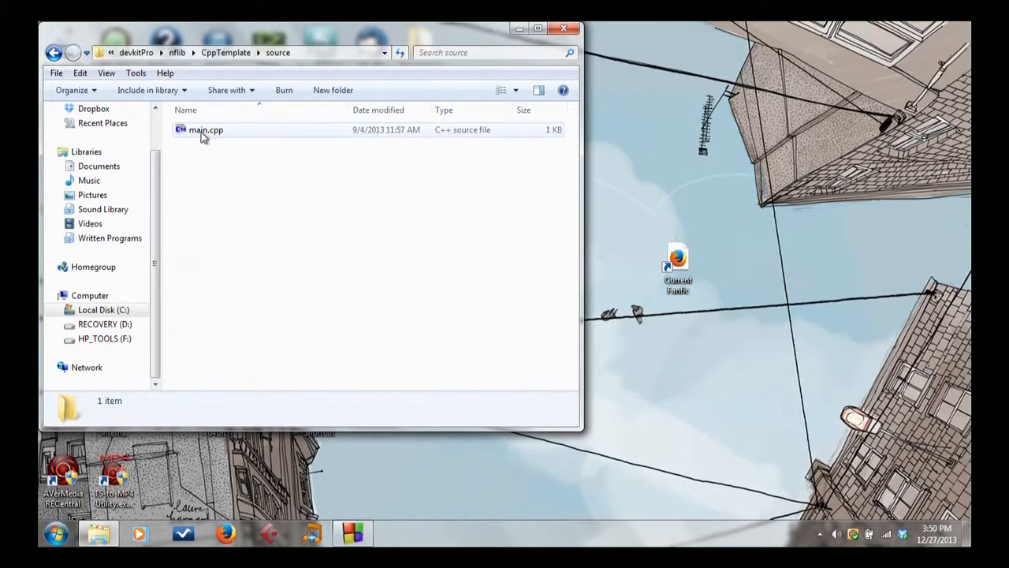
mouse_move(228, 135)
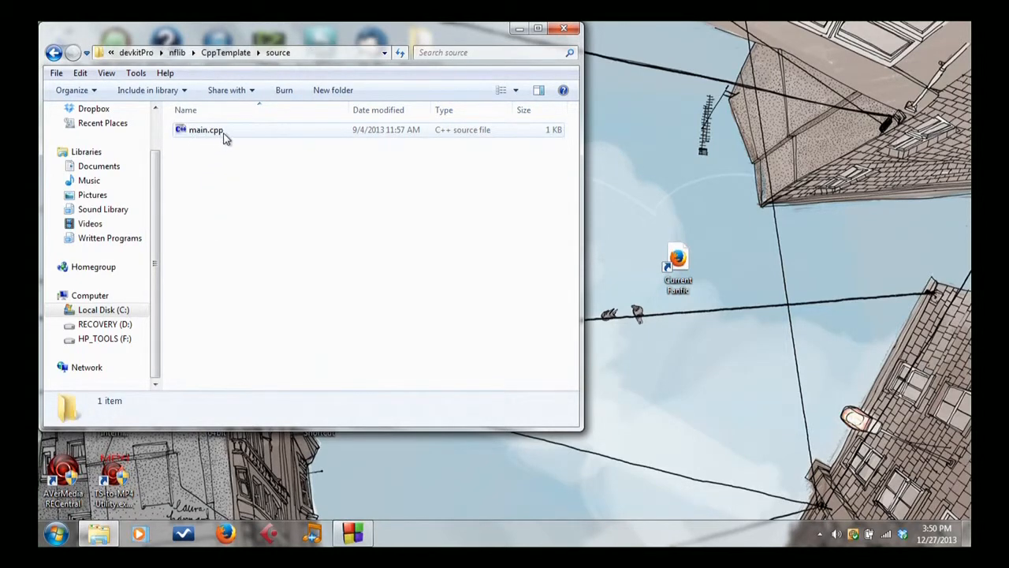
double_click(205, 129)
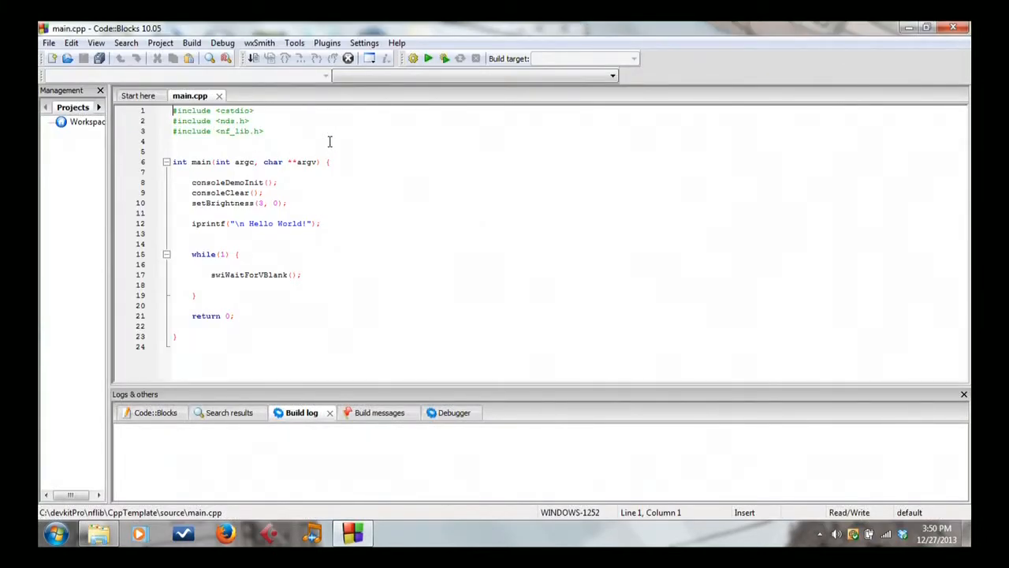
mouse_move(309, 134)
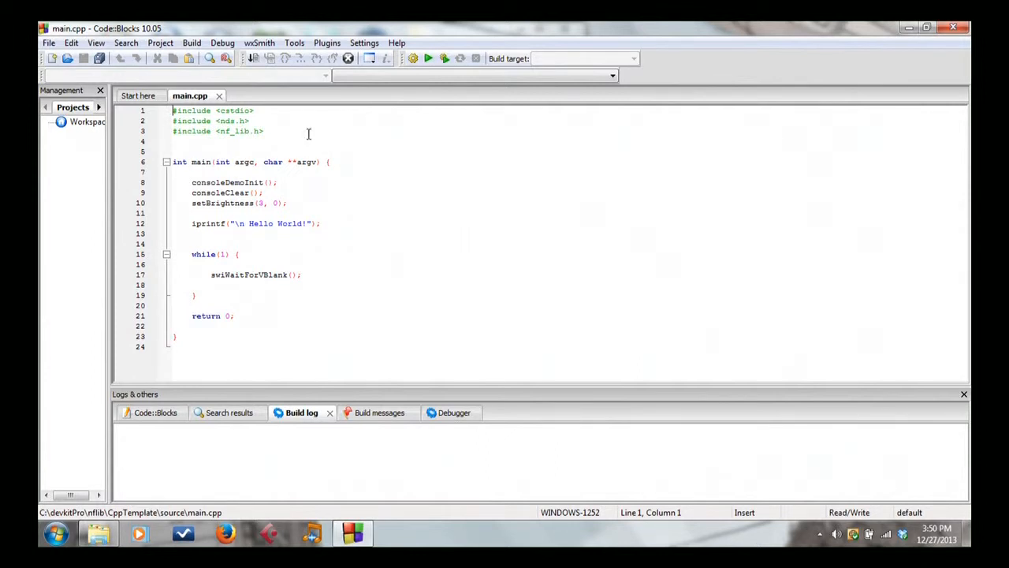
mouse_move(246, 111)
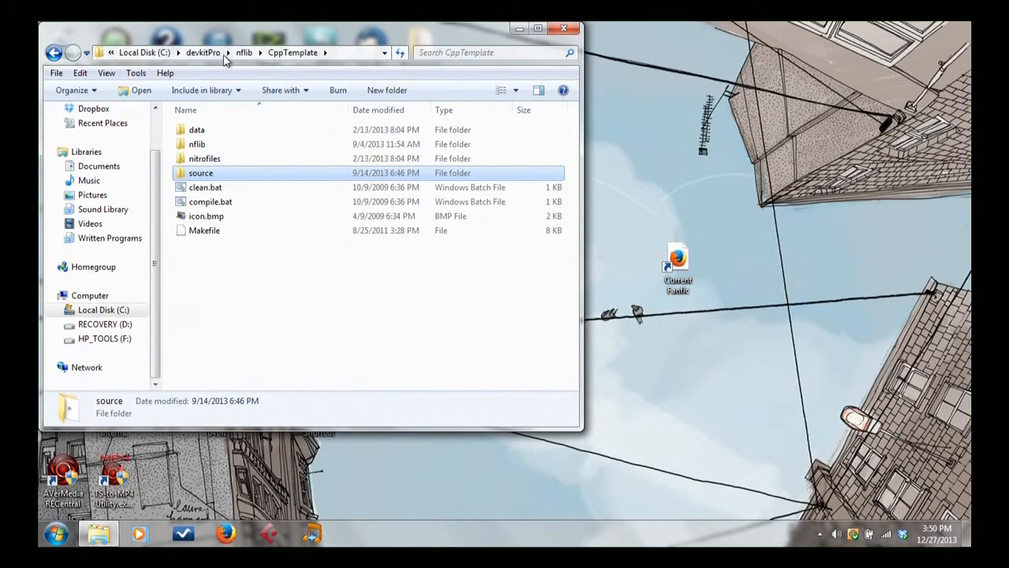
Copy the CppTemplate contents and paste them into the blah folder
click(243, 52)
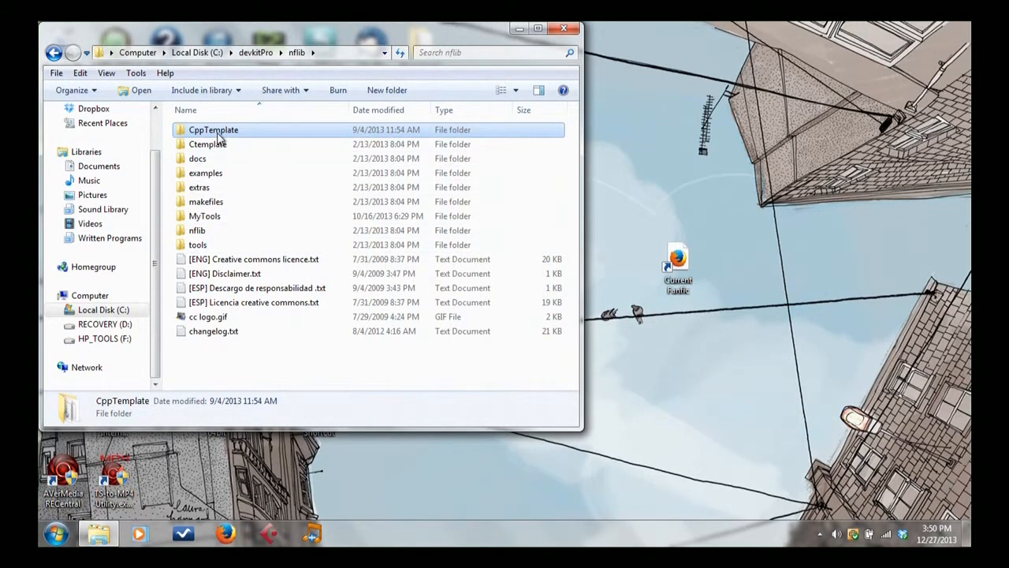
right_click(214, 130)
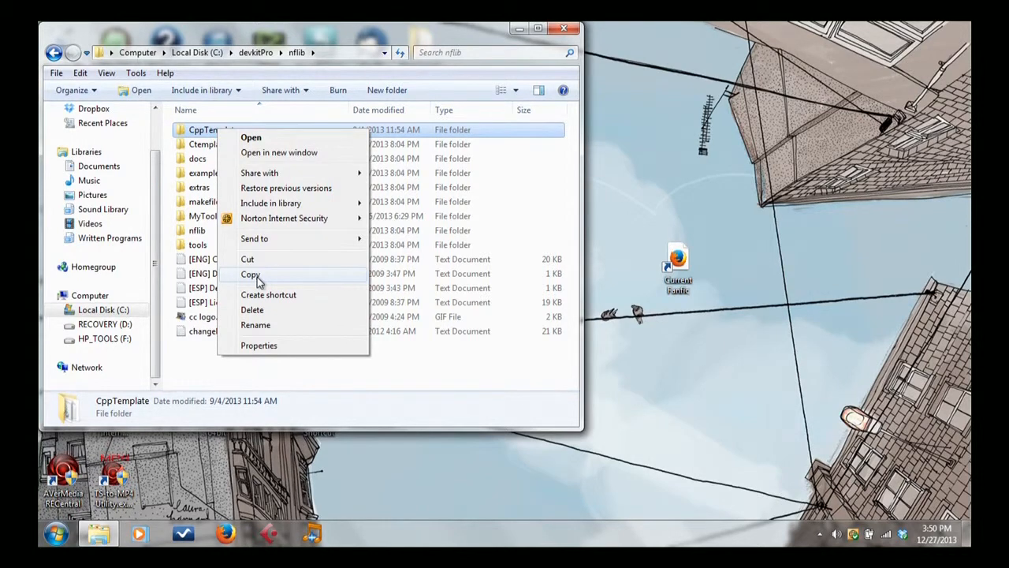
mouse_move(393, 126)
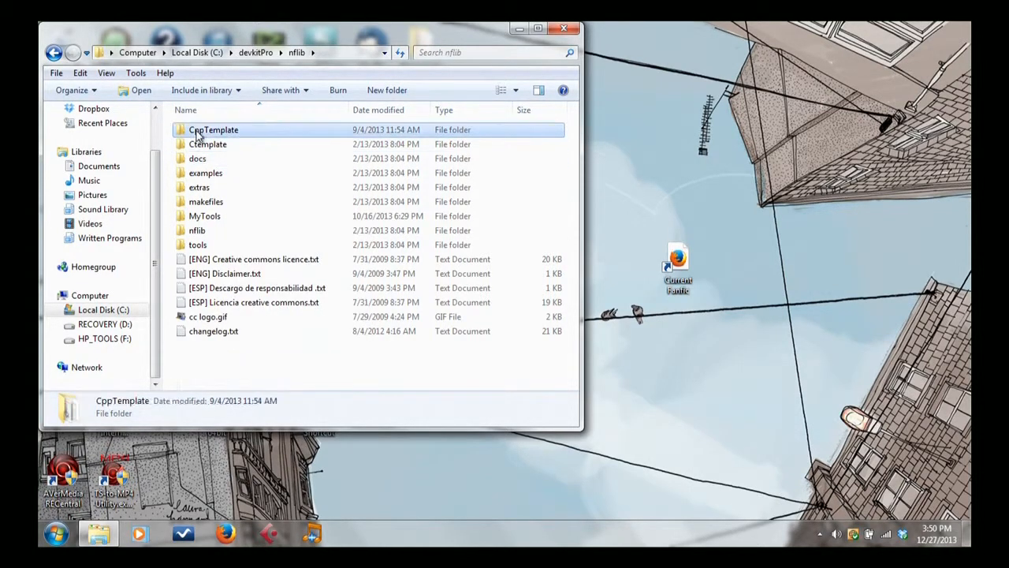
double_click(213, 129)
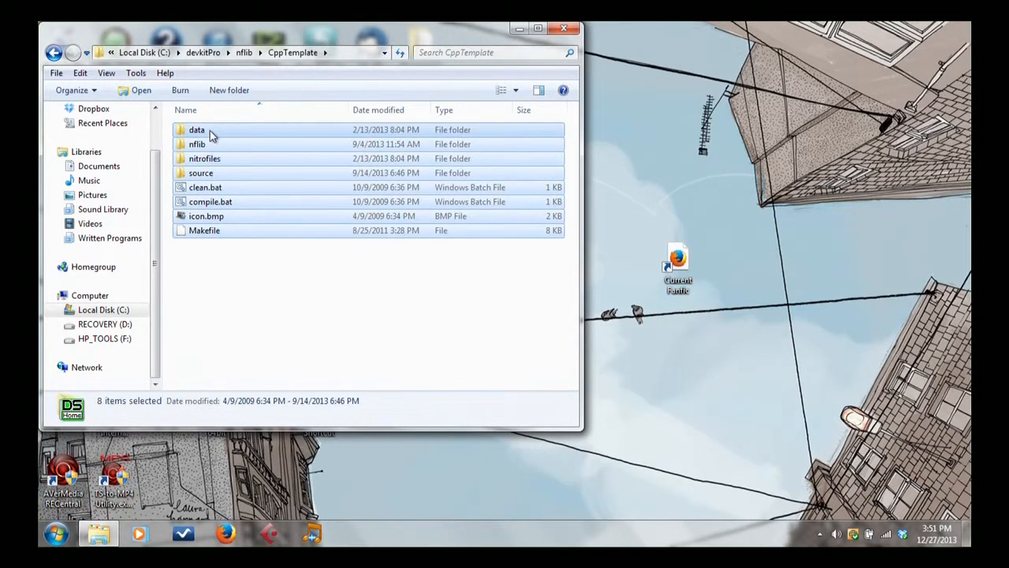
mouse_move(246, 85)
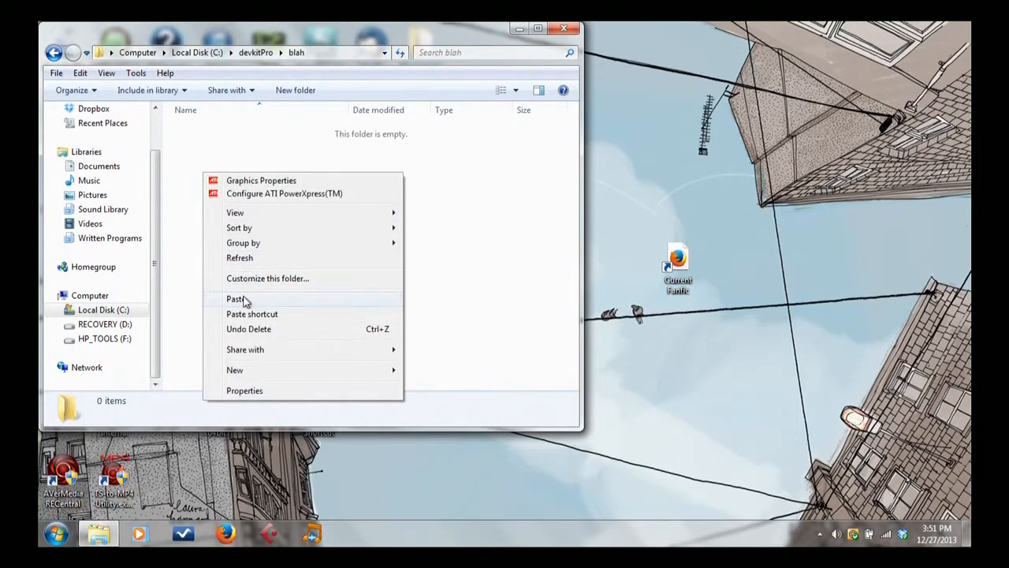
click(235, 298)
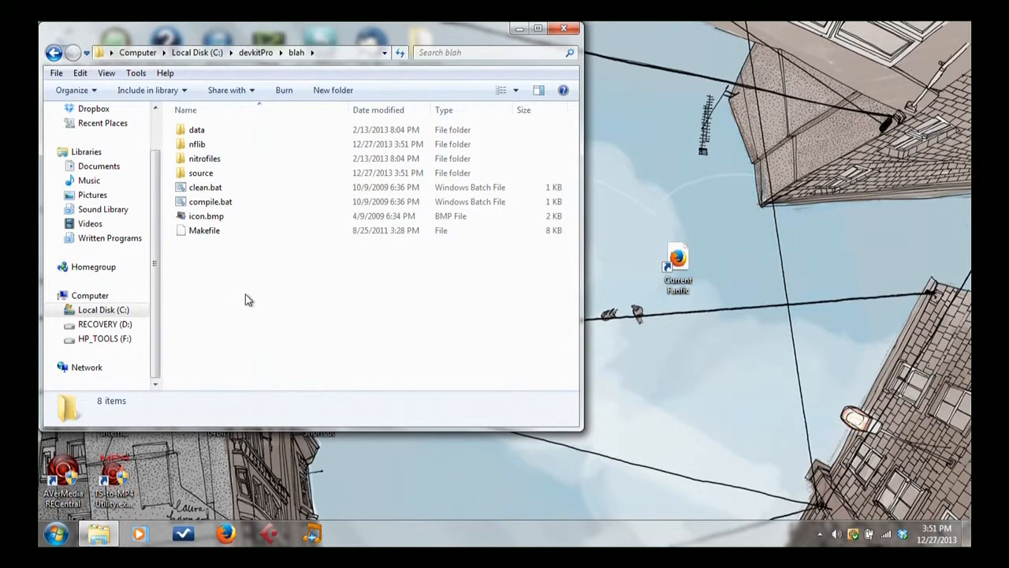
mouse_move(230, 277)
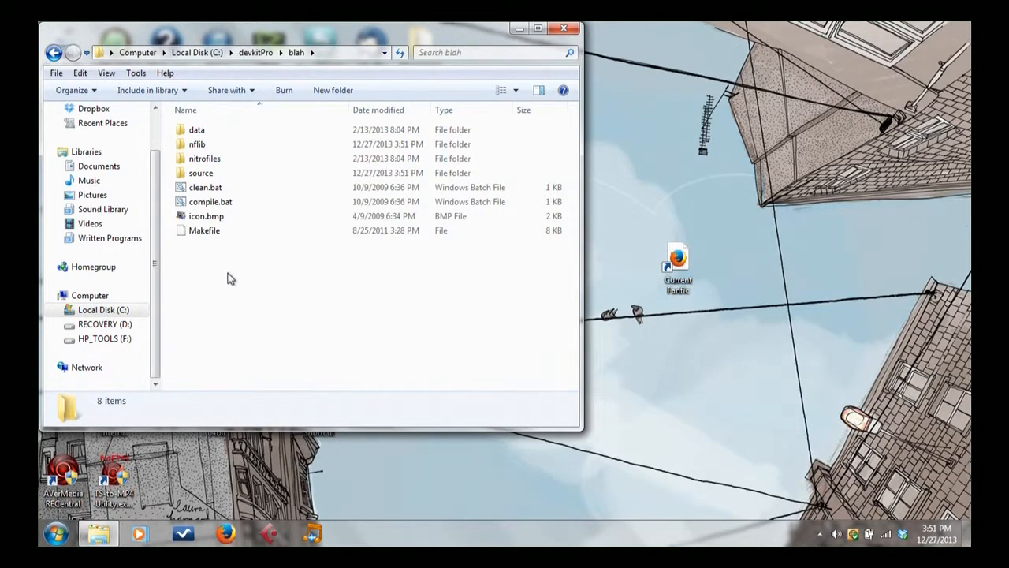
double_click(201, 172)
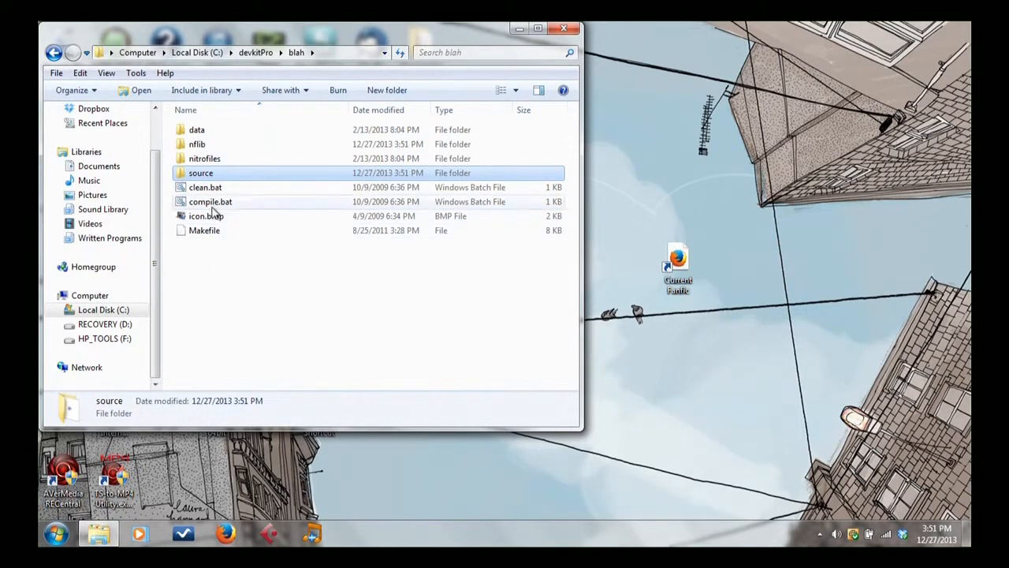
Run compile.bat to build blah.nds, launch it in DeSmuME showing Hello World!, then close the emulator
double_click(212, 202)
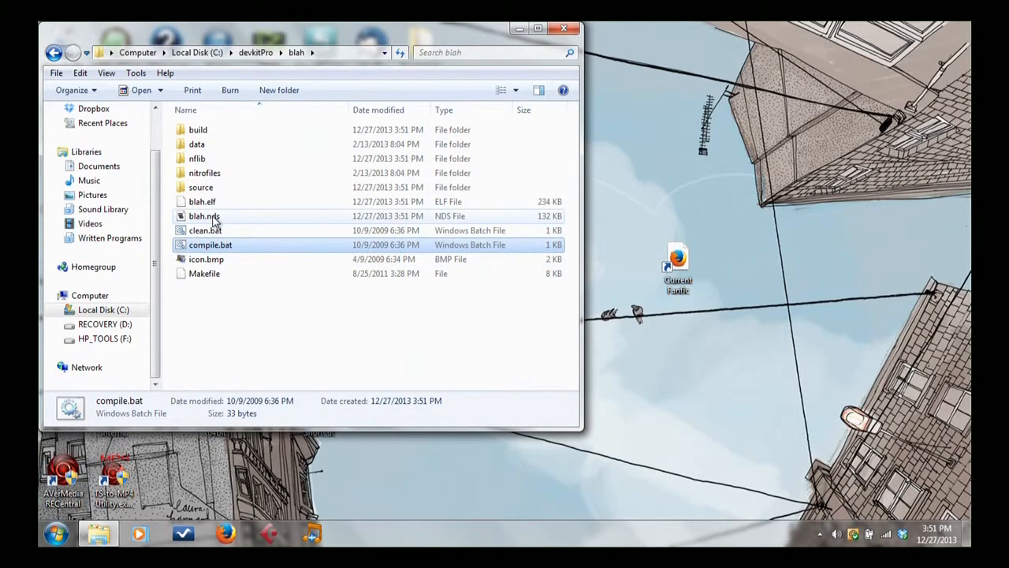
double_click(205, 215)
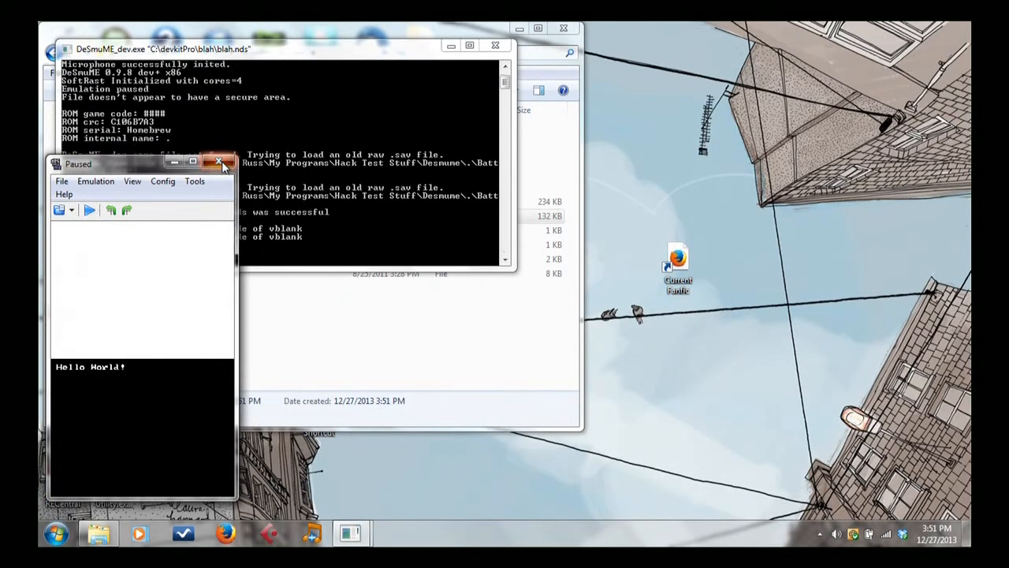
click(218, 163)
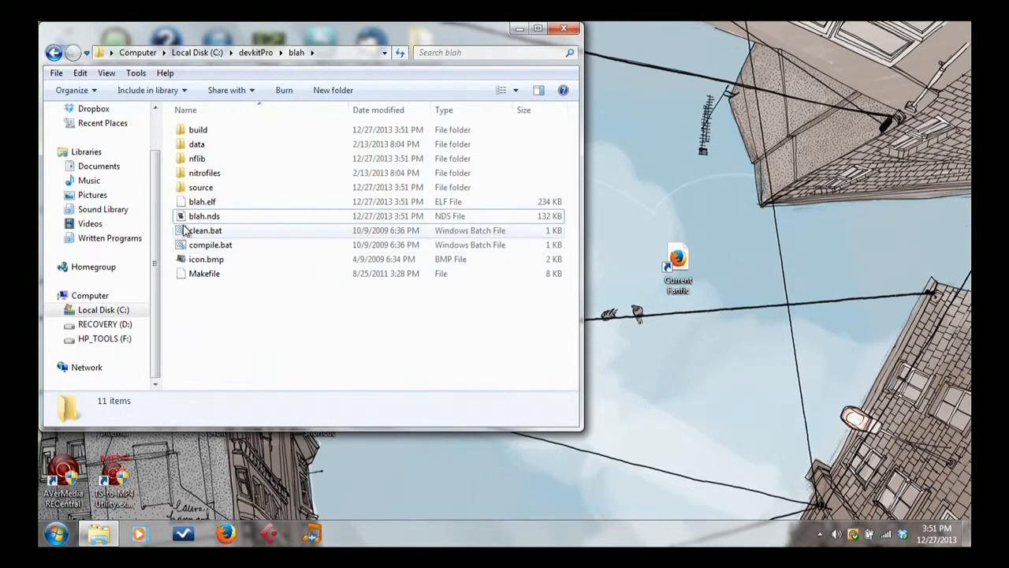
mouse_move(205, 216)
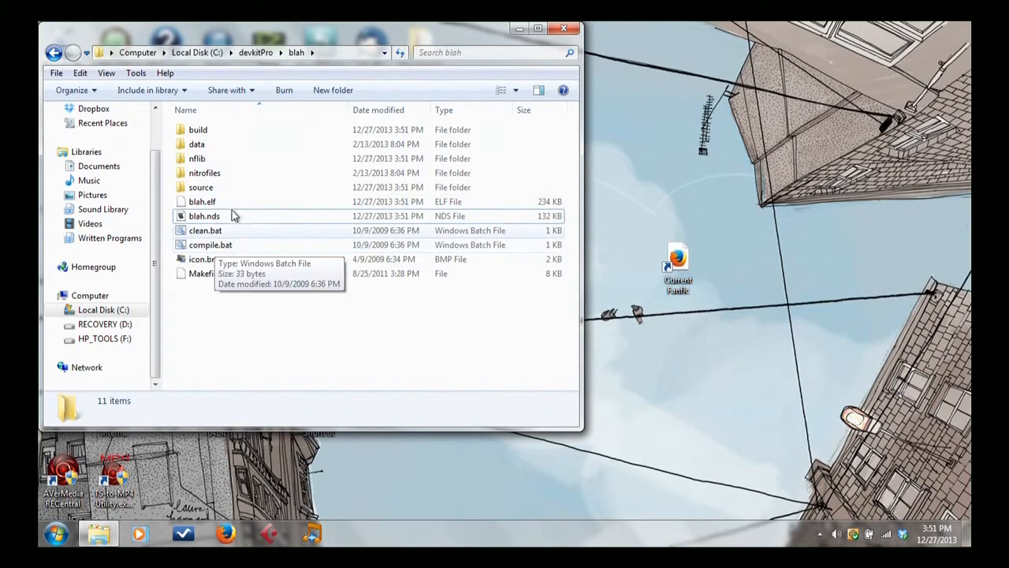
mouse_move(263, 323)
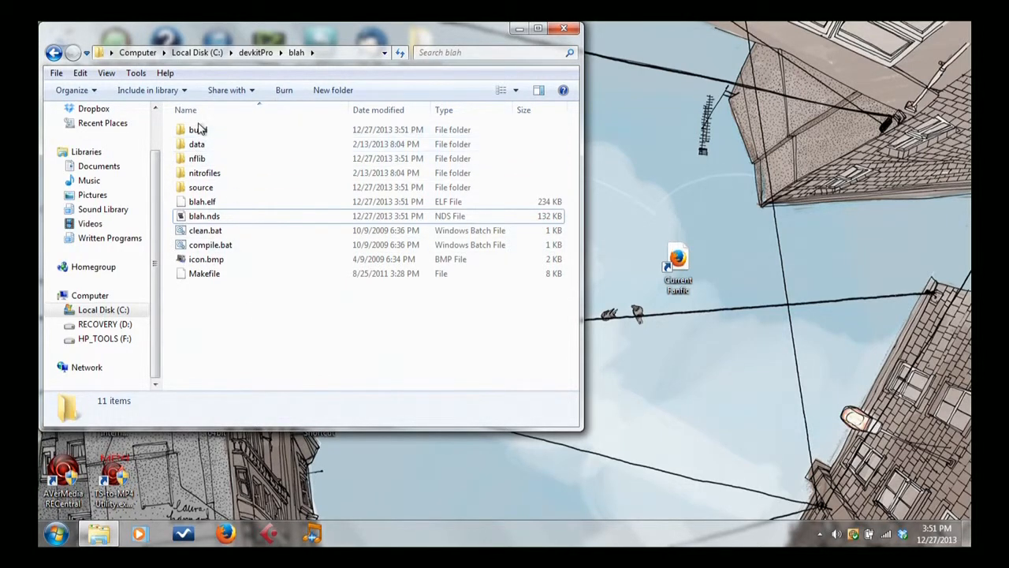
Inspect the build folder and return to the blah project folder
double_click(194, 130)
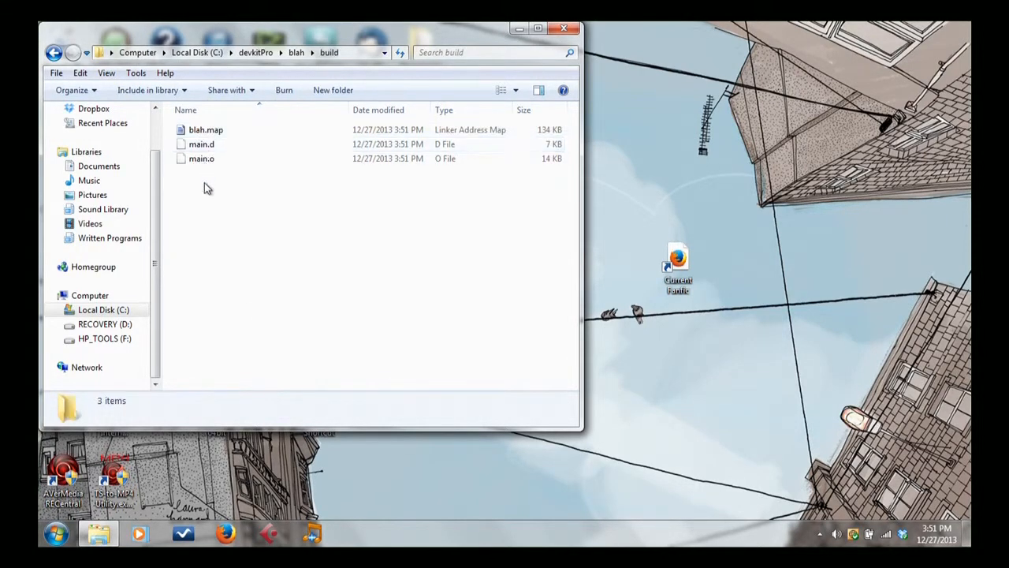
click(298, 52)
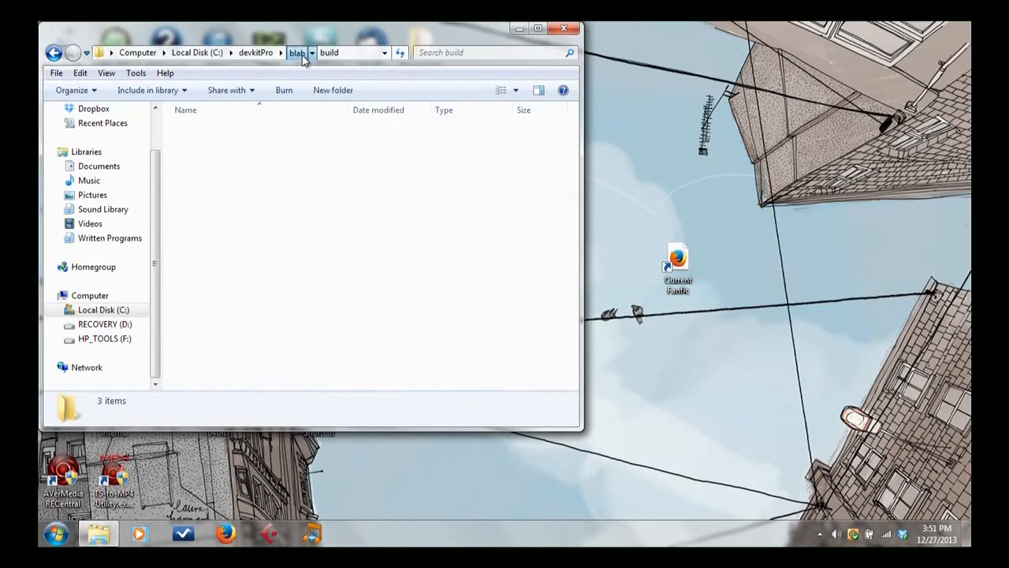
click(297, 52)
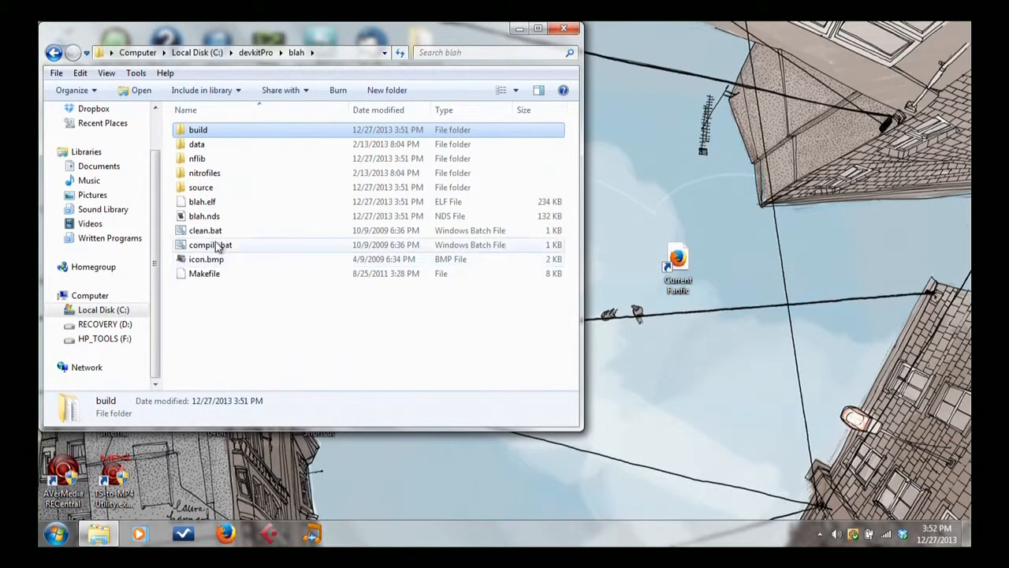
mouse_move(207, 216)
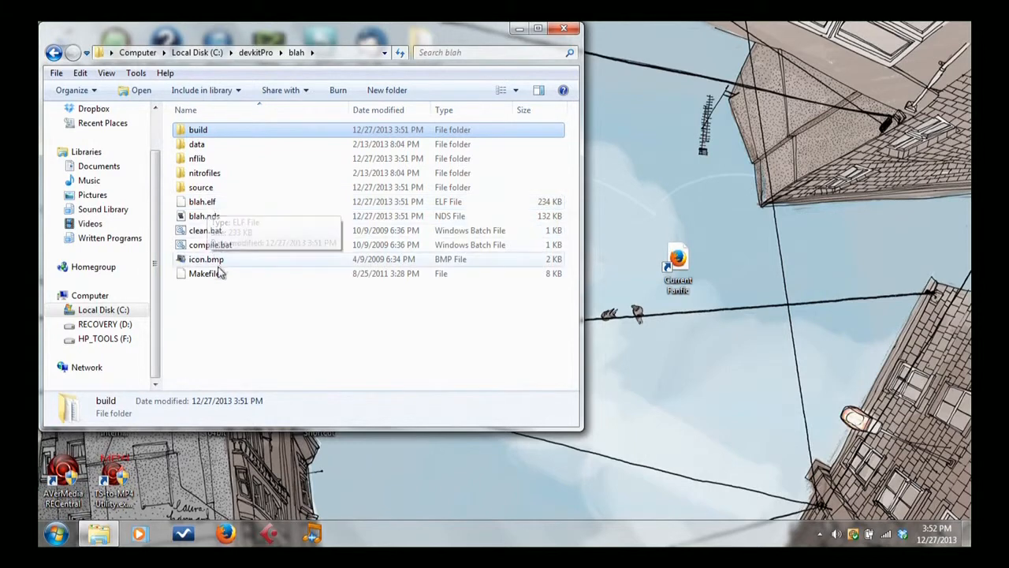
mouse_move(249, 338)
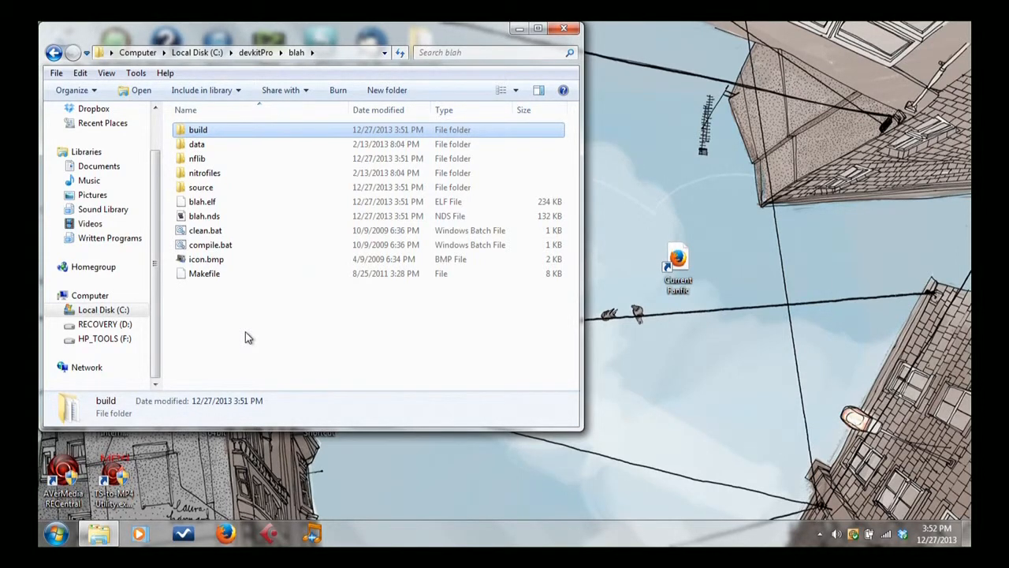
mouse_move(287, 340)
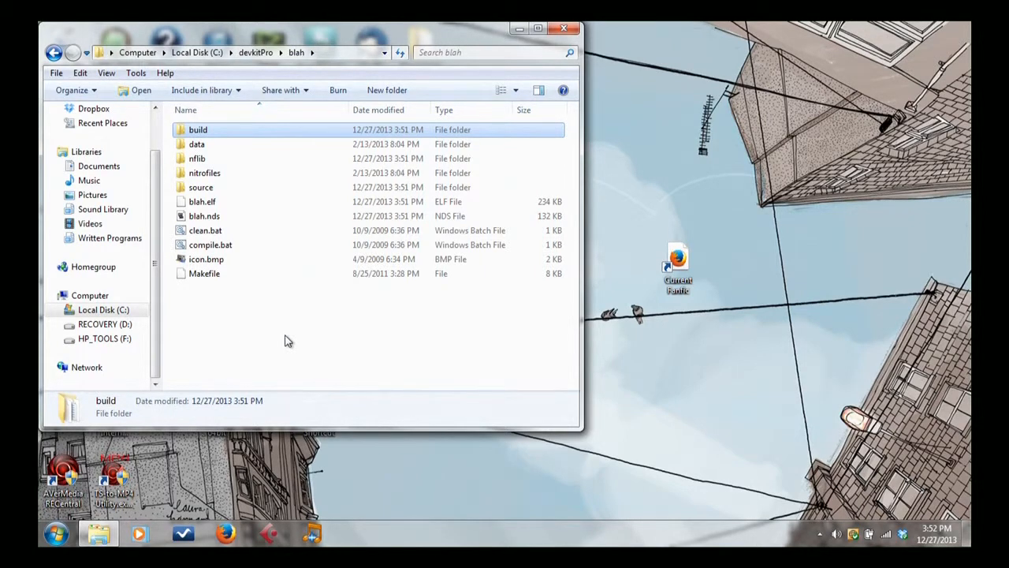
mouse_move(254, 104)
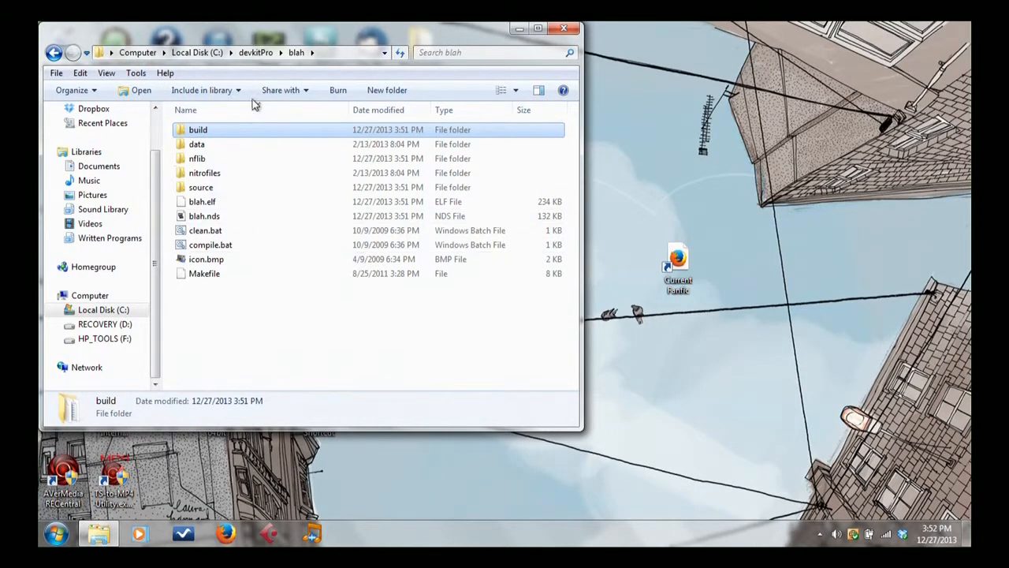
mouse_move(218, 350)
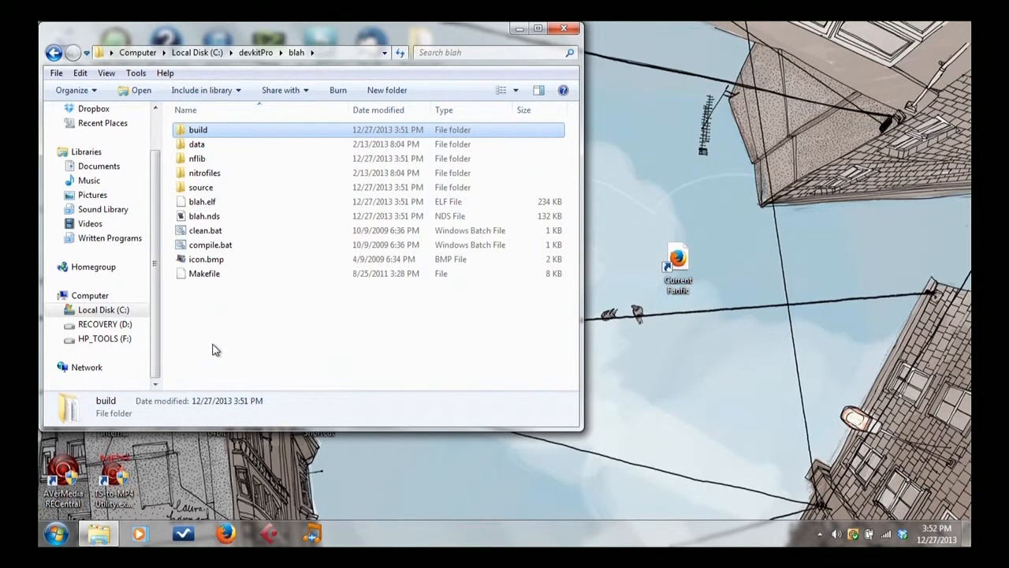
mouse_move(228, 298)
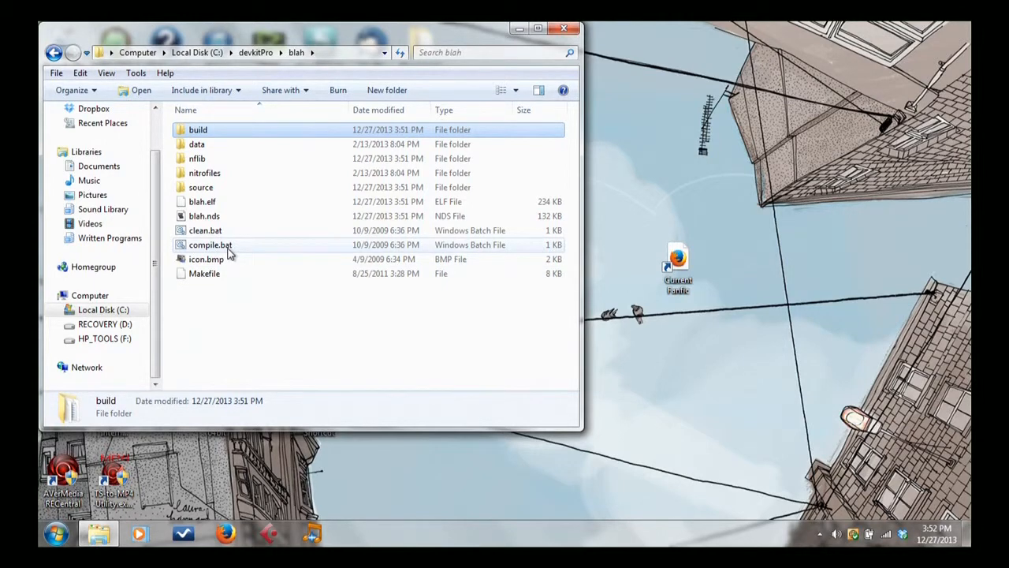
mouse_move(219, 306)
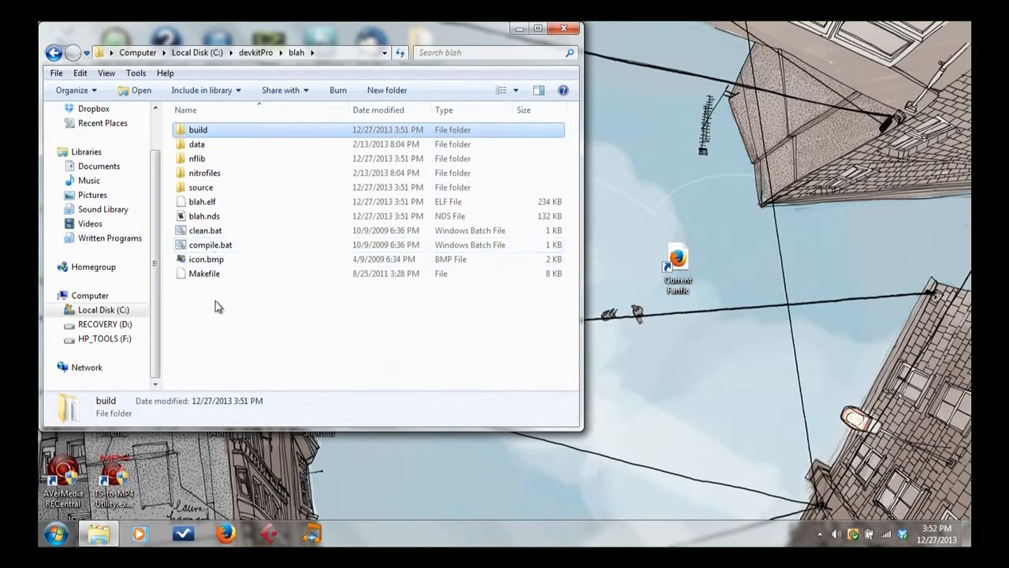
mouse_move(221, 320)
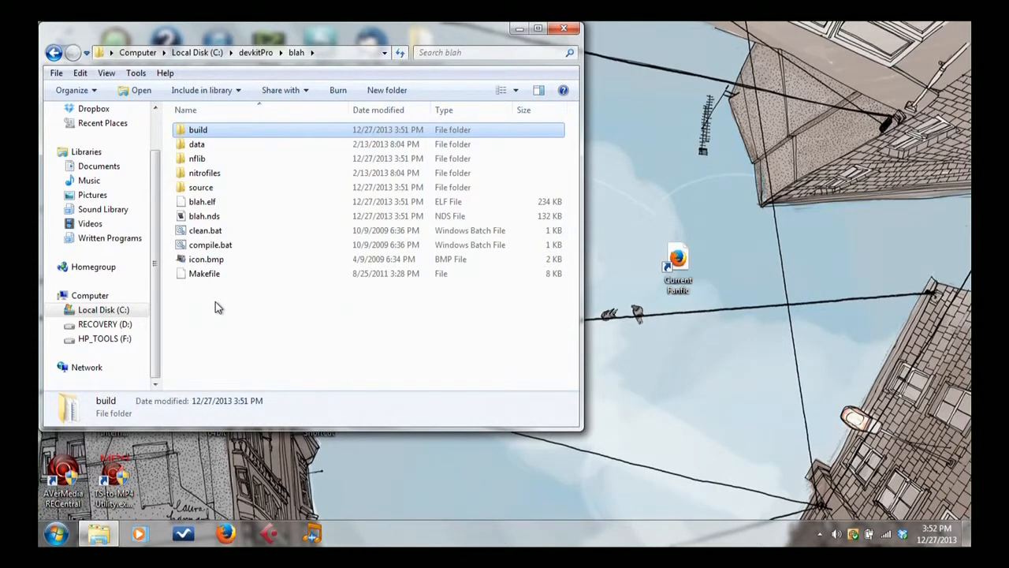
mouse_move(243, 343)
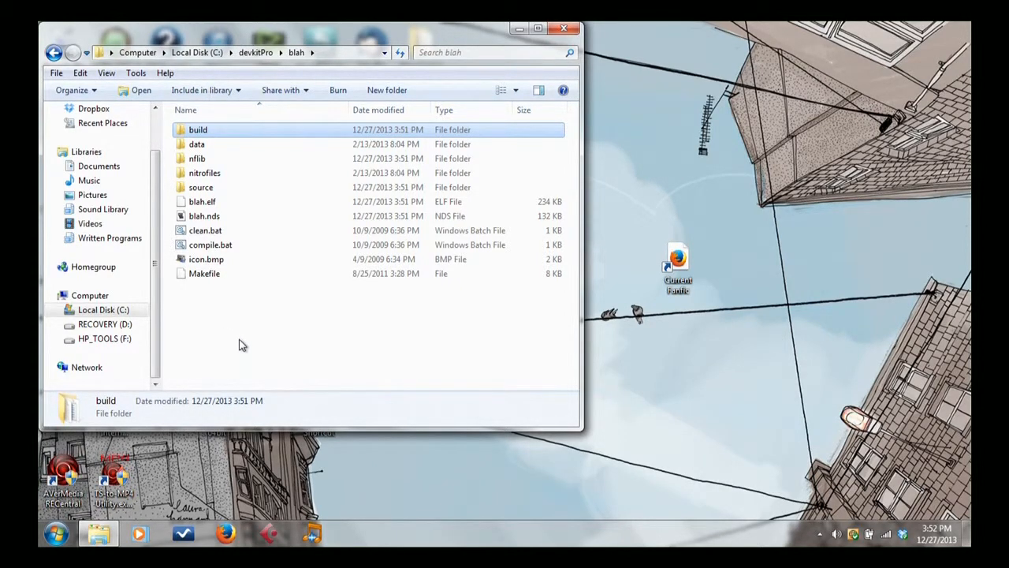
mouse_move(366, 539)
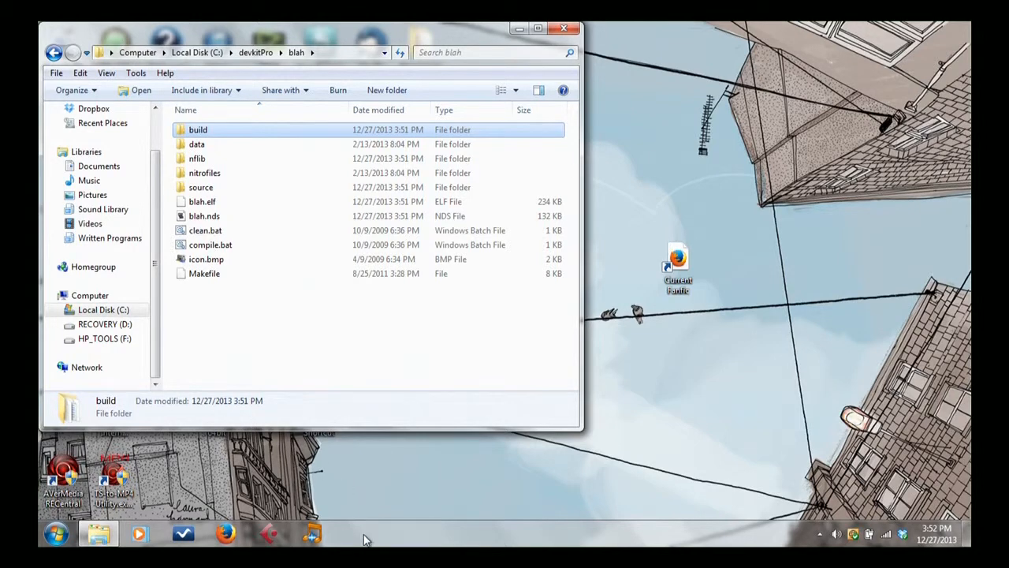
mouse_move(313, 339)
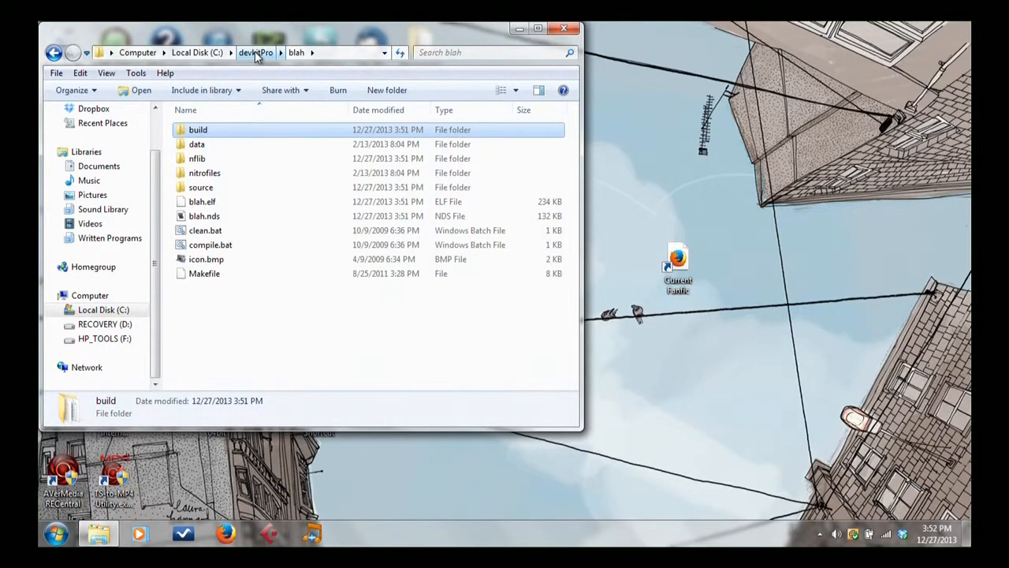
Go back up to devkitPro and bring up the Start menu program list
click(255, 52)
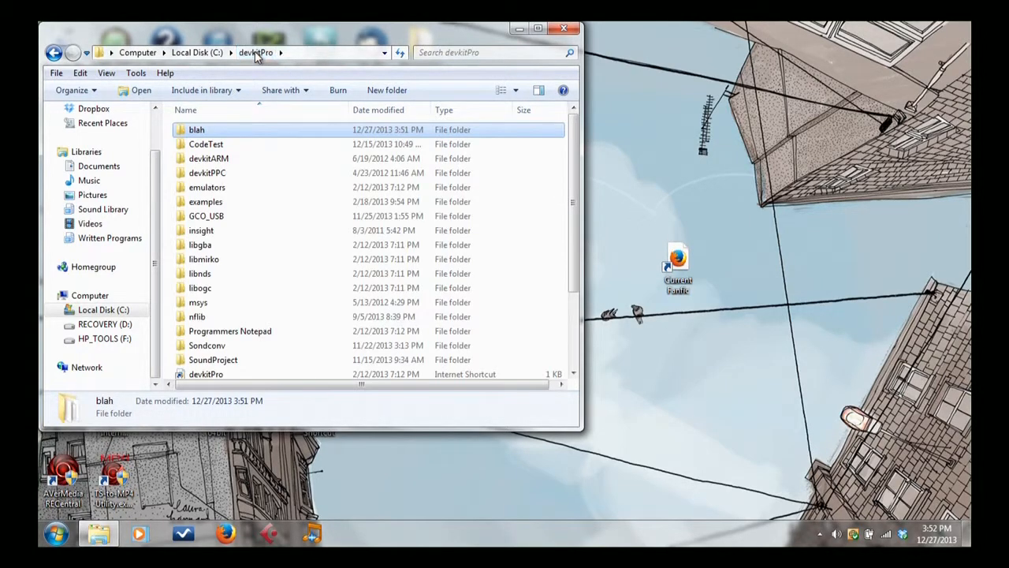
click(56, 533)
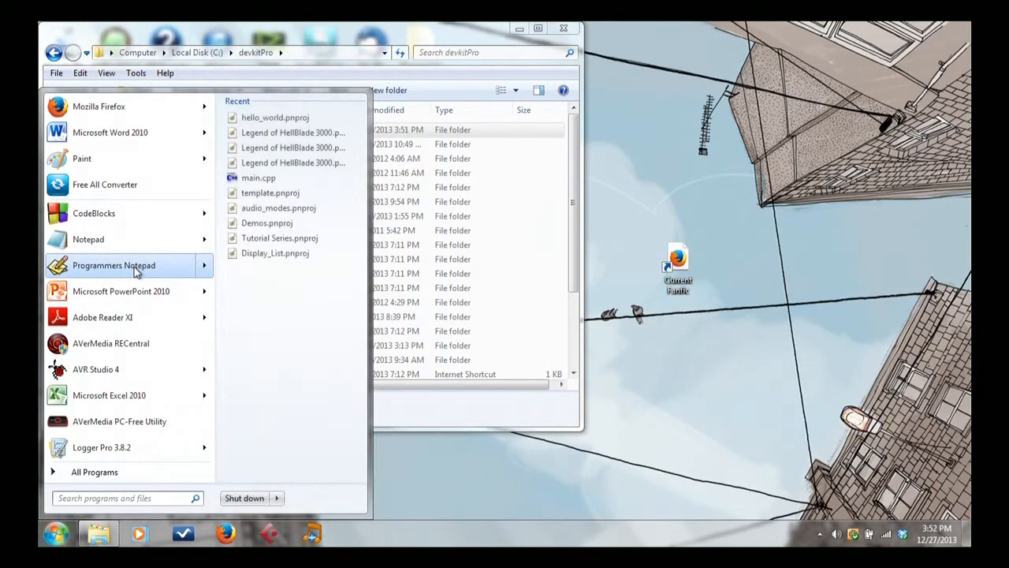
Launch Programmer's Notepad and start a new Empty Project named 'blah'
click(114, 265)
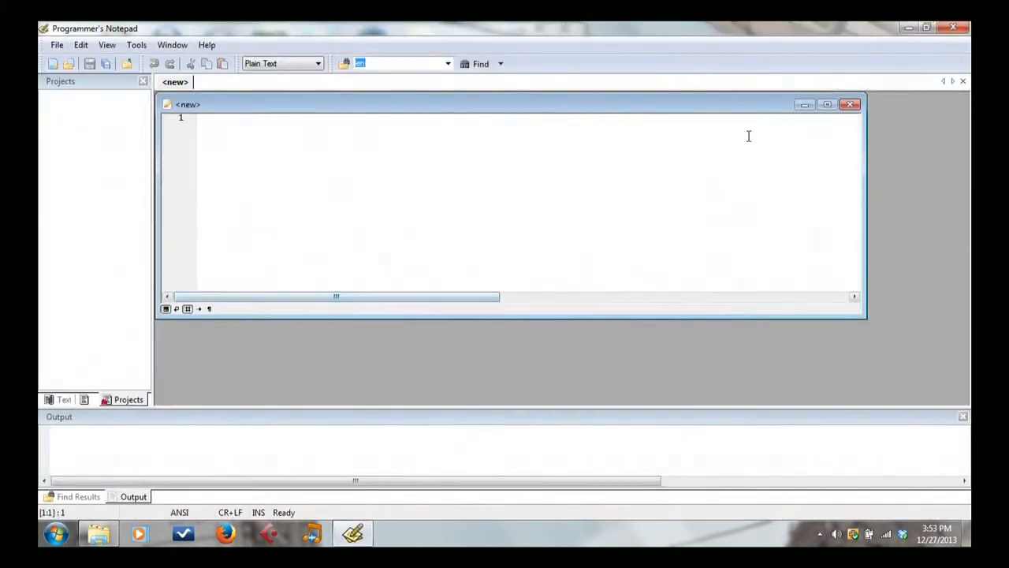
click(850, 105)
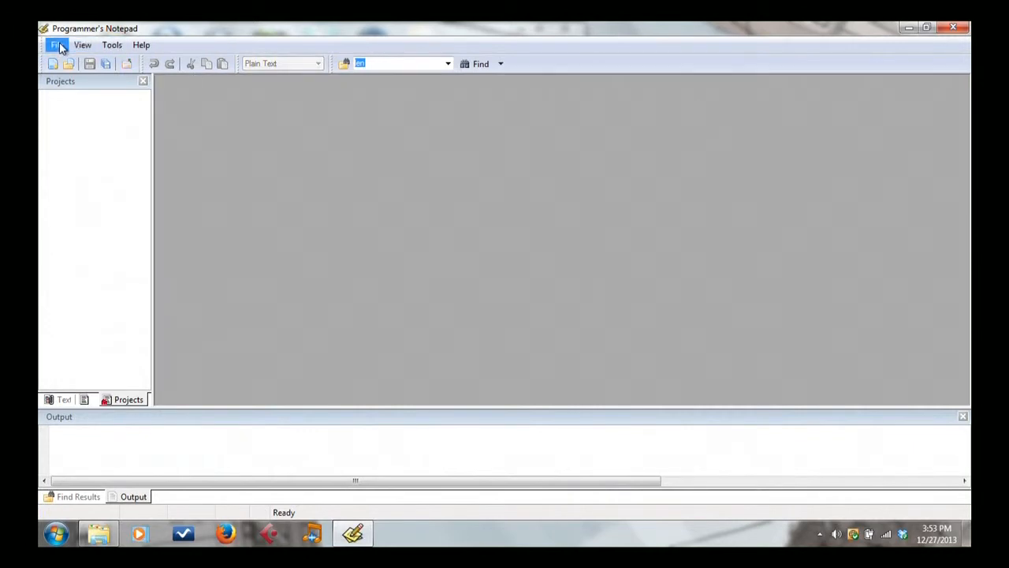
click(56, 44)
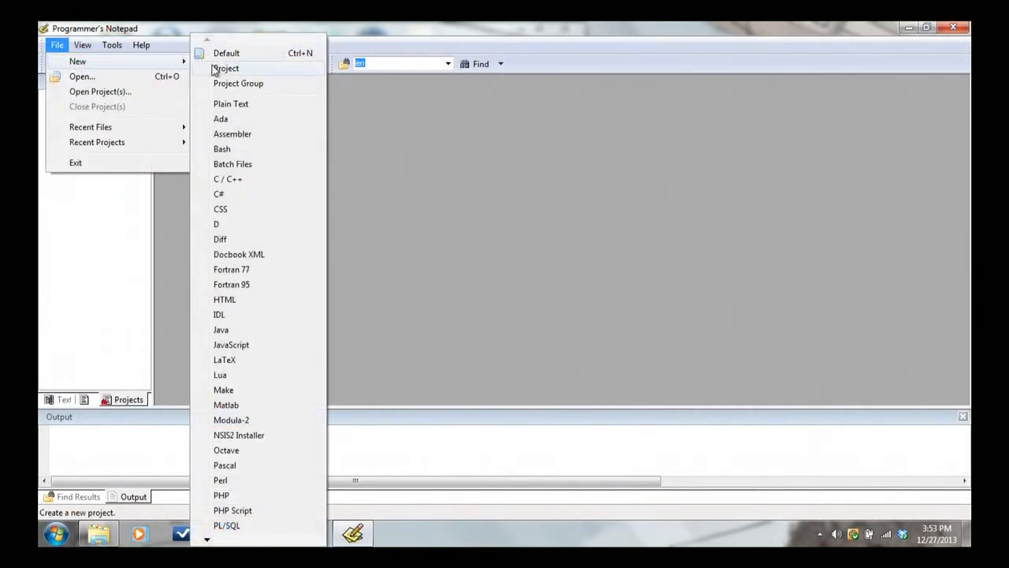
click(226, 68)
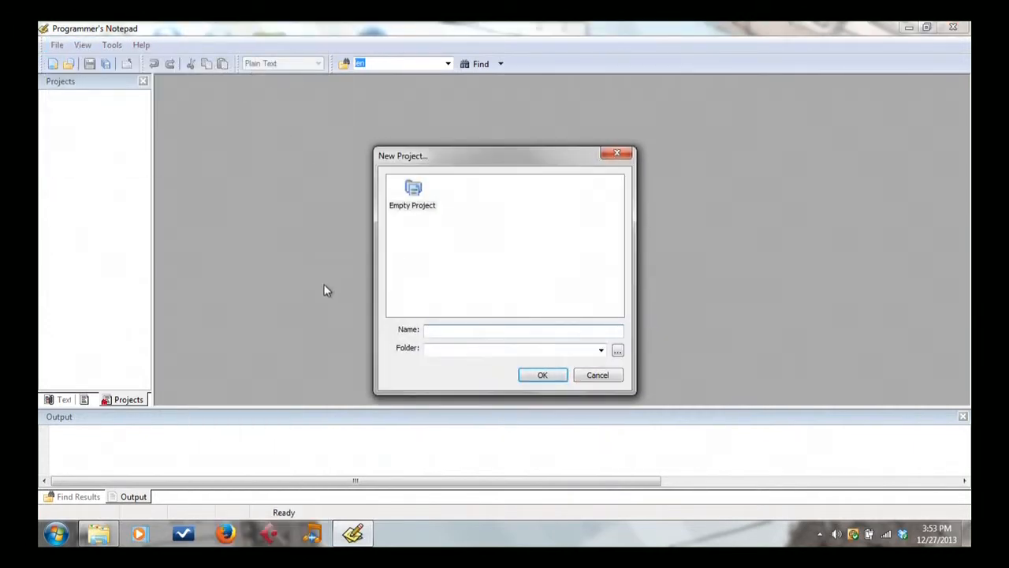
mouse_move(344, 350)
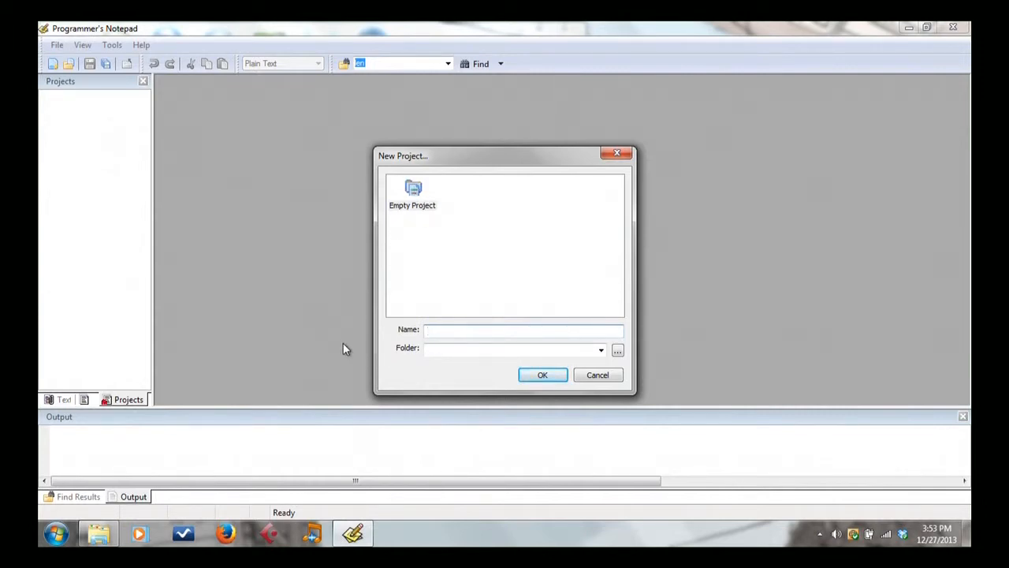
text(blah)
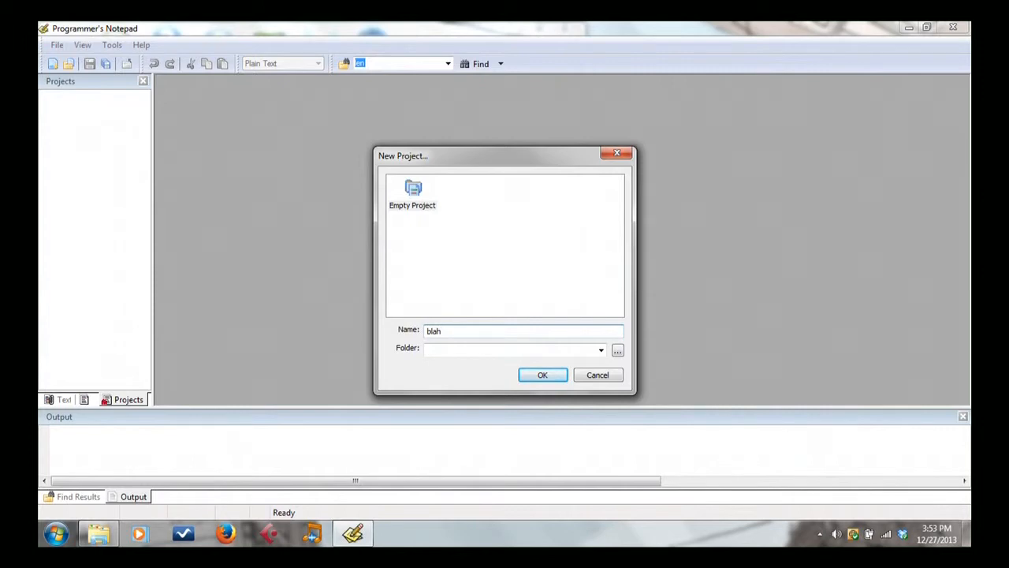
Point the project folder to C:\devkitPro\blah and create the project
click(618, 350)
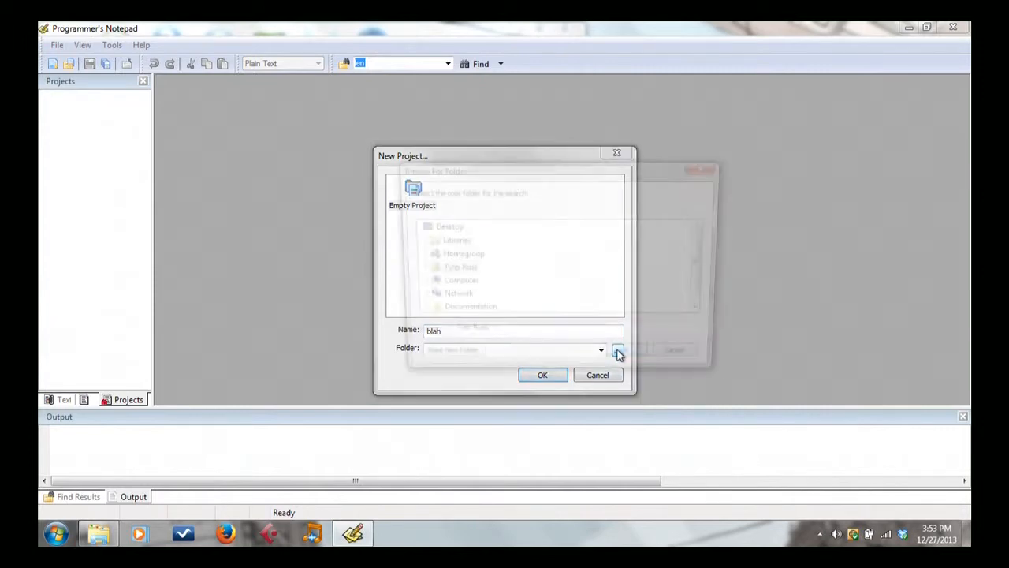
click(618, 349)
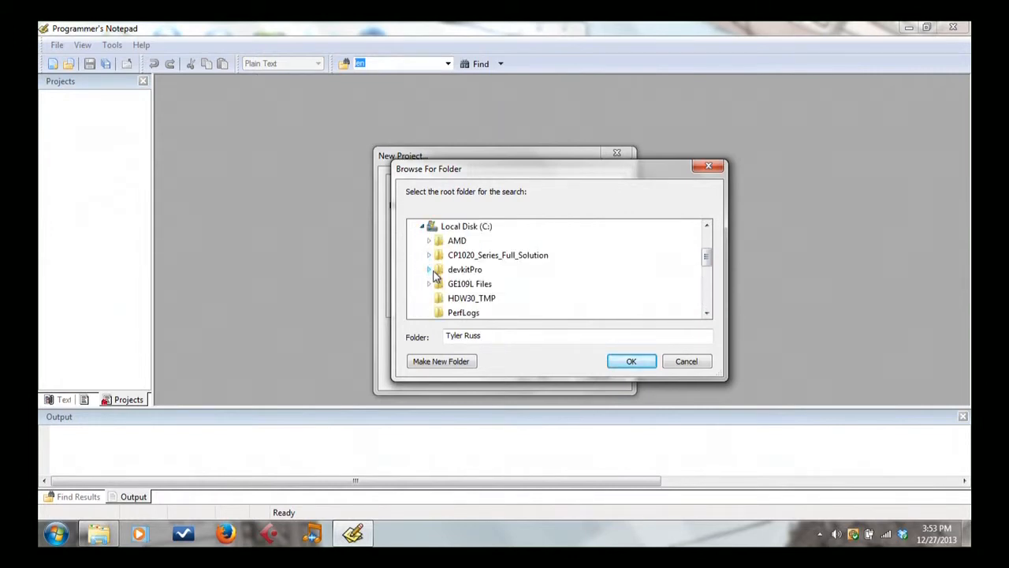
click(429, 268)
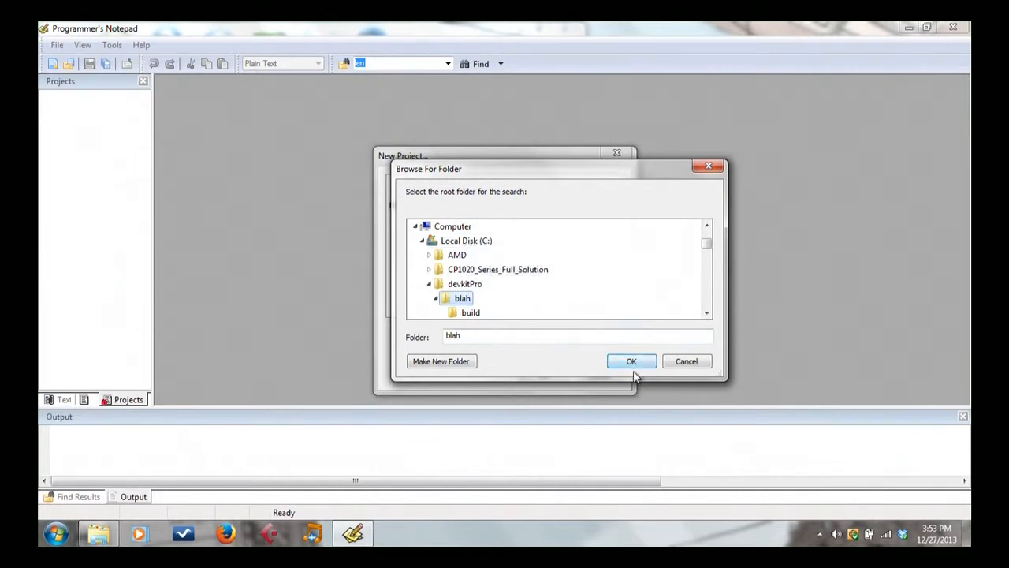
mouse_move(463, 298)
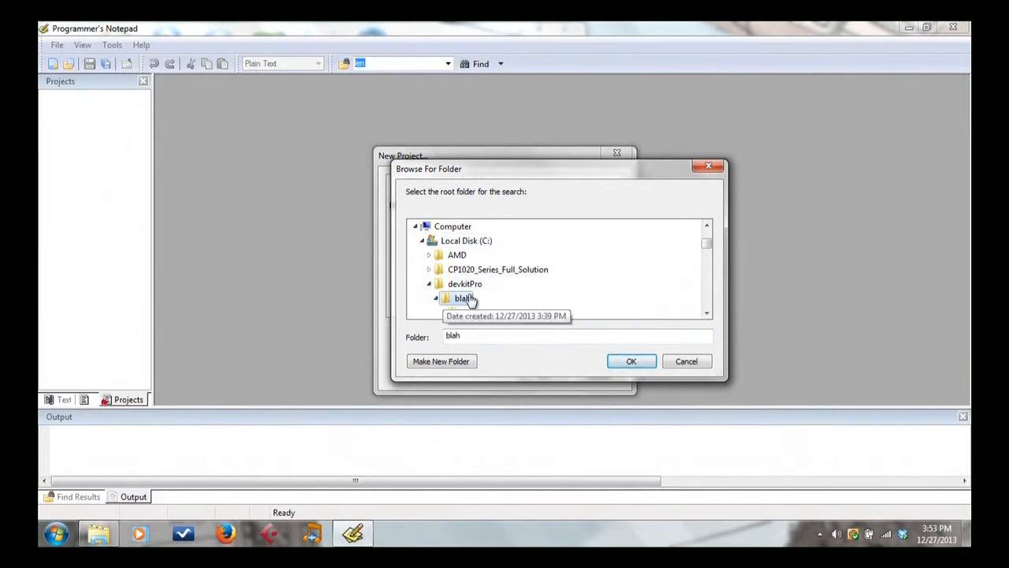
click(631, 361)
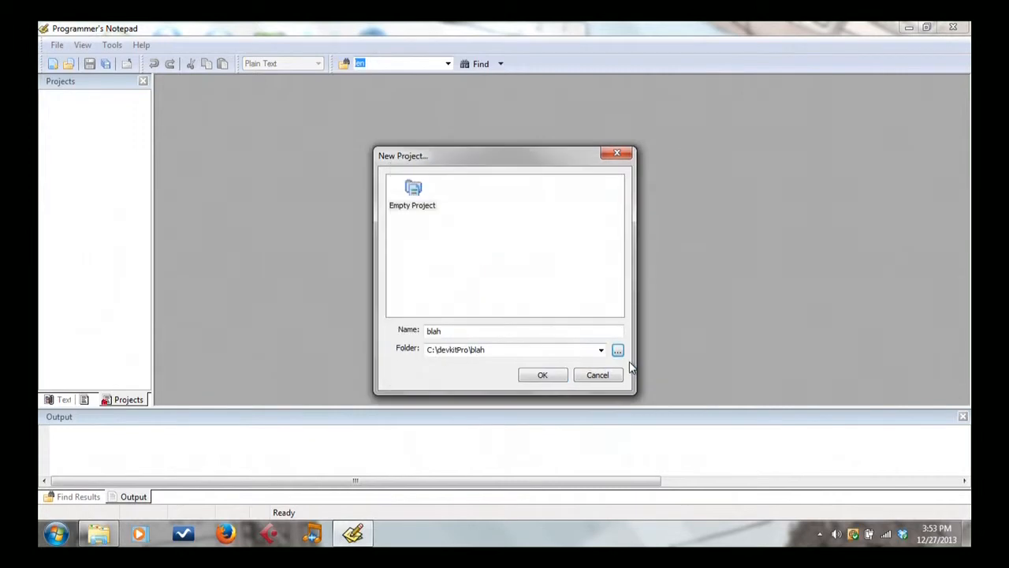
click(543, 375)
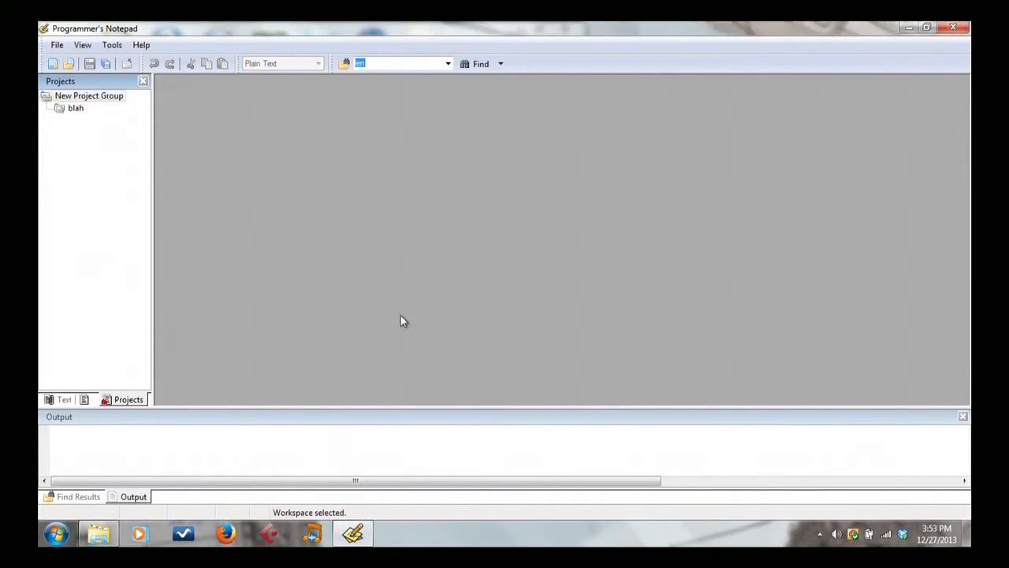
click(76, 107)
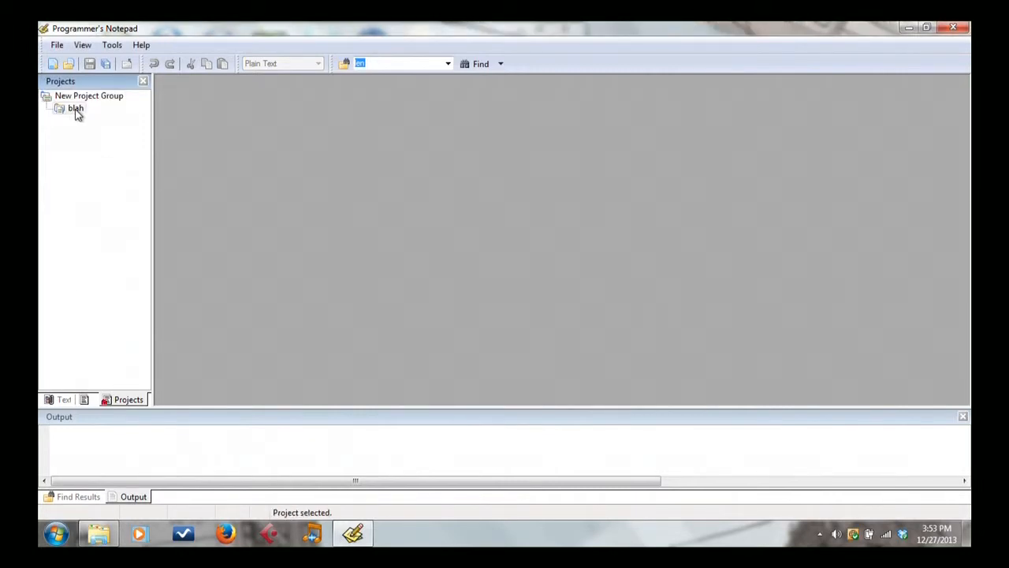
Add a magic folder to the blah project pointing at C:\devkitPro\blah
right_click(76, 107)
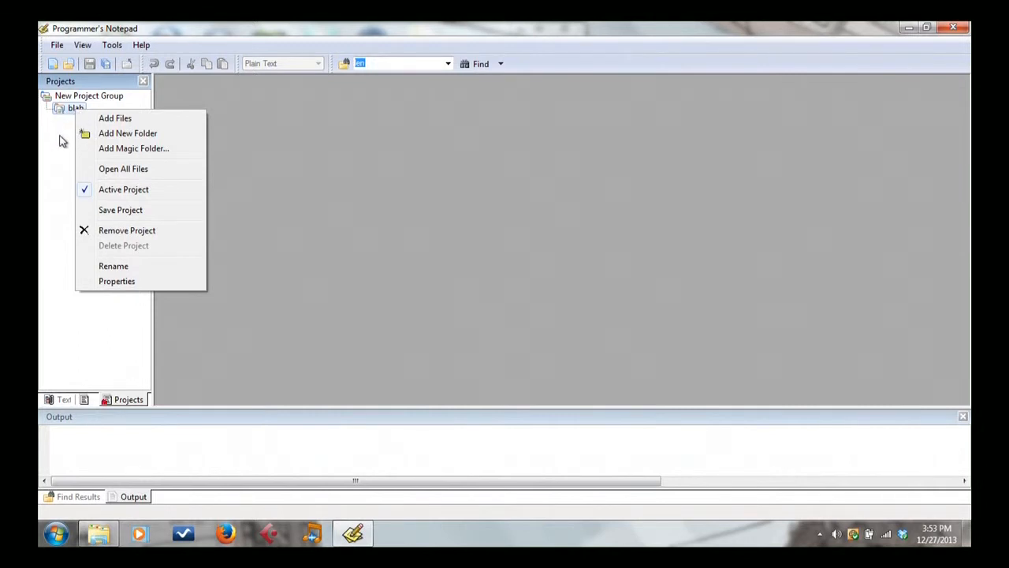
mouse_move(132, 148)
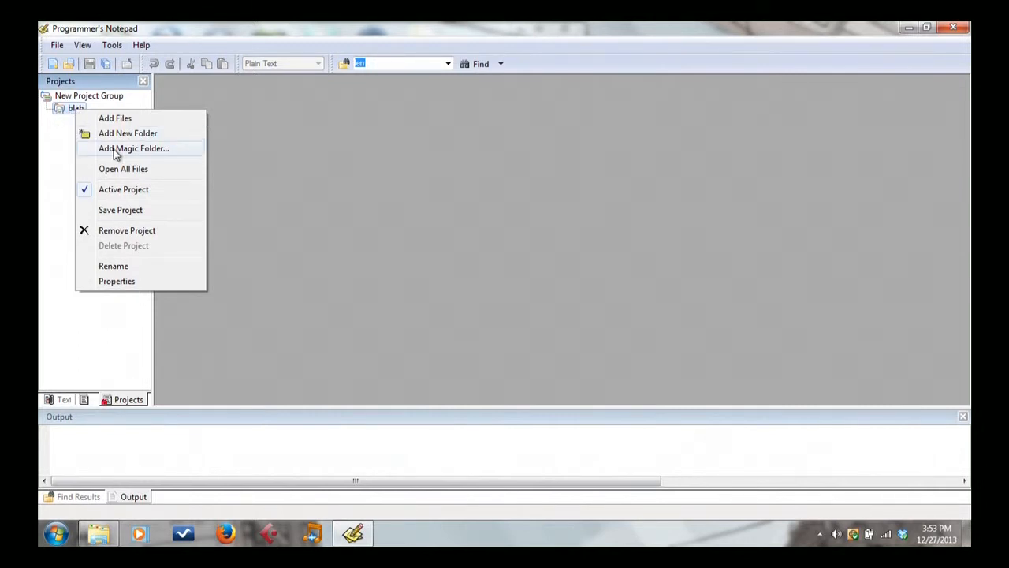
click(132, 148)
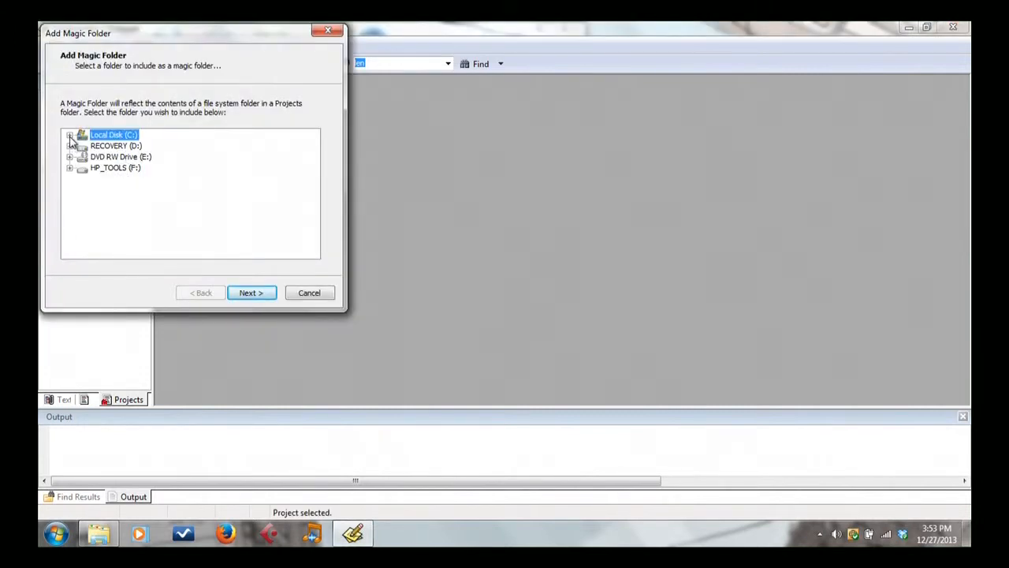
click(69, 136)
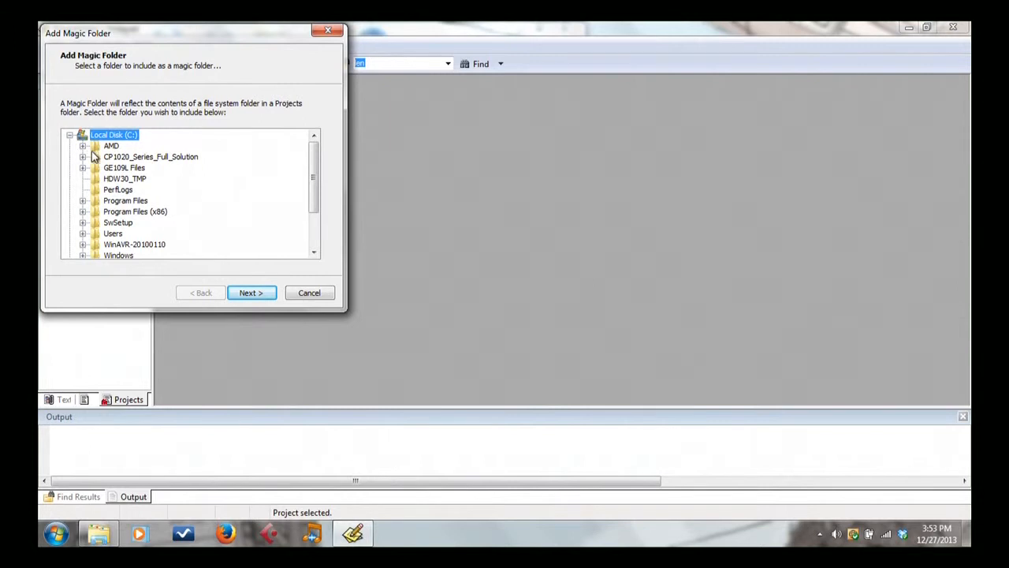
mouse_move(140, 197)
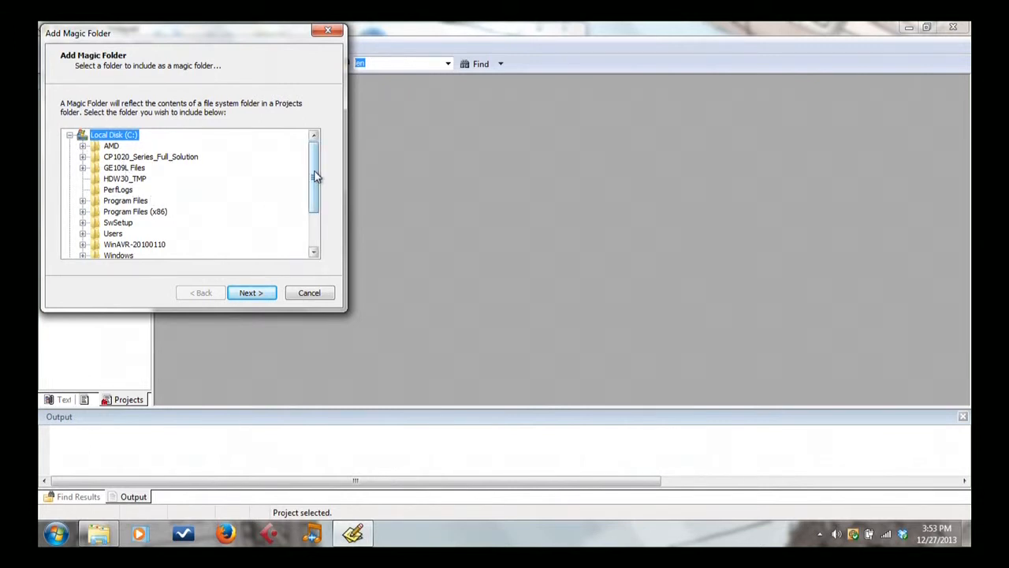
scroll(down, 3)
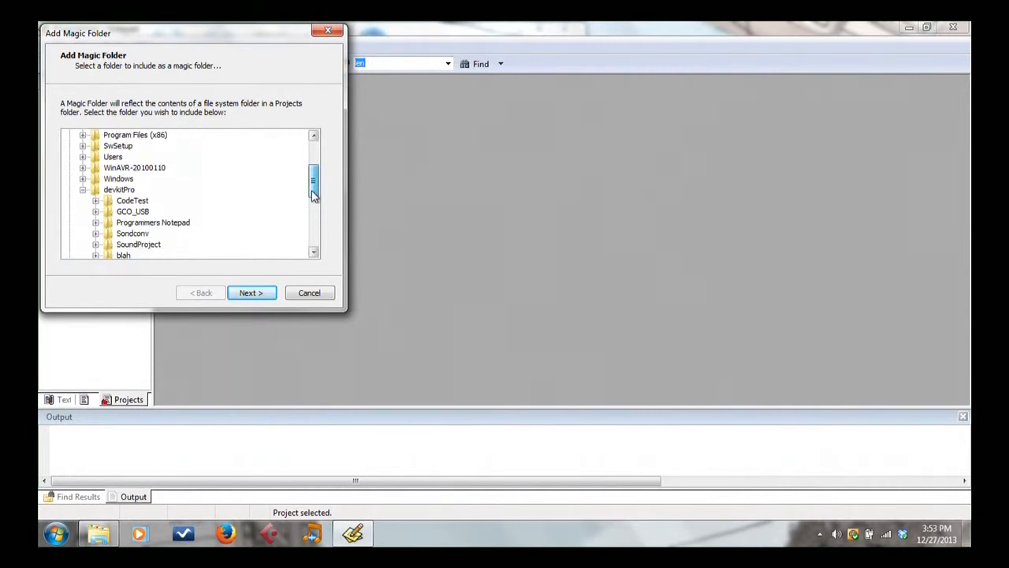
scroll(down, 3)
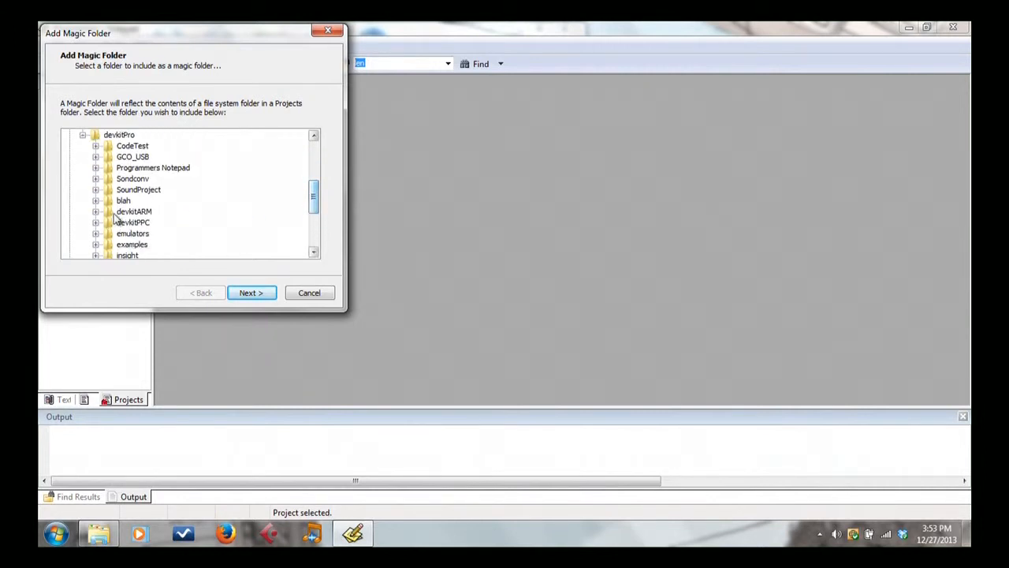
click(123, 200)
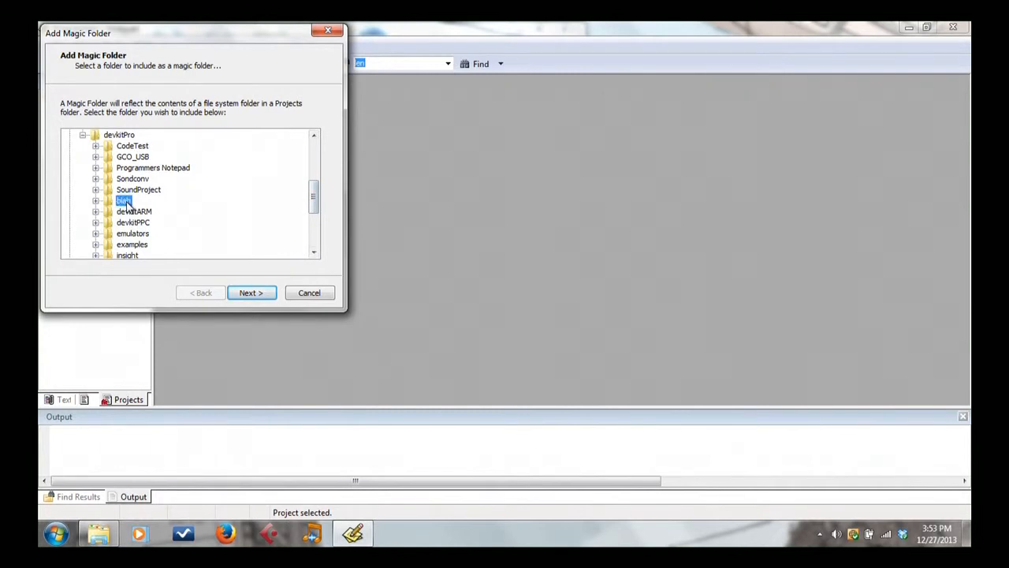
mouse_move(214, 217)
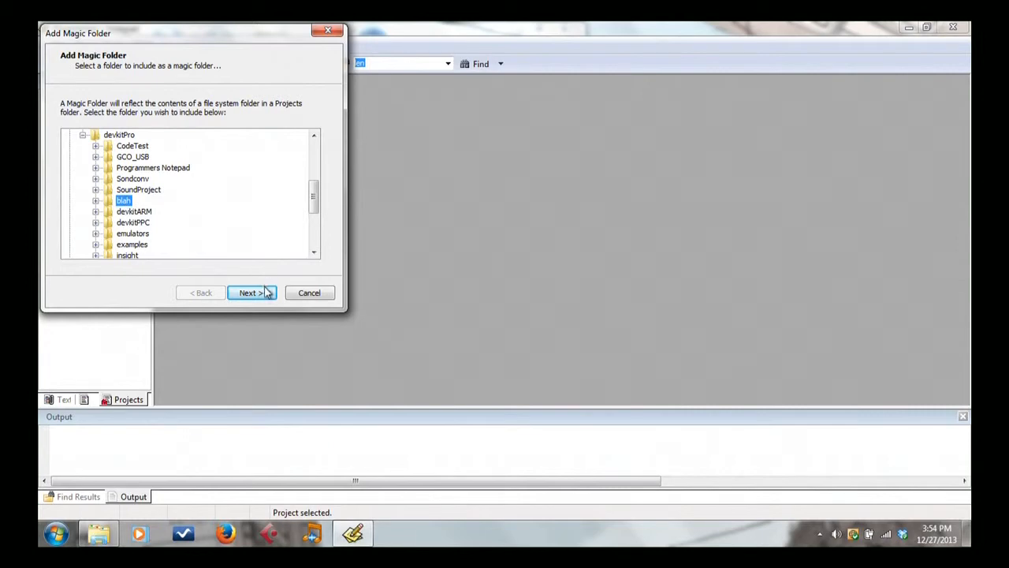
click(251, 291)
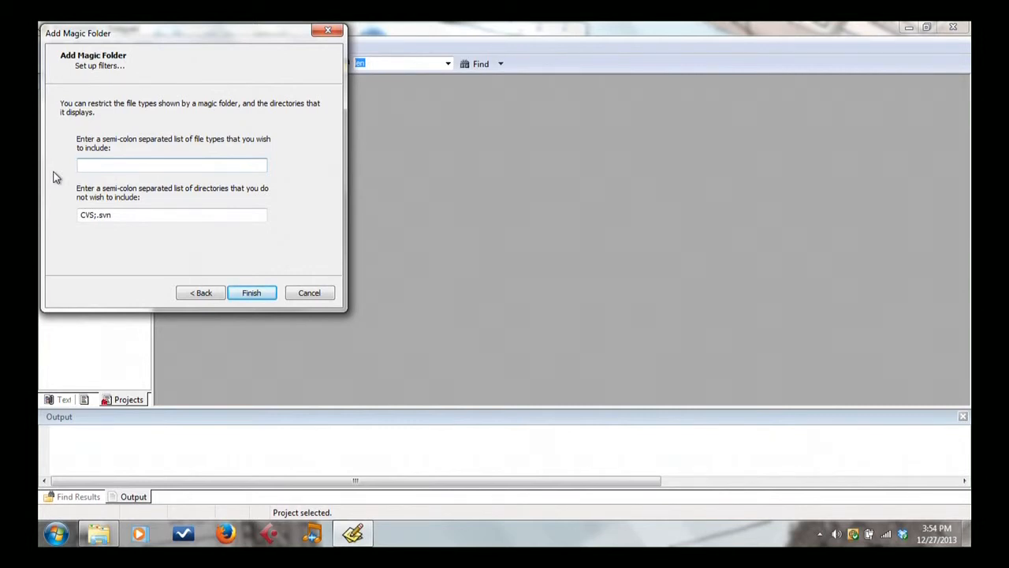
Filter the magic folder to .c;.cpp;.h file types and finish adding it
text(.)
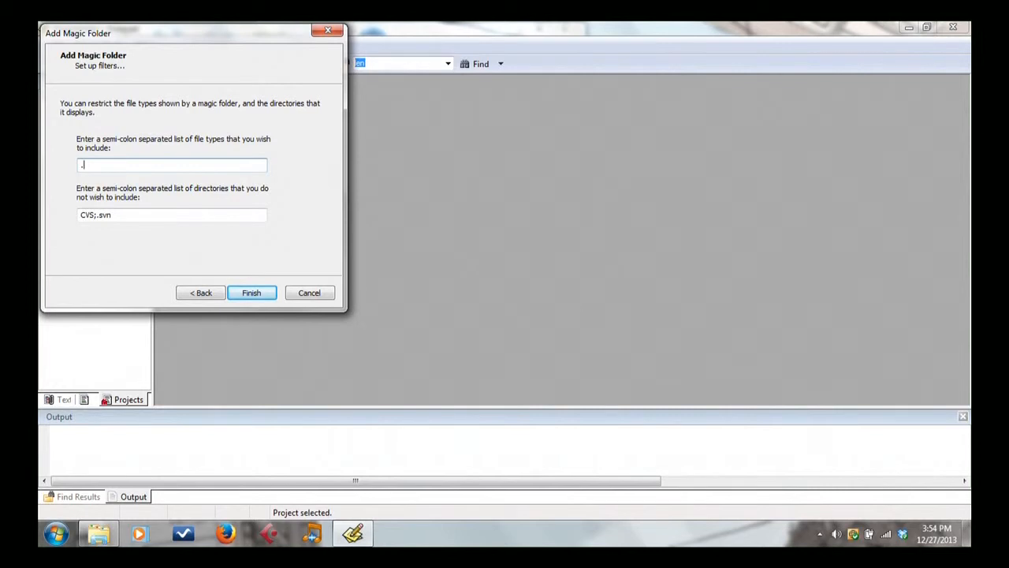
text(c;.cpp;)
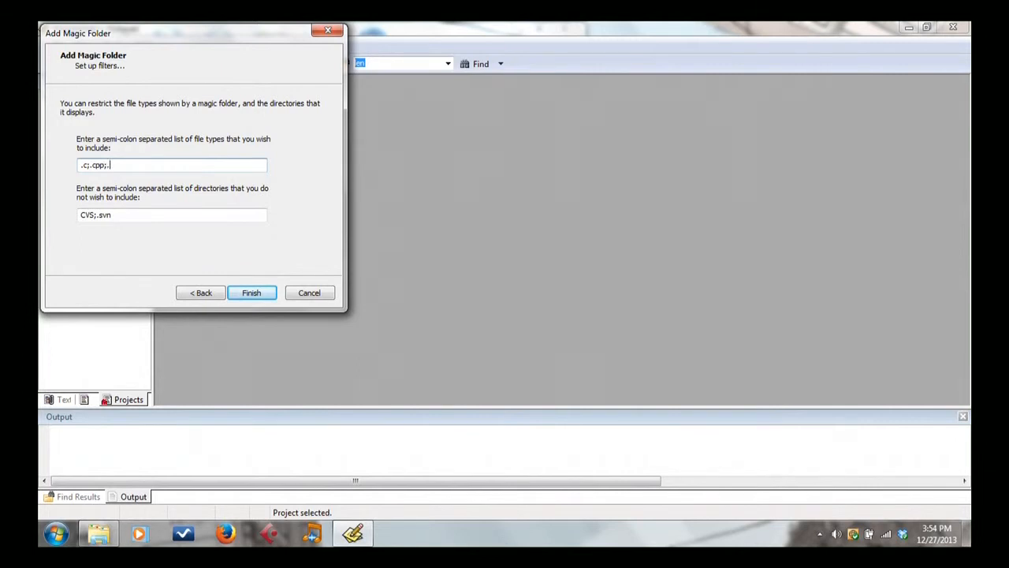
text(.h)
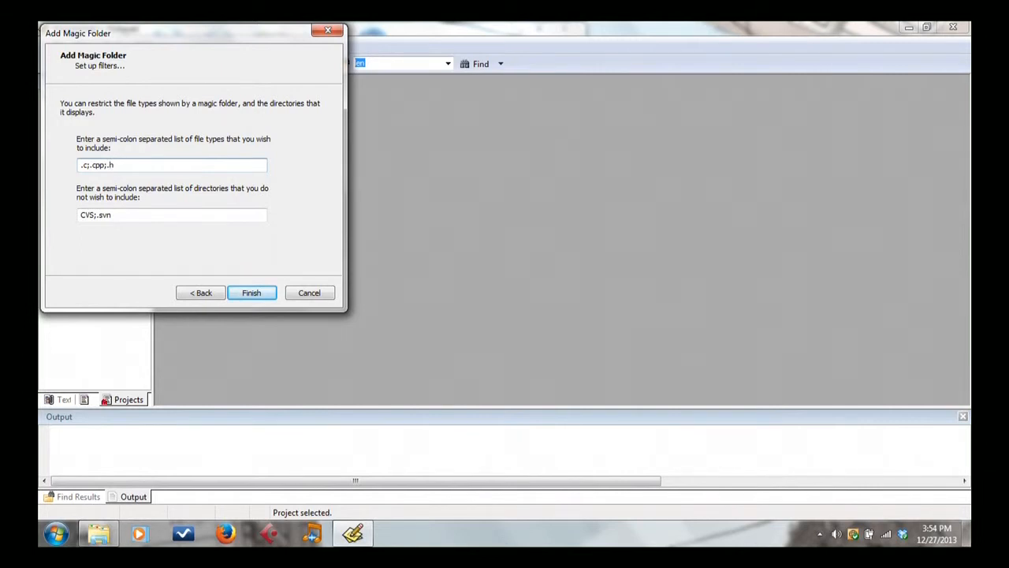
mouse_move(69, 252)
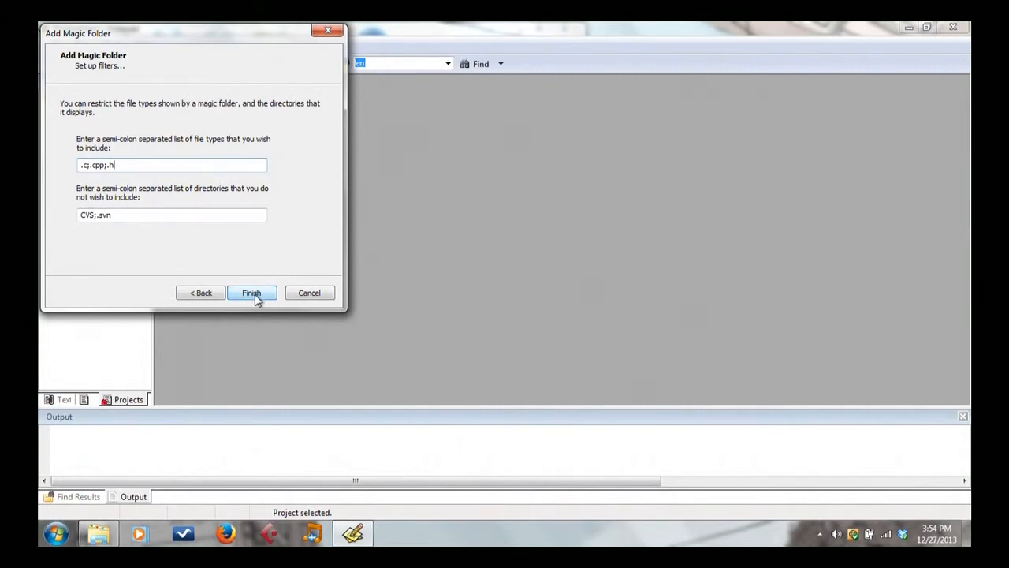
click(251, 291)
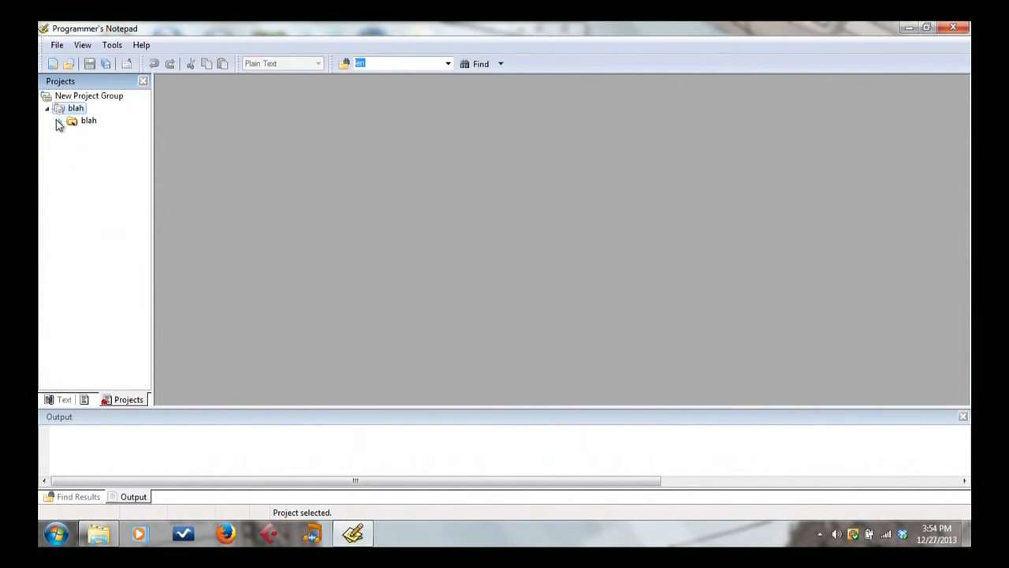
Browse the magic folder's source subfolder and open main.cpp to verify it, then close it
click(60, 120)
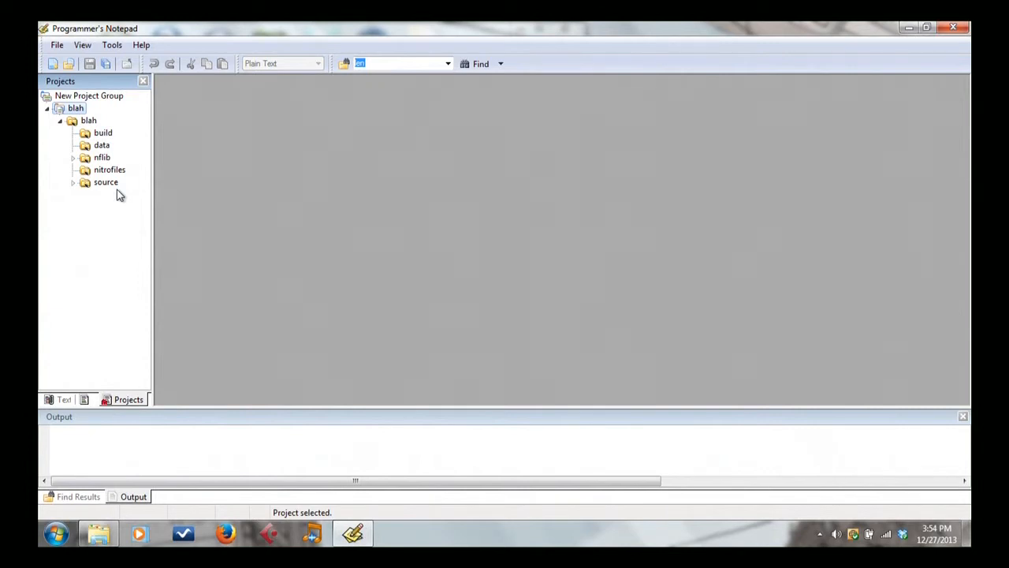
mouse_move(117, 192)
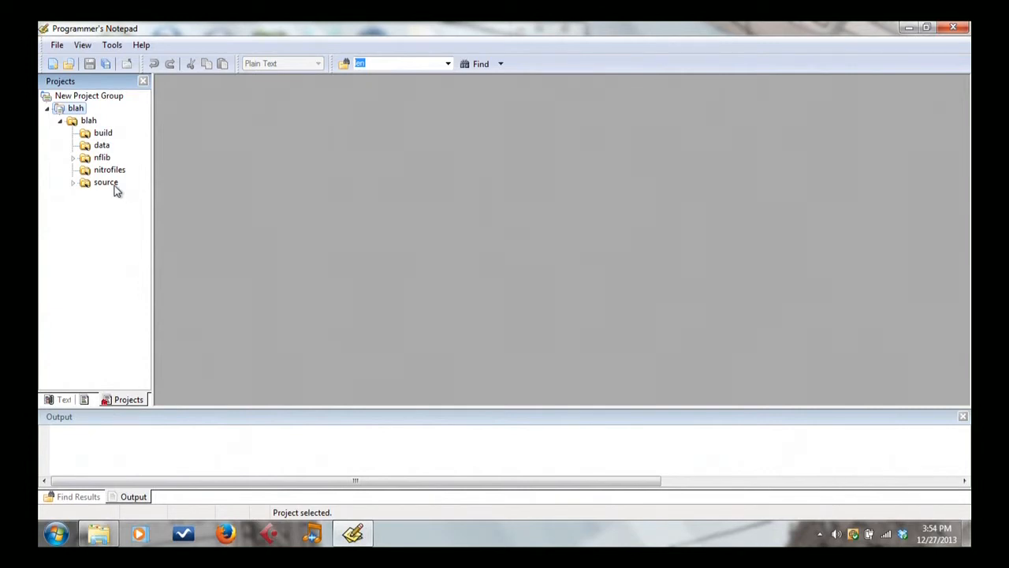
click(73, 183)
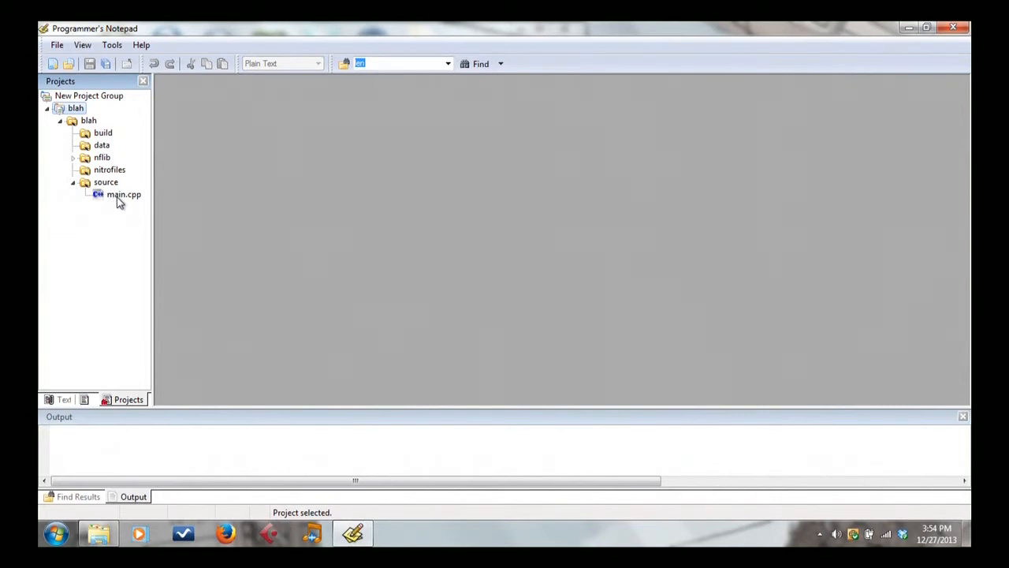
double_click(123, 194)
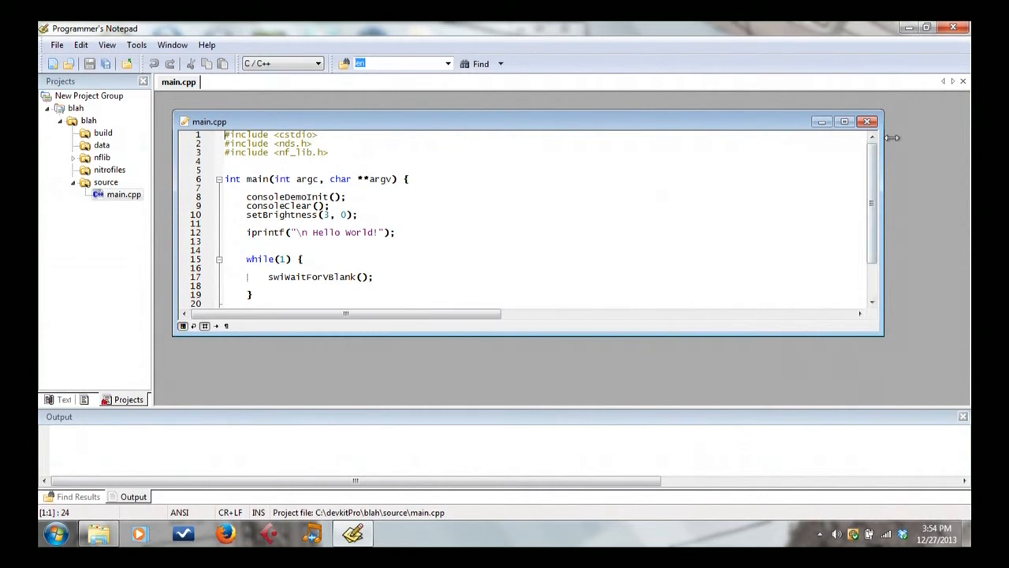
click(868, 121)
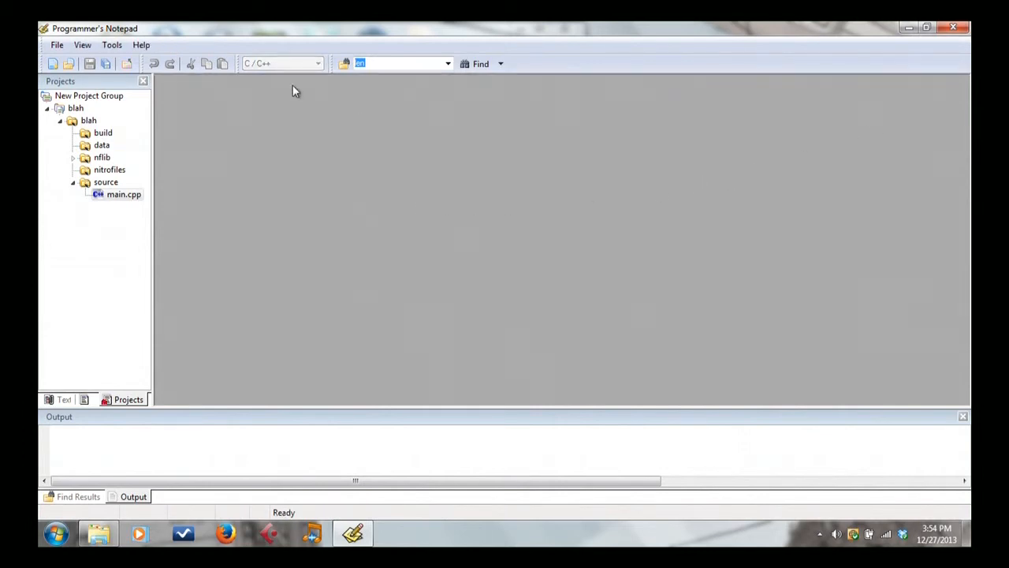
Run the make tool, reporting blah.nds up to date with exit code 0
click(110, 44)
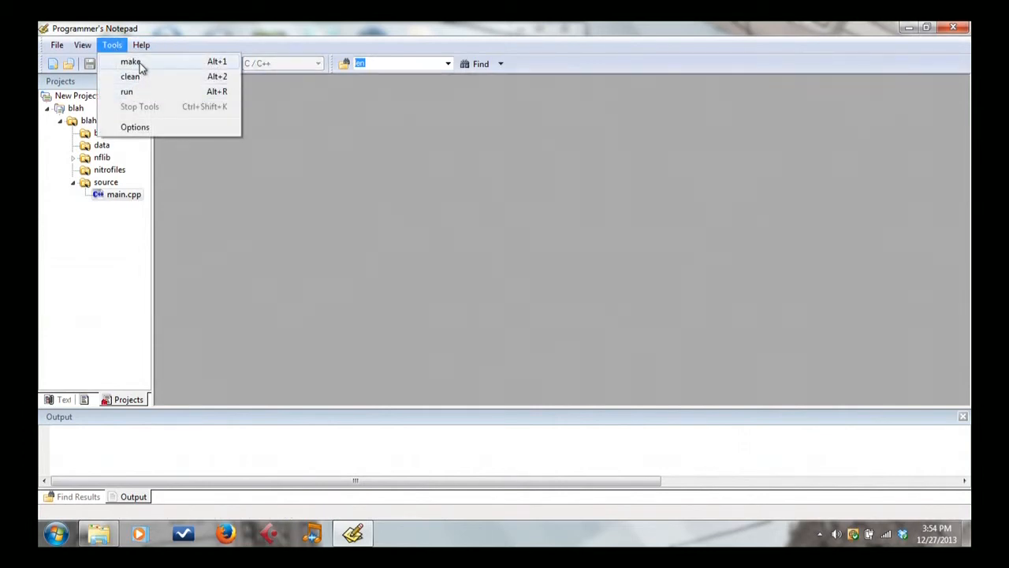
click(129, 62)
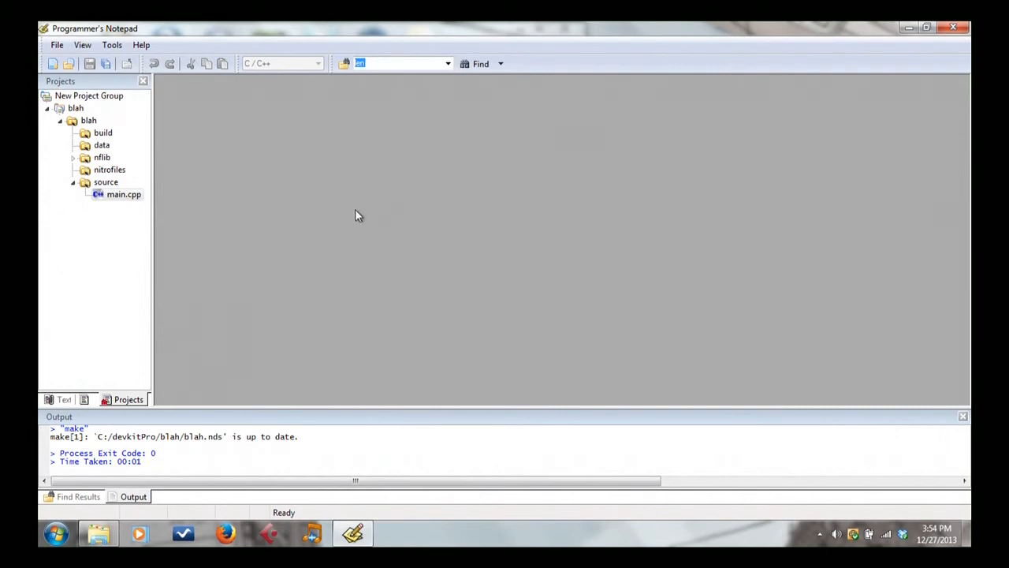
mouse_move(417, 192)
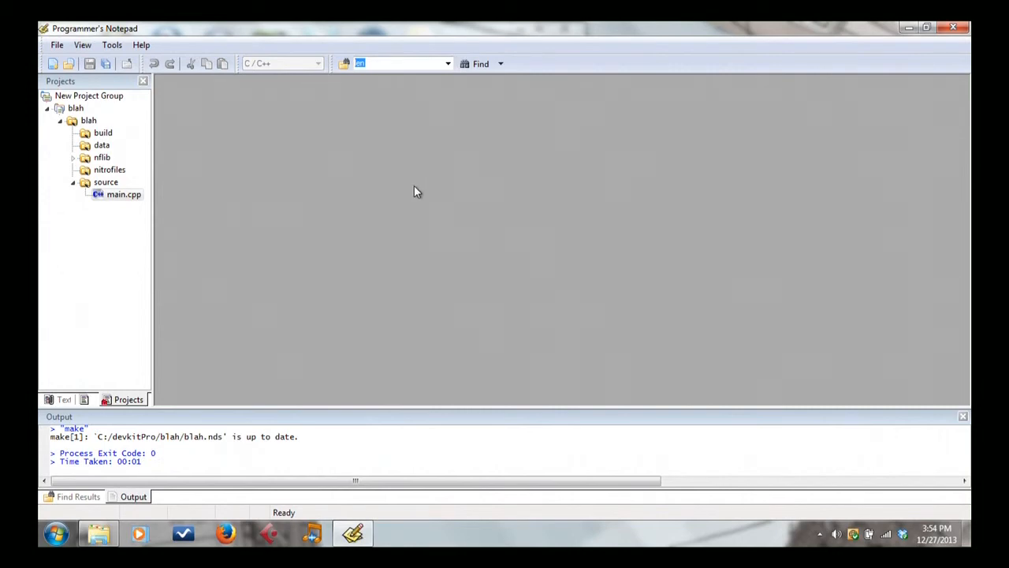
mouse_move(375, 229)
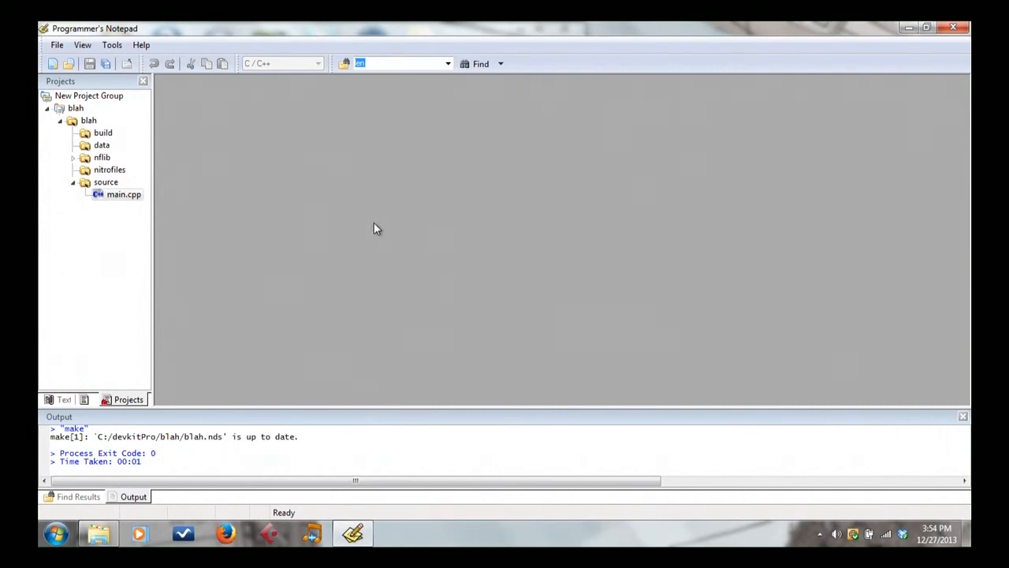